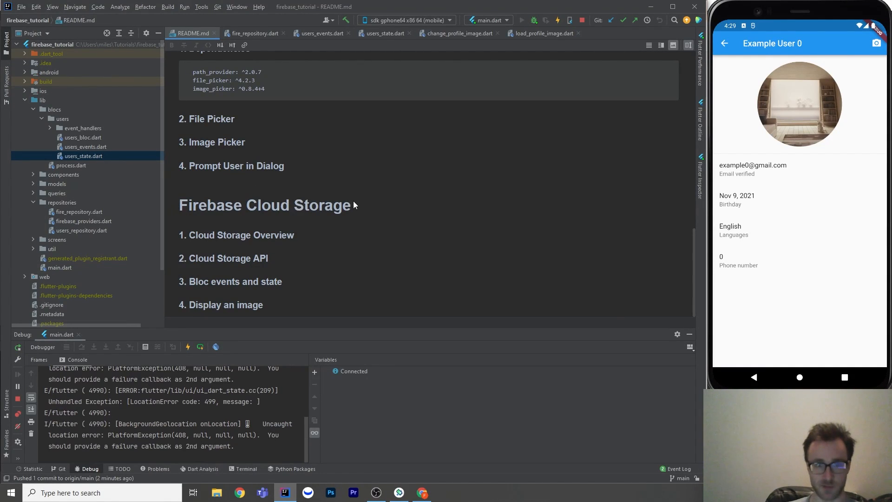
{"action": "mouse_move", "coordinate": [350, 212]}
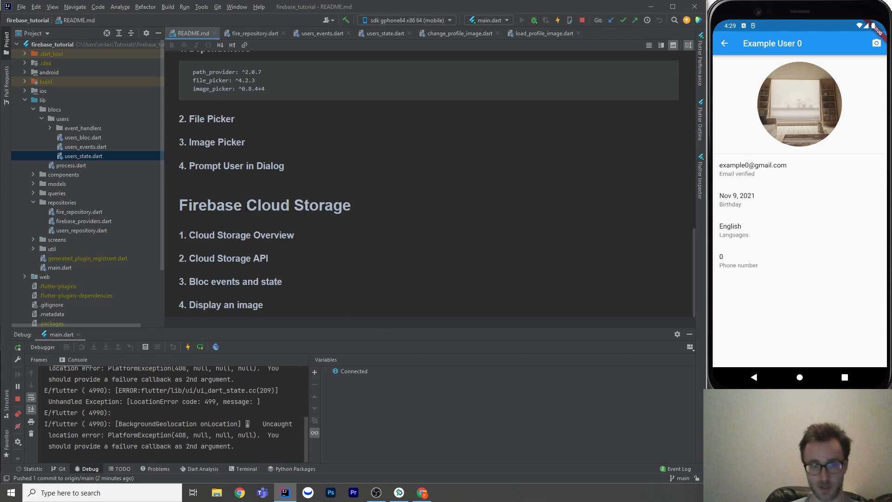
{"action": "mouse_move", "coordinate": [325, 266]}
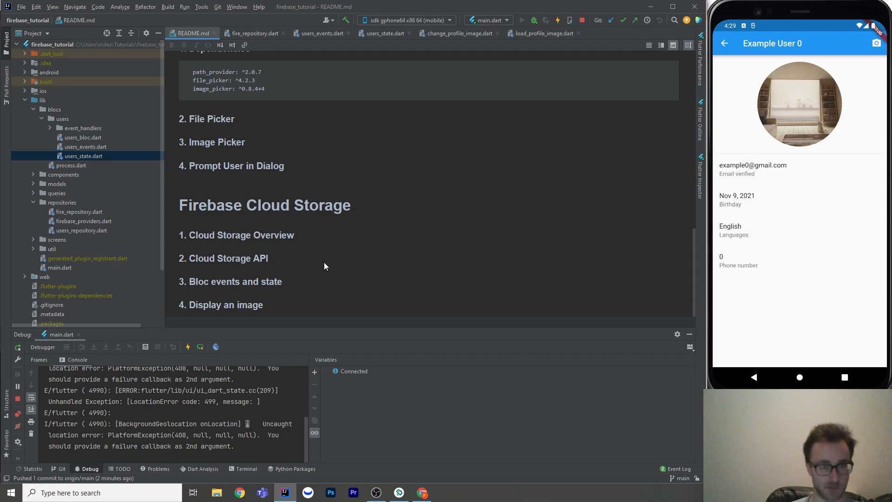
{"action": "mouse_move", "coordinate": [258, 240]}
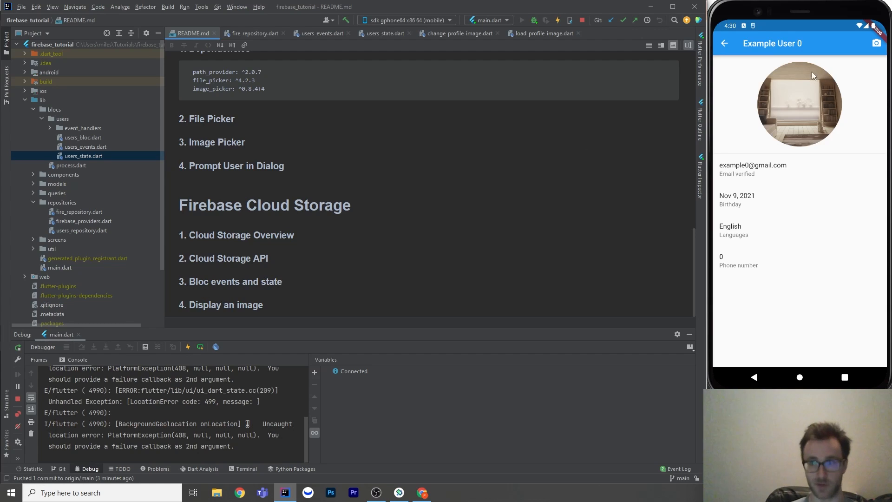
{"action": "mouse_move", "coordinate": [224, 318]}
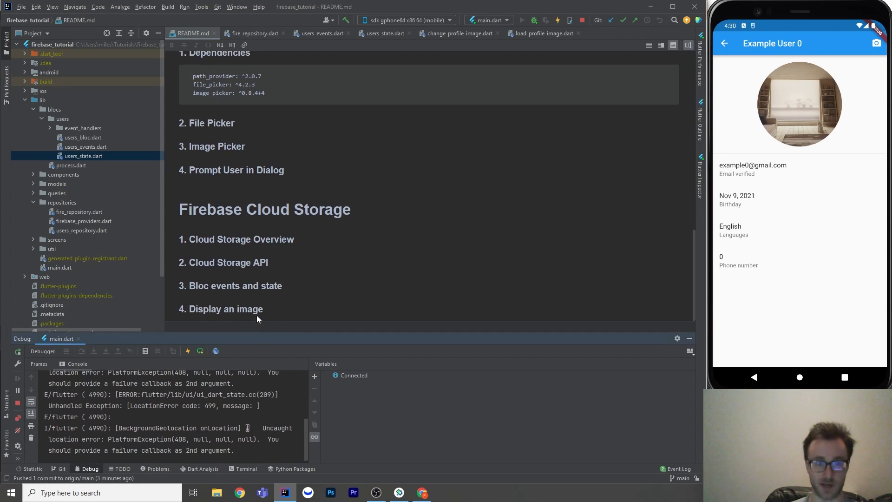
{"action": "mouse_move", "coordinate": [289, 288]}
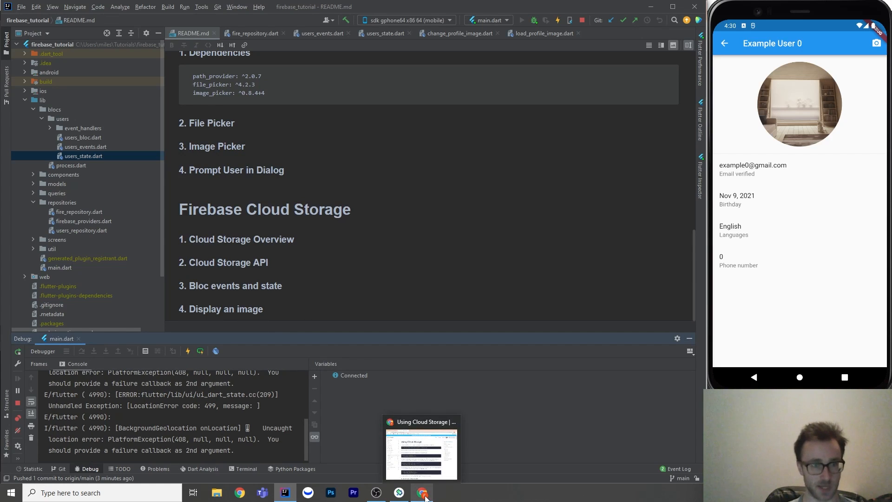
- Bring up the Using Cloud Storage guide and point out the /notes.txt reference example
{"action": "left_click", "coordinate": [422, 493]}
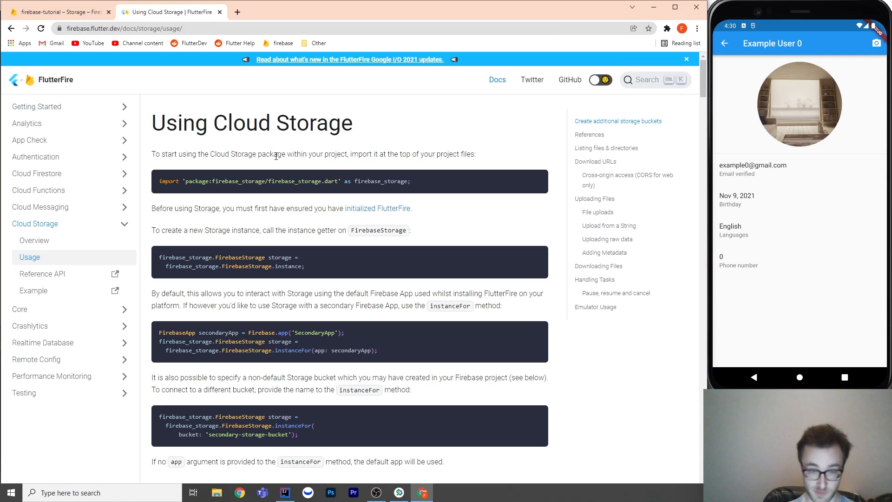
{"action": "mouse_move", "coordinate": [157, 250]}
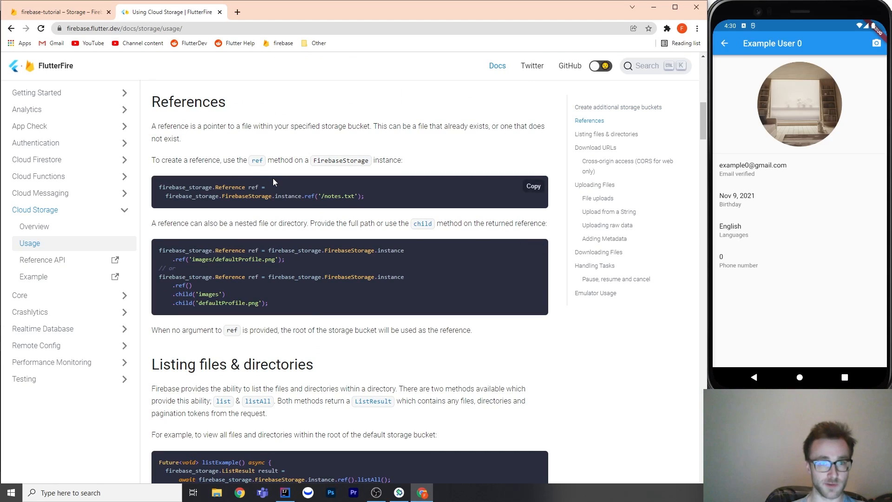
{"action": "mouse_move", "coordinate": [237, 152]}
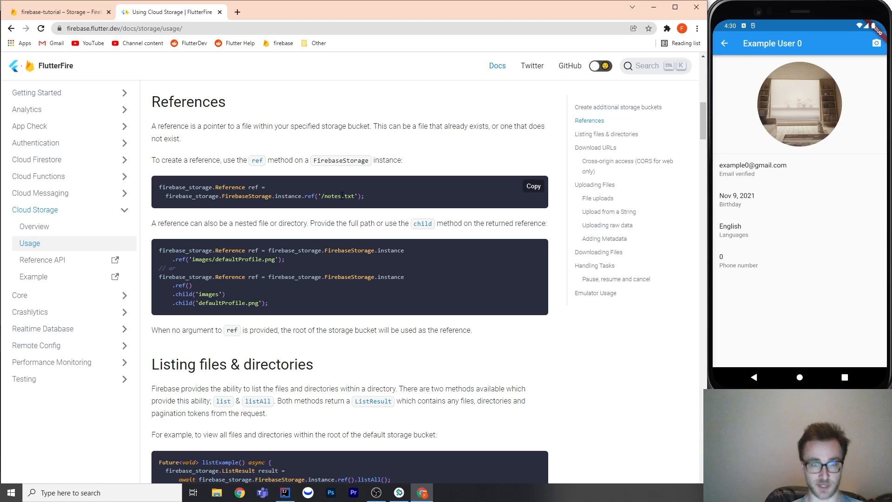
{"action": "double_click", "coordinate": [337, 197]}
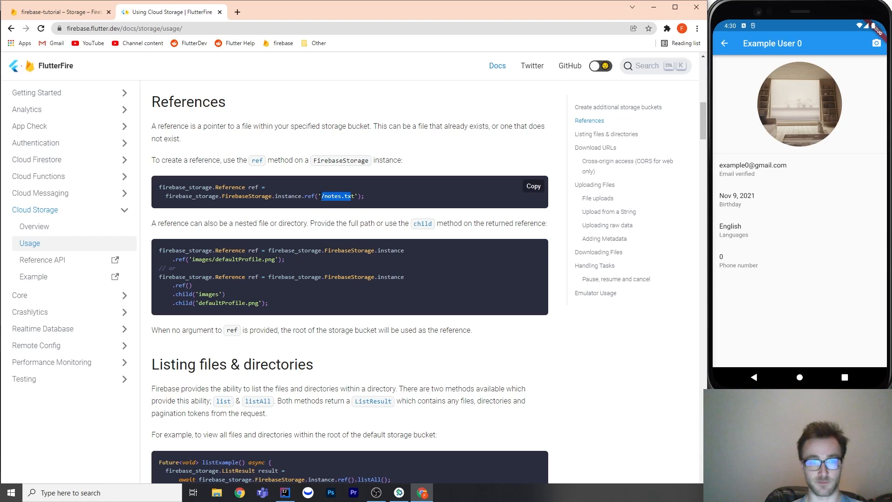
{"action": "left_click", "coordinate": [344, 196]}
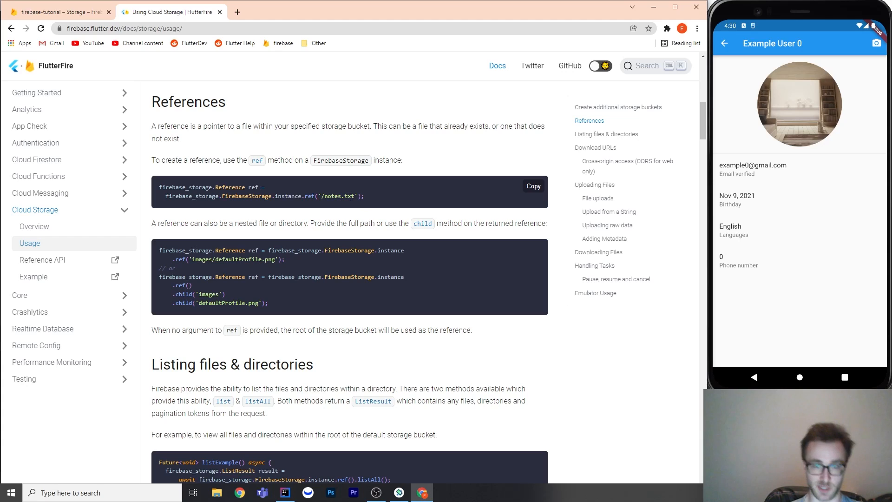
{"action": "mouse_move", "coordinate": [297, 304]}
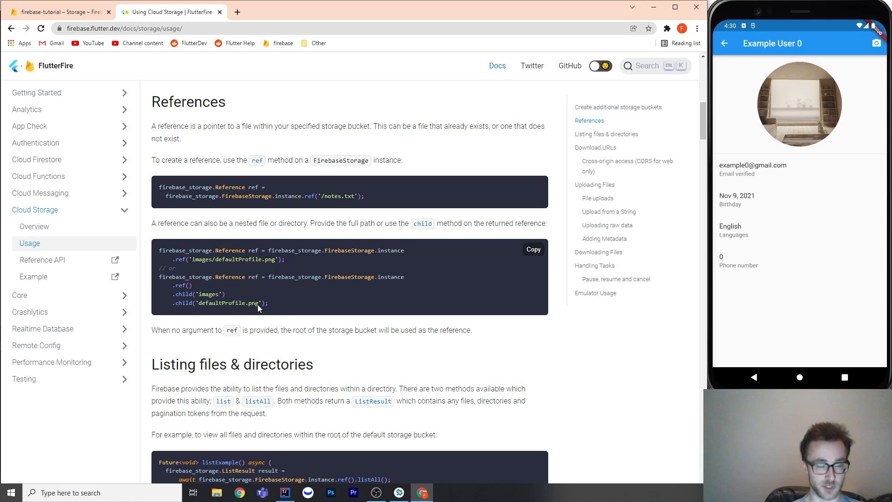
- Highlight the defaultProfile nested path and move down to 'Listing files & directories'
{"action": "double_click", "coordinate": [209, 293]}
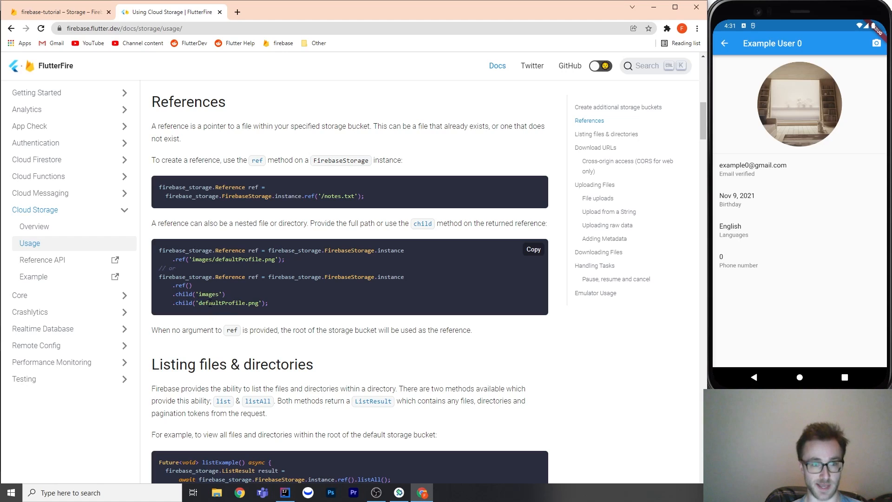
{"action": "double_click", "coordinate": [210, 303]}
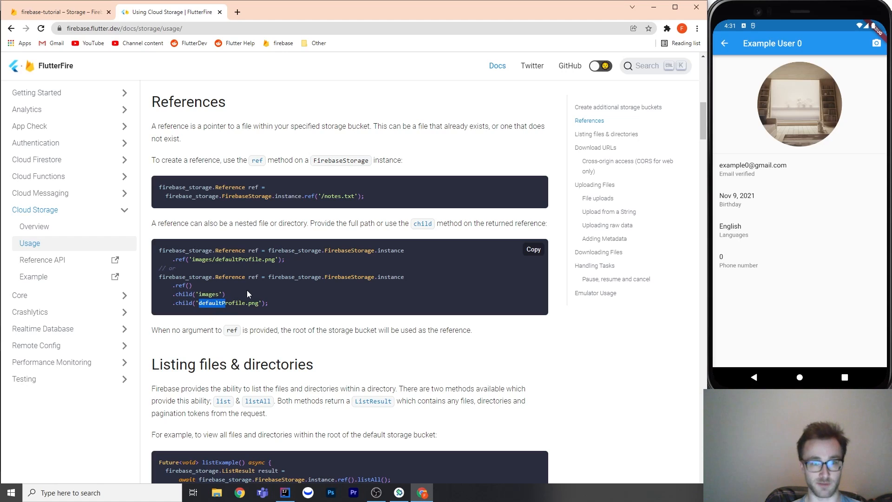
{"action": "mouse_move", "coordinate": [244, 351]}
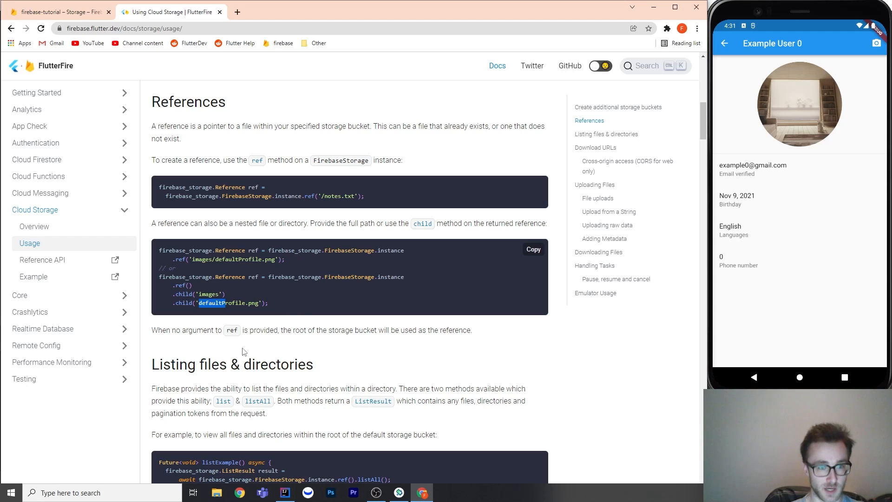
{"action": "scroll", "scroll_direction": "down", "scroll_amount": 3}
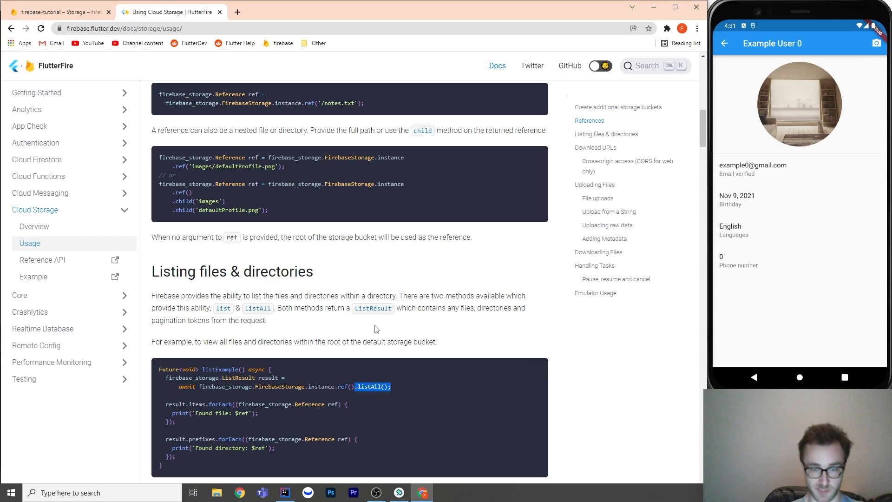
{"action": "mouse_move", "coordinate": [319, 368]}
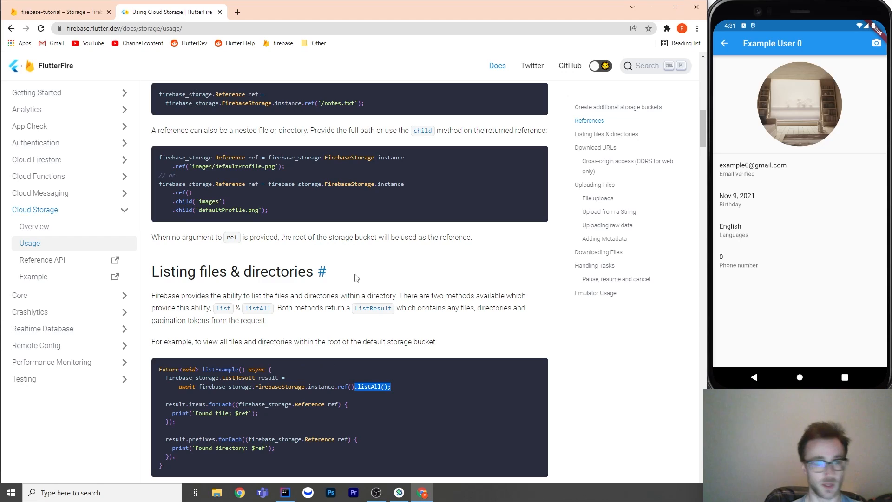
- Browse Storage from the bucket root into profile_images and its user-ID subfolder, then back to profile_images
{"action": "left_click", "coordinate": [56, 13]}
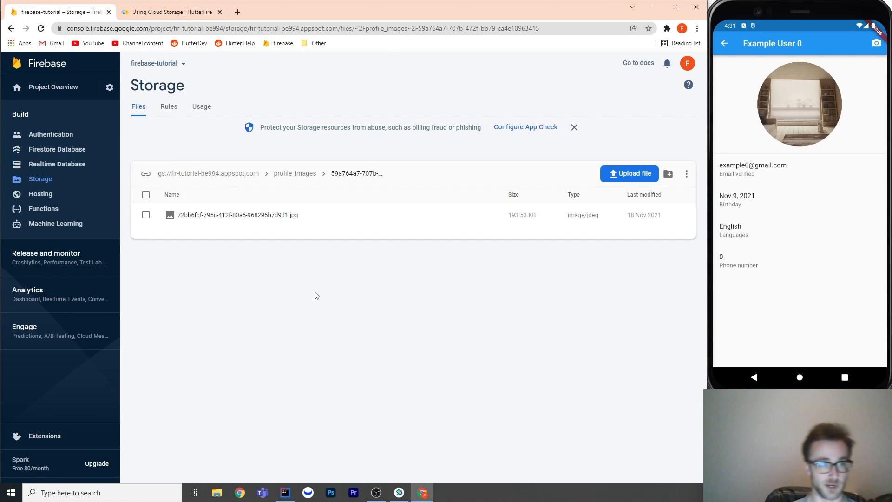
{"action": "mouse_move", "coordinate": [27, 193]}
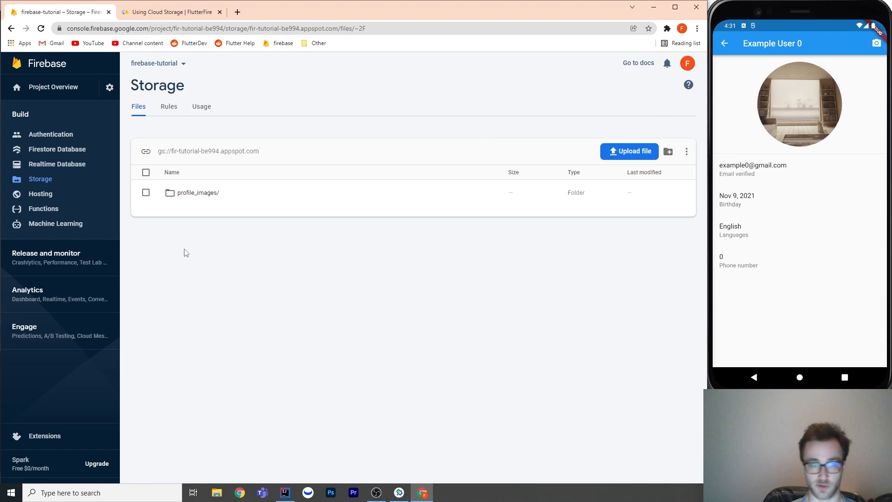
{"action": "left_click", "coordinate": [686, 152]}
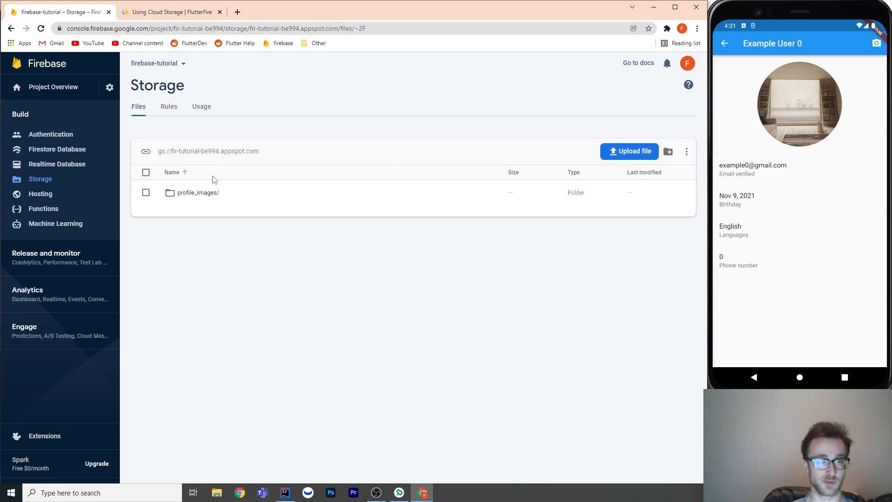
{"action": "mouse_move", "coordinate": [195, 194]}
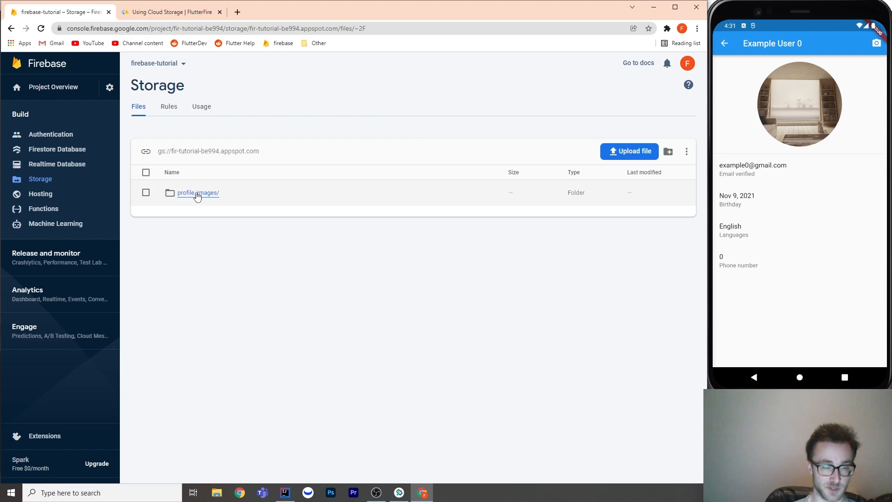
{"action": "left_click", "coordinate": [198, 193]}
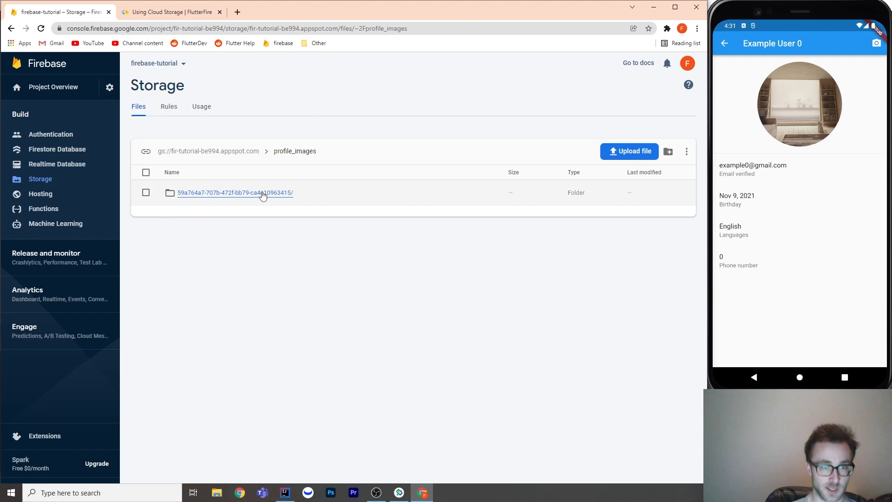
{"action": "left_click", "coordinate": [235, 192]}
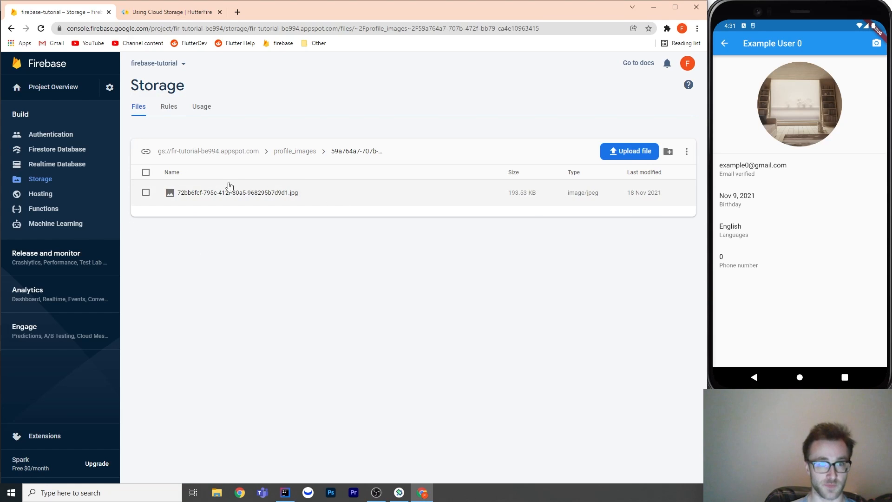
{"action": "left_click", "coordinate": [294, 151]}
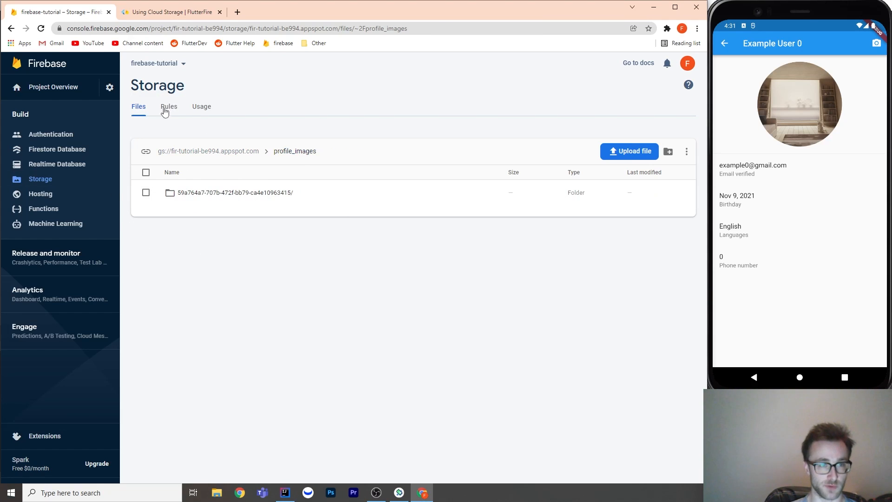
- Review the Storage security rules allowing read/write, then return to the Files listing
{"action": "left_click", "coordinate": [169, 106]}
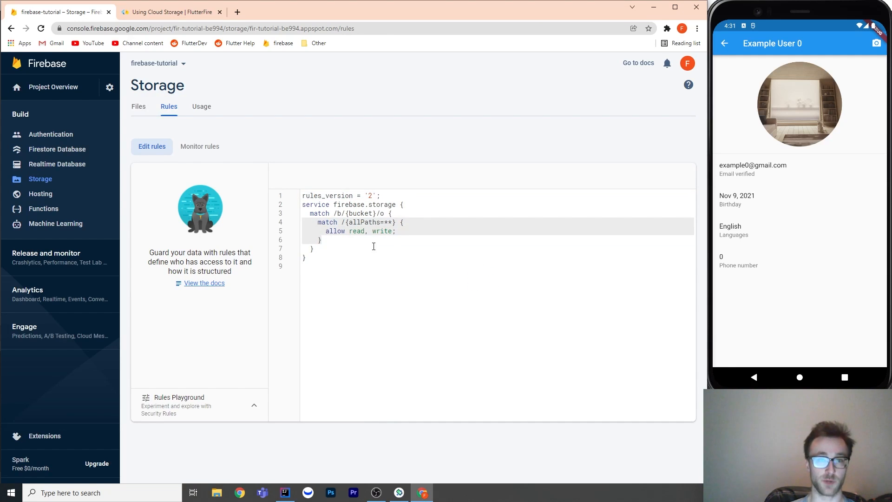
{"action": "left_click", "coordinate": [137, 106]}
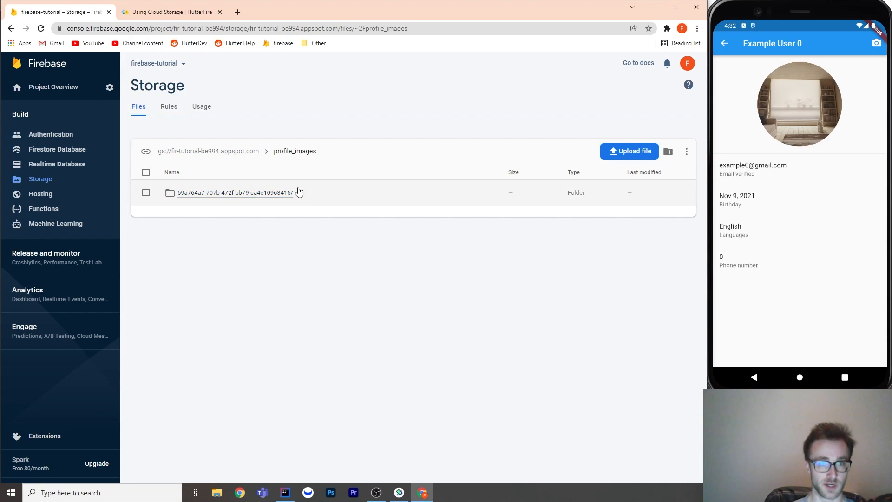
{"action": "mouse_move", "coordinate": [312, 188]}
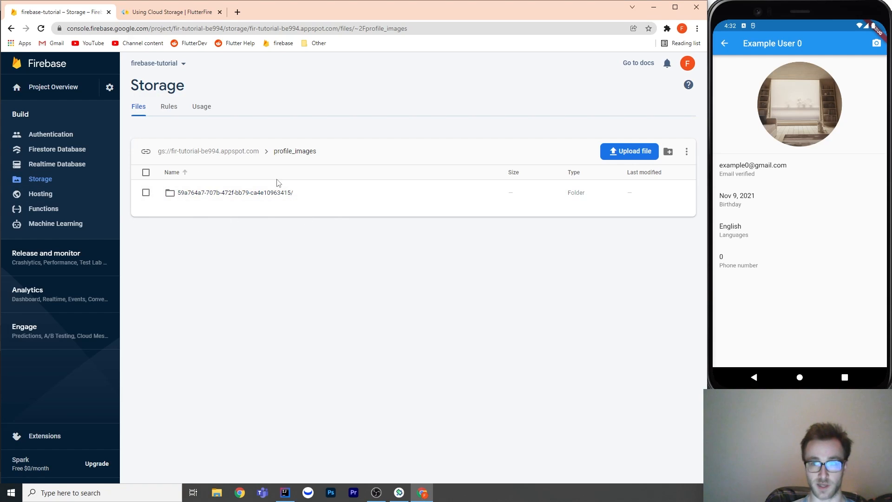
{"action": "mouse_move", "coordinate": [316, 190]}
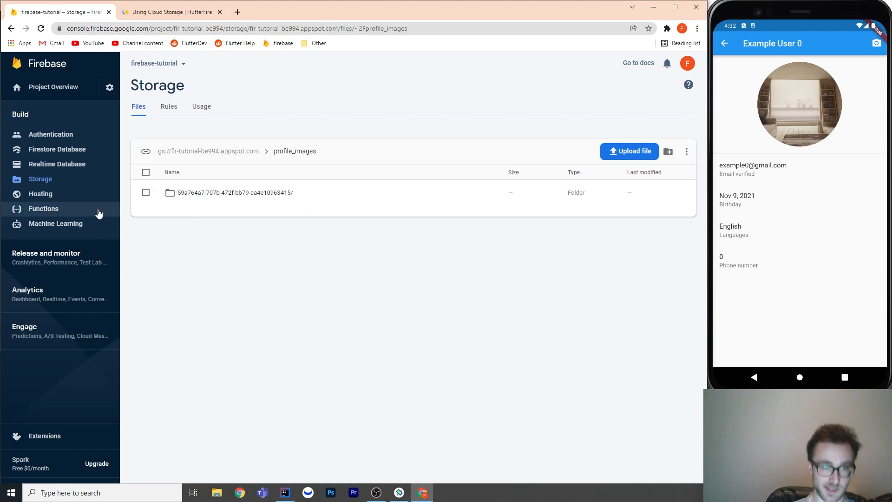
{"action": "mouse_move", "coordinate": [324, 197]}
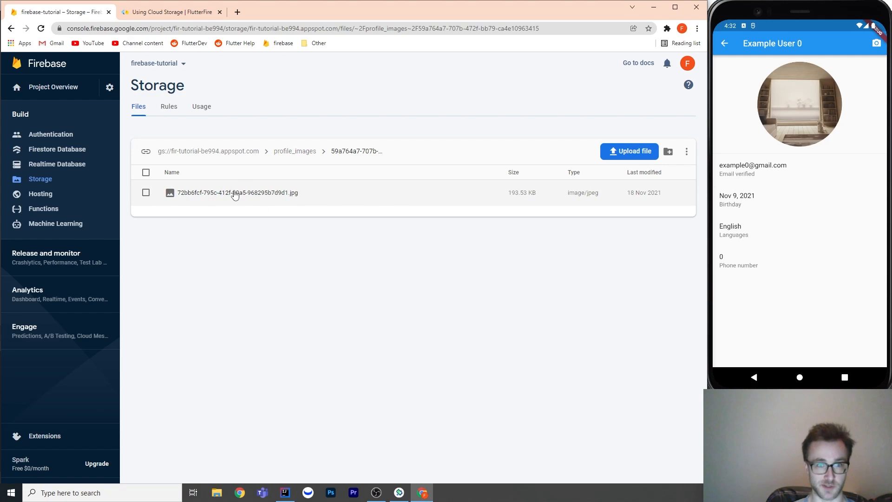
- Show the uploaded JPEG's details panel: 198,177-byte image/jpeg created 18 Nov 2021
{"action": "left_click", "coordinate": [236, 193]}
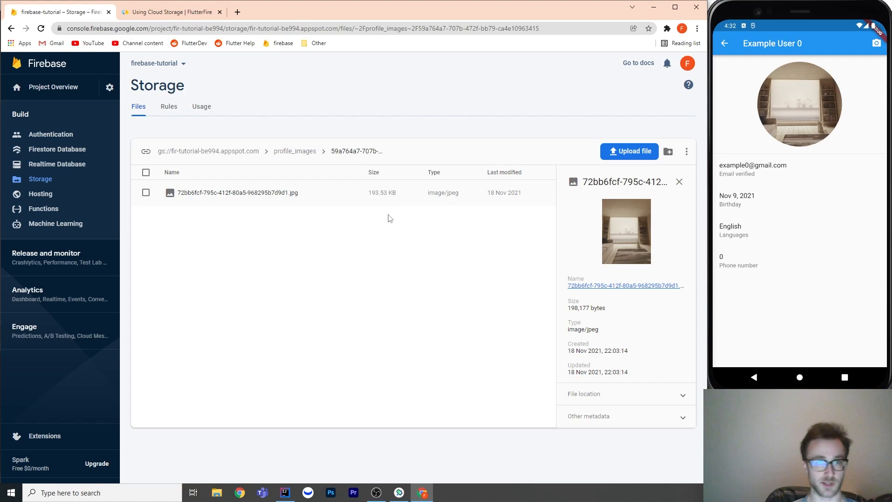
{"action": "mouse_move", "coordinate": [221, 206]}
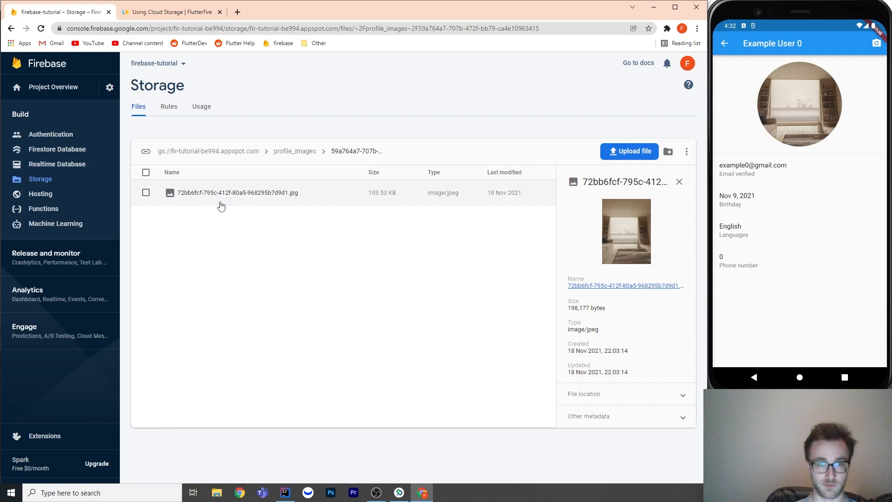
{"action": "mouse_move", "coordinate": [365, 279]}
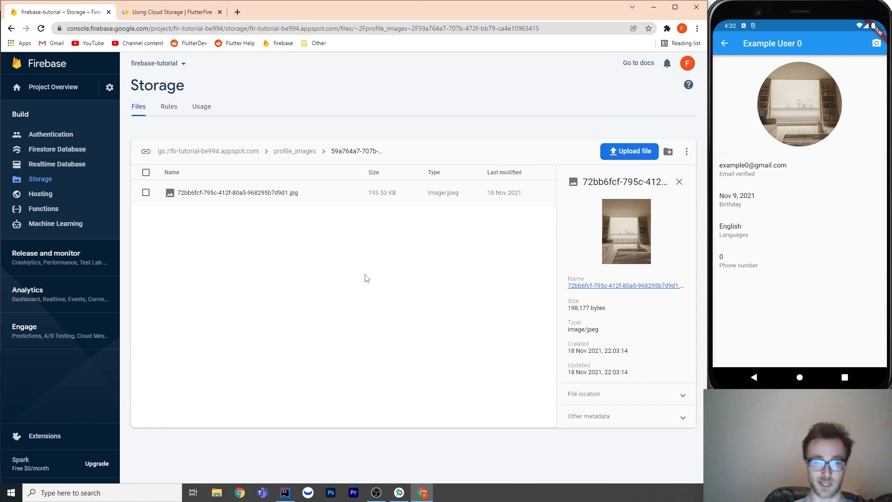
{"action": "mouse_move", "coordinate": [329, 264]}
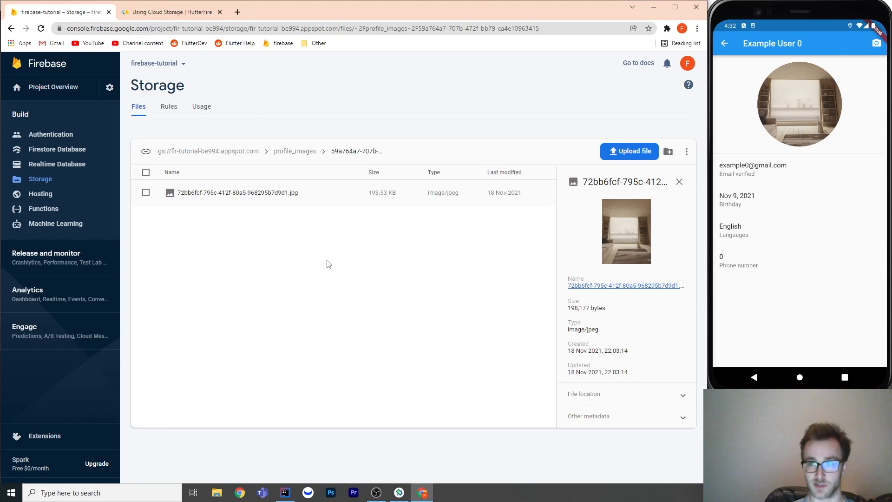
{"action": "mouse_move", "coordinate": [423, 237]}
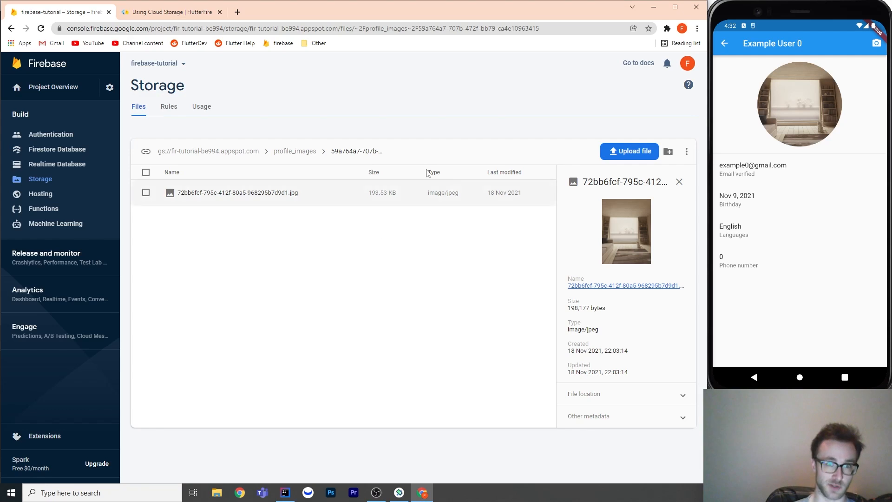
{"action": "mouse_move", "coordinate": [646, 277]}
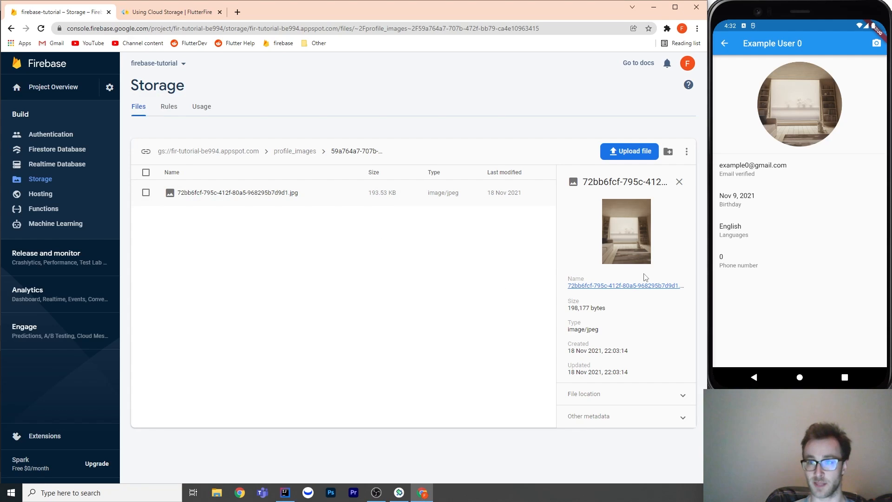
{"action": "mouse_move", "coordinate": [508, 215]}
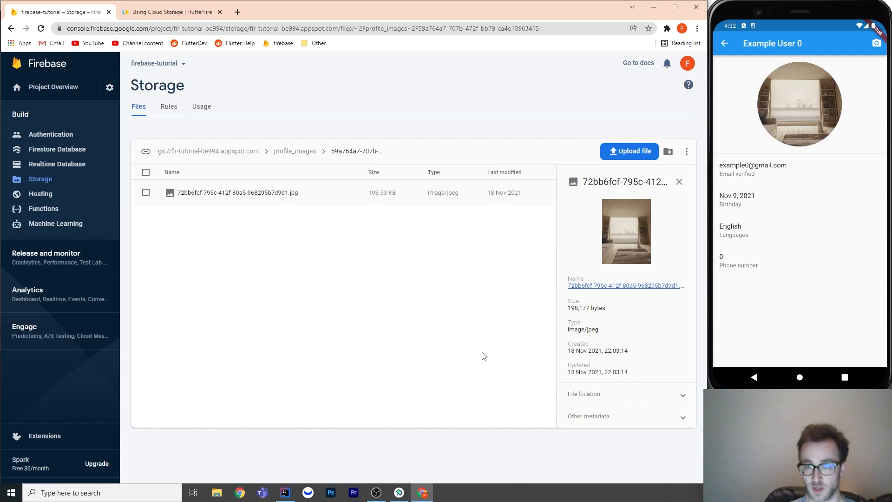
- Navigate via breadcrumbs from bucket root through profile_images into the user's folder listing the 193.53 KB JPEG
{"action": "left_click", "coordinate": [295, 150]}
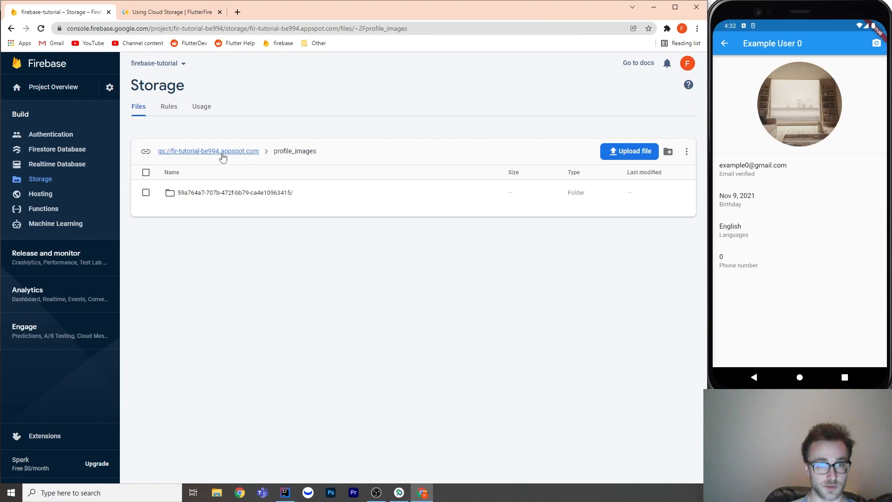
{"action": "left_click", "coordinate": [208, 151]}
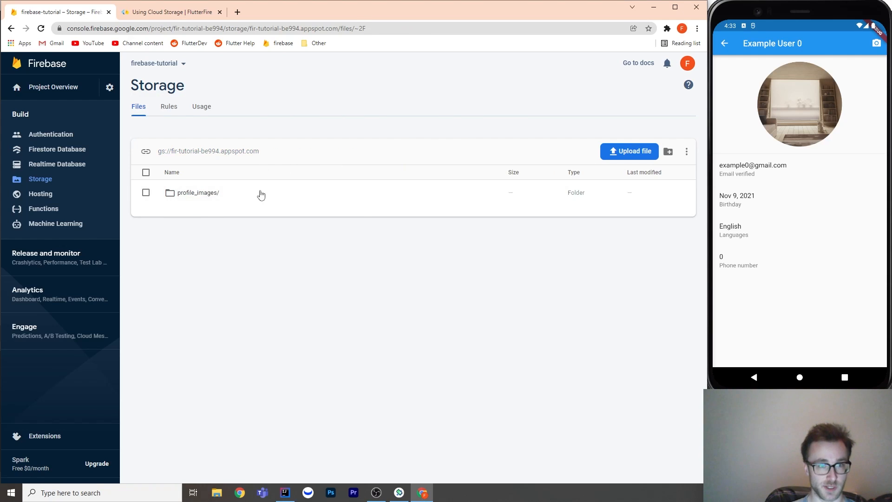
{"action": "left_click", "coordinate": [197, 192]}
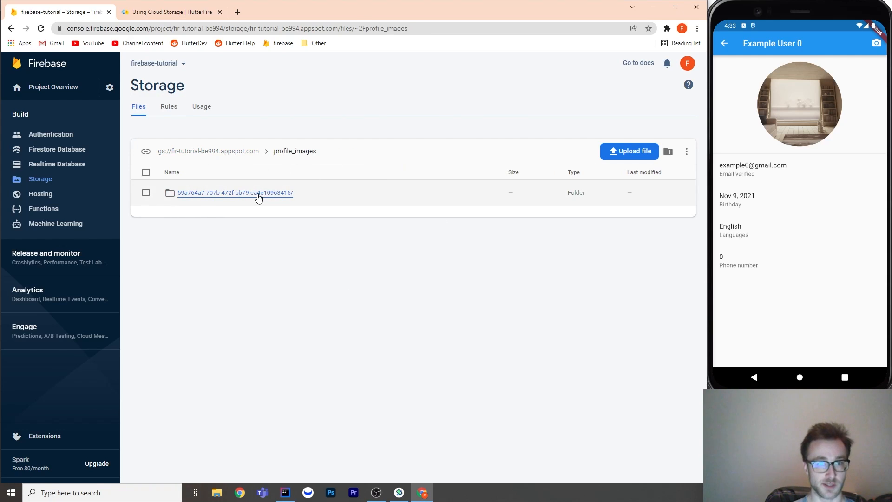
{"action": "left_click", "coordinate": [235, 193]}
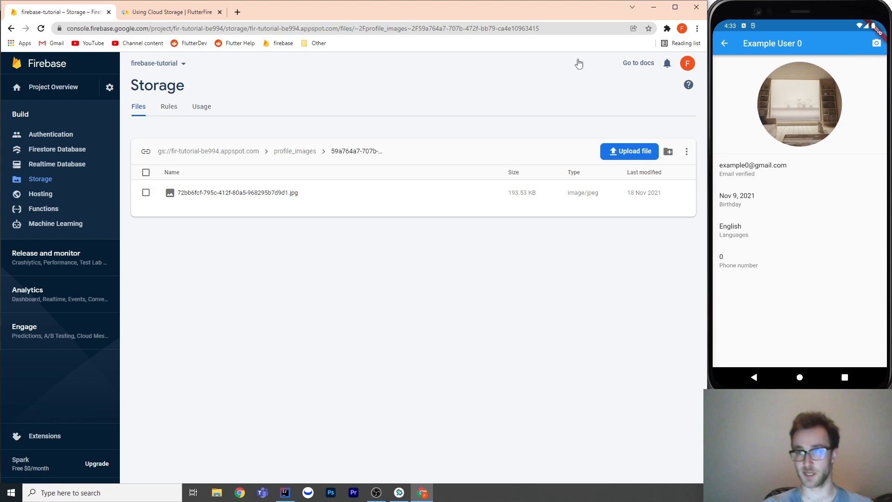
{"action": "left_click", "coordinate": [295, 150]}
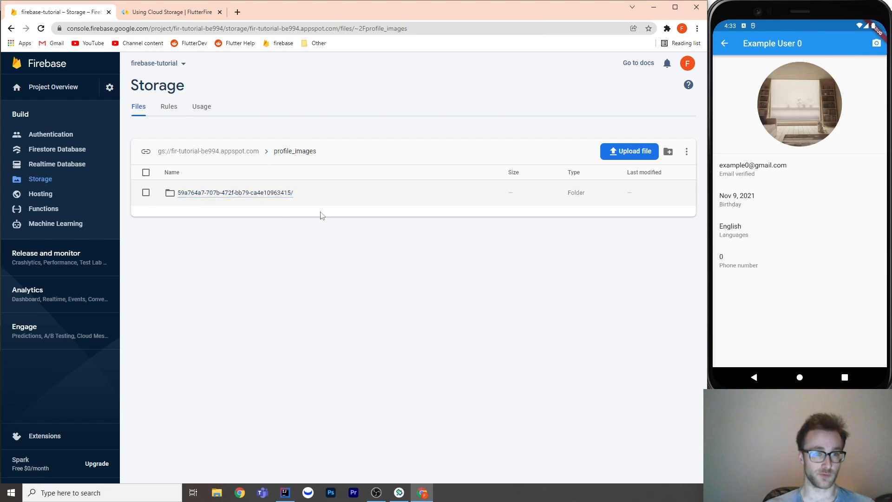
{"action": "left_click", "coordinate": [235, 193]}
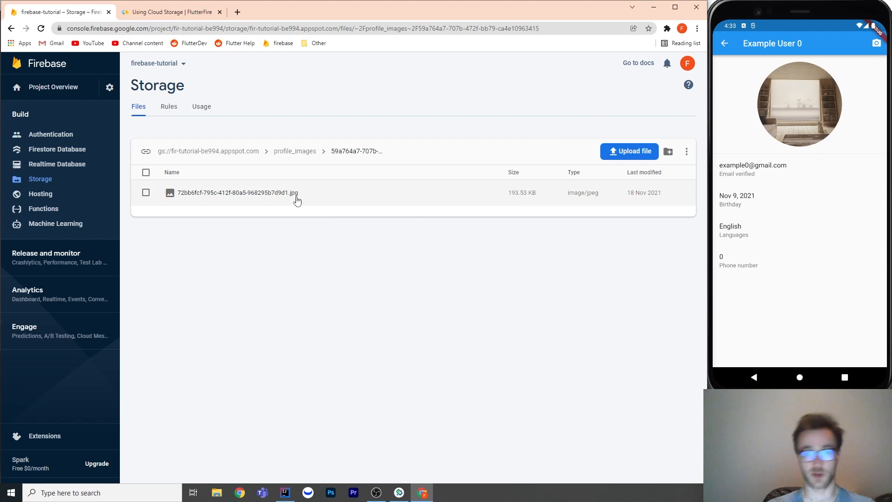
{"action": "mouse_move", "coordinate": [262, 204]}
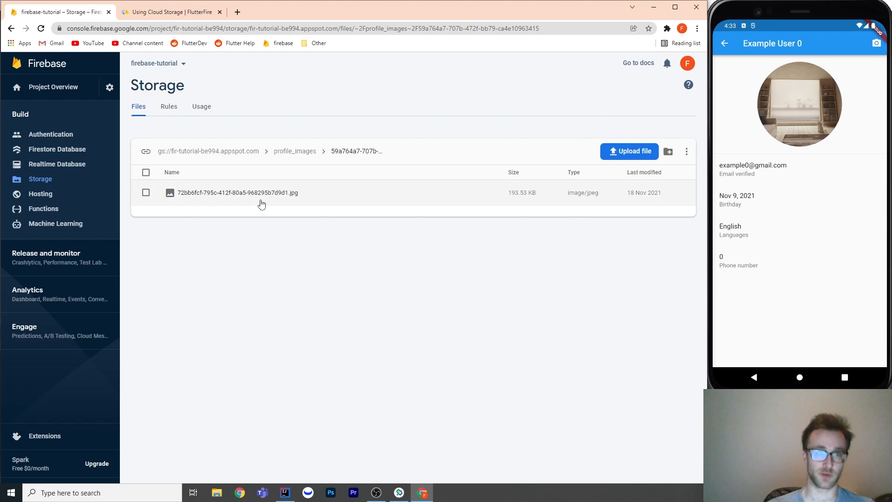
{"action": "mouse_move", "coordinate": [254, 199]}
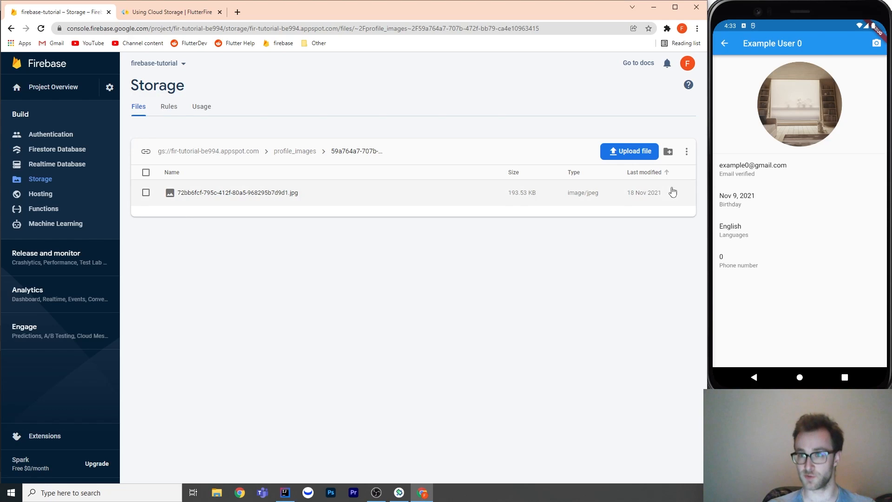
{"action": "mouse_move", "coordinate": [570, 264]}
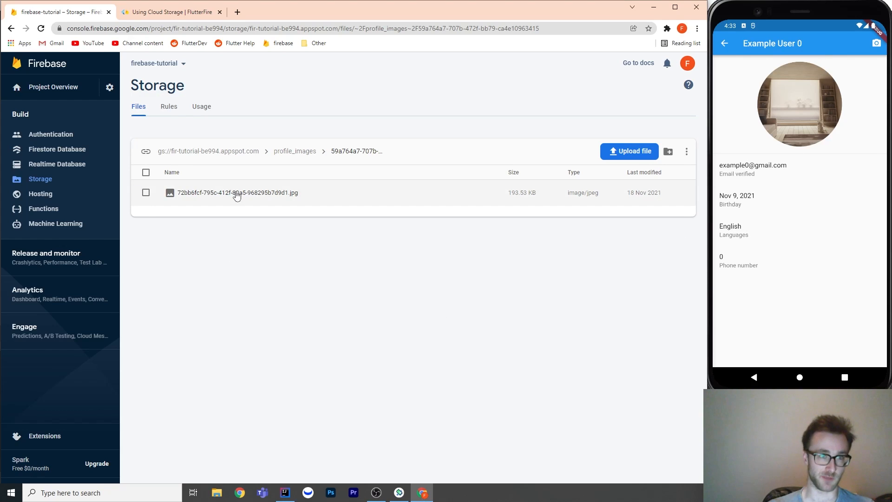
{"action": "mouse_move", "coordinate": [466, 232]}
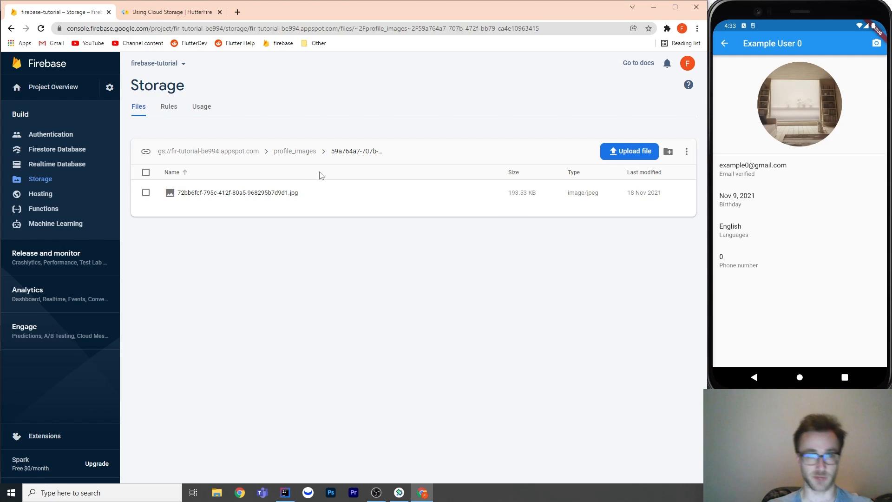
{"action": "mouse_move", "coordinate": [401, 187]}
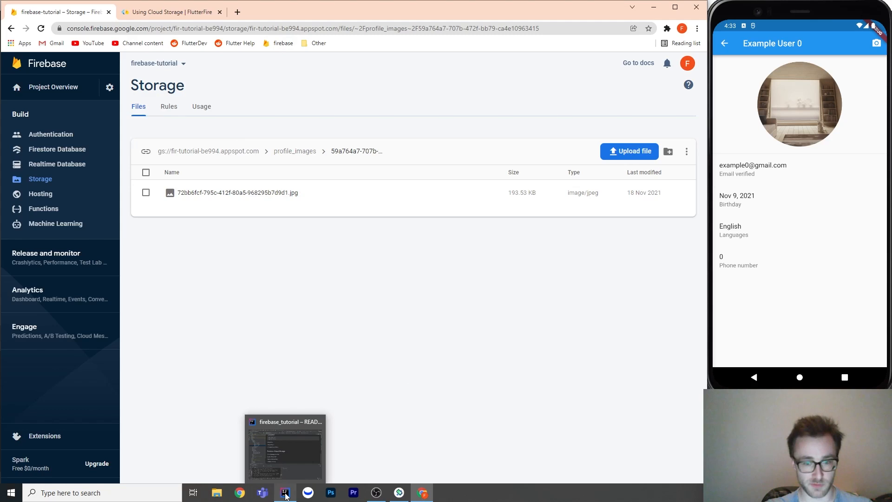
- Highlight the _cloudStorage getter in fire_repository.dart and the FirebaseStorage.instance argument in main.dart
{"action": "left_click", "coordinate": [285, 493]}
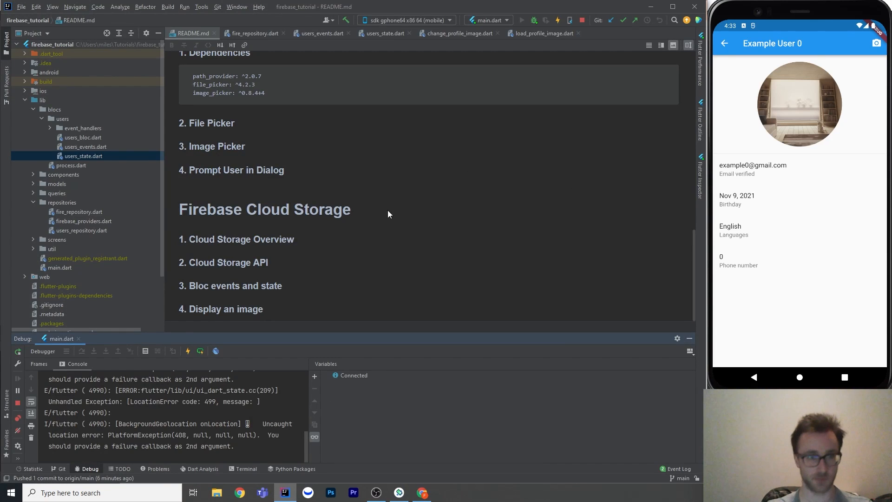
{"action": "left_click", "coordinate": [253, 34]}
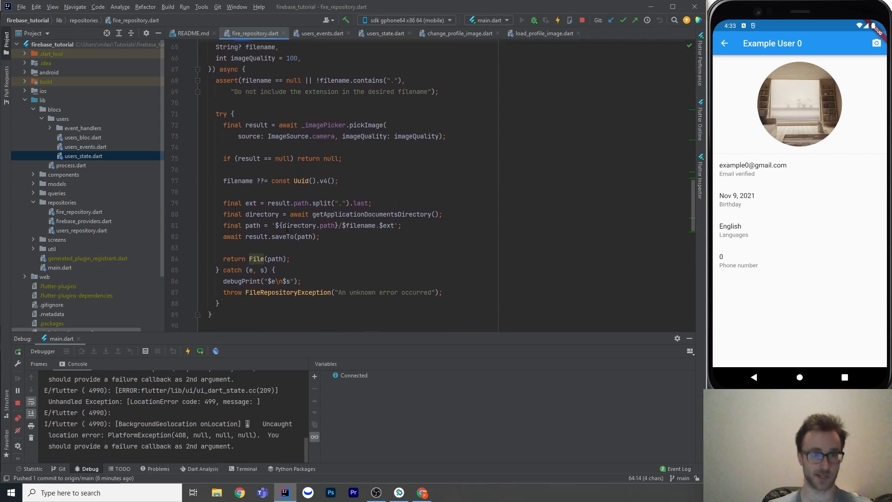
{"action": "scroll", "scroll_direction": "down", "scroll_amount": 3}
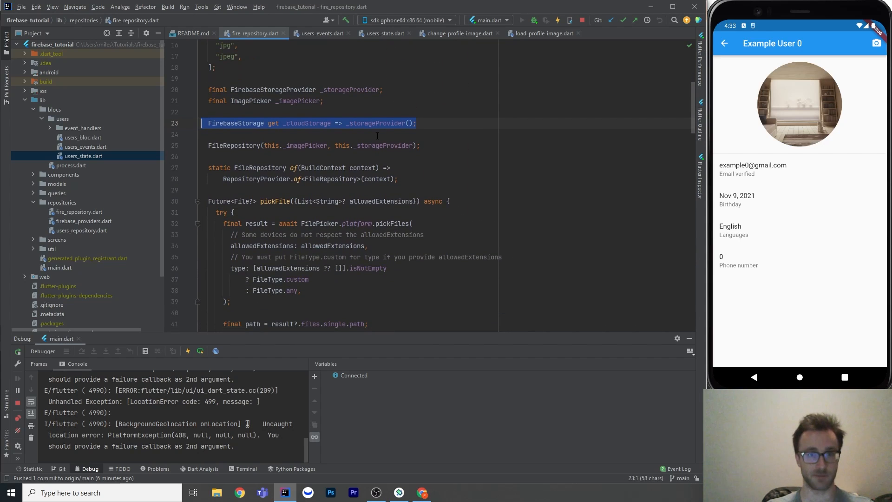
{"action": "double_click", "coordinate": [236, 123]}
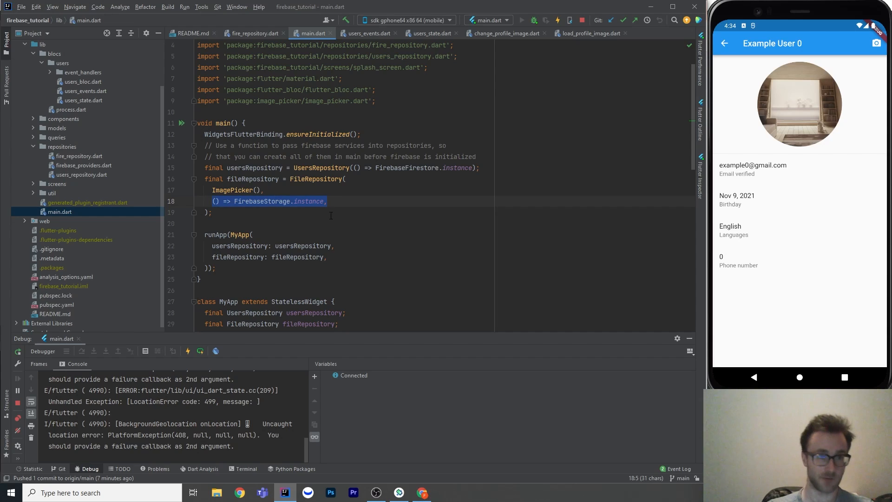
{"action": "left_click", "coordinate": [327, 200]}
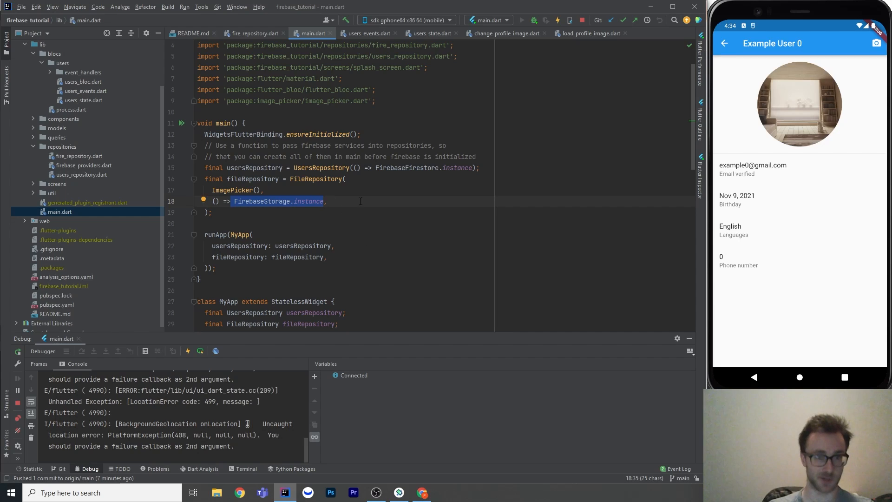
{"action": "left_click", "coordinate": [212, 212]}
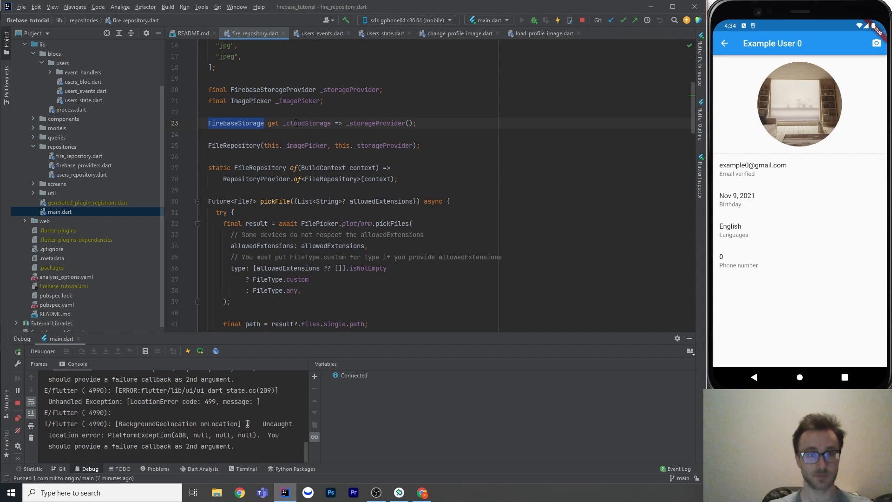
- Locate the upload method and highlight its putFile call to the folder's file path
{"action": "scroll", "scroll_direction": "down", "scroll_amount": 3}
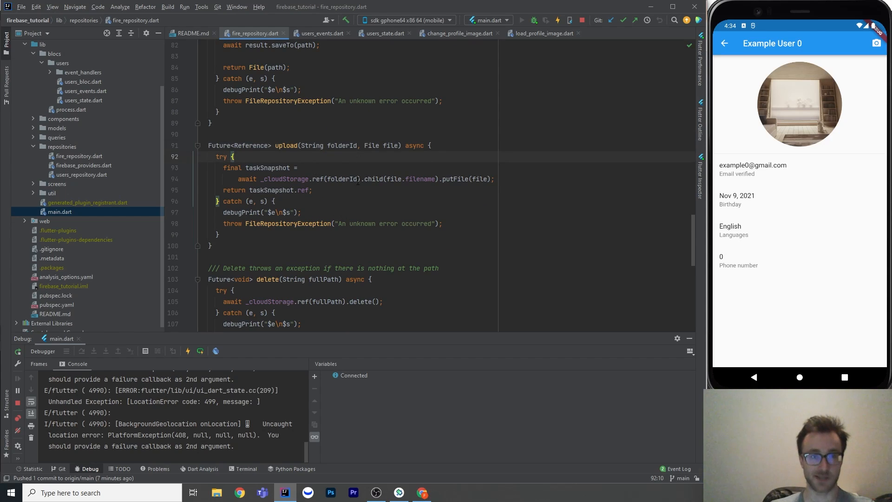
{"action": "left_click", "coordinate": [312, 189]}
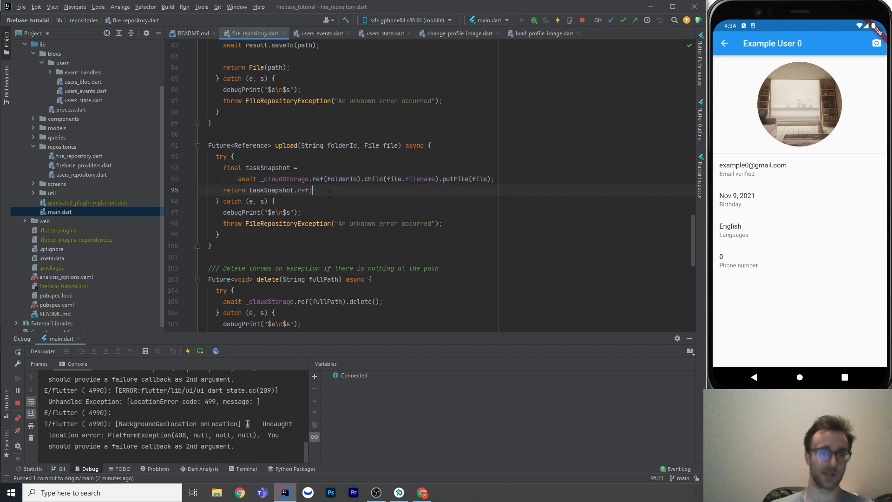
{"action": "mouse_move", "coordinate": [346, 187]}
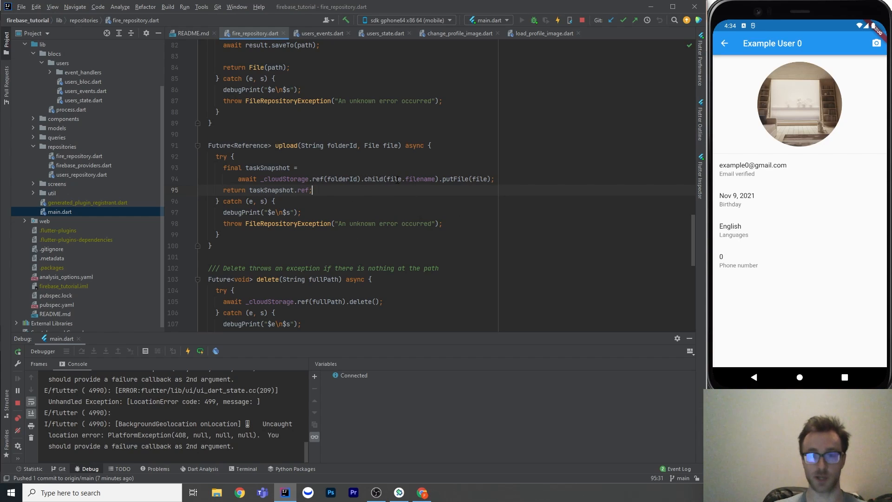
{"action": "double_click", "coordinate": [411, 179]}
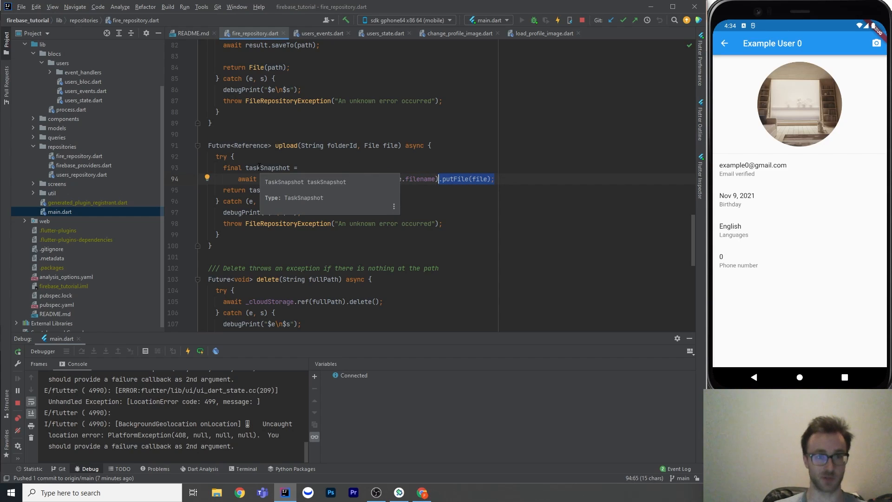
- Highlight the returned taskSnapshot.ref, the FileRepositoryException throw, and the method's bounds
{"action": "left_click", "coordinate": [303, 157]}
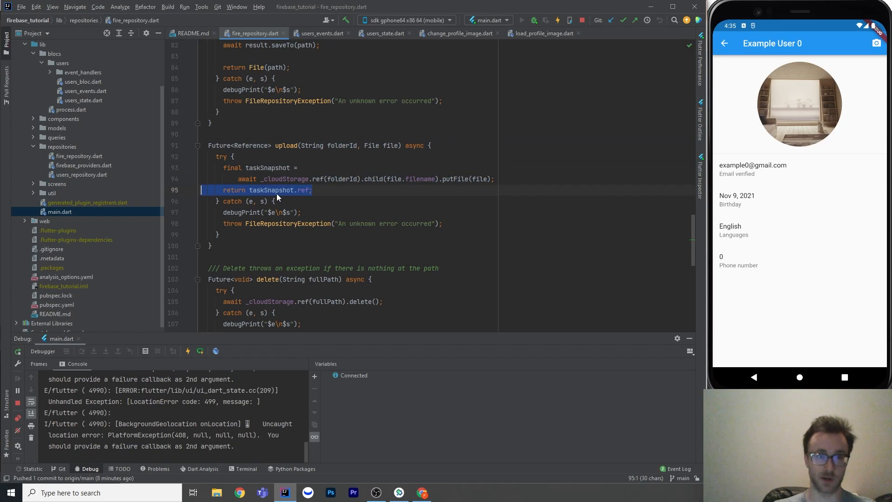
{"action": "left_click", "coordinate": [407, 190]}
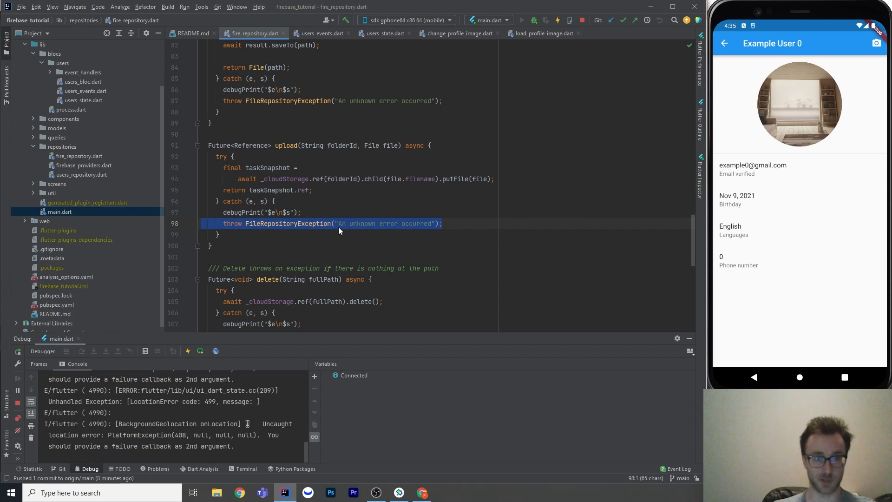
{"action": "left_click", "coordinate": [430, 145]}
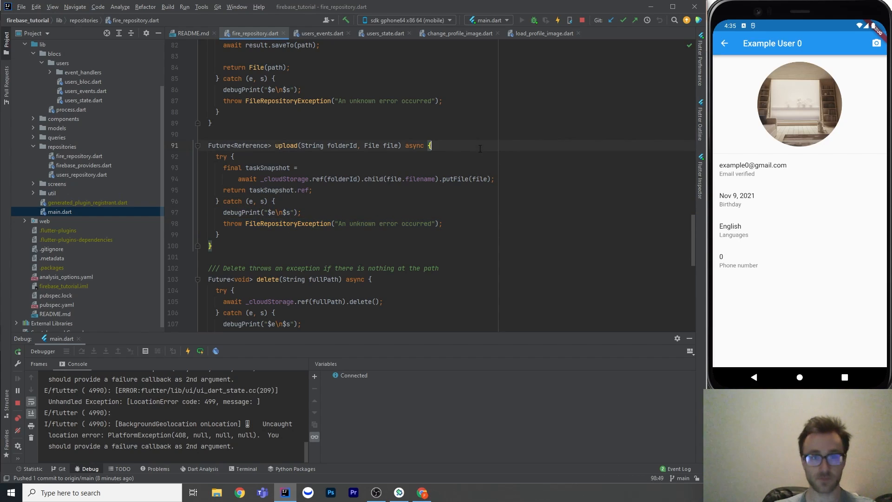
{"action": "scroll", "scroll_direction": "down", "scroll_amount": 3}
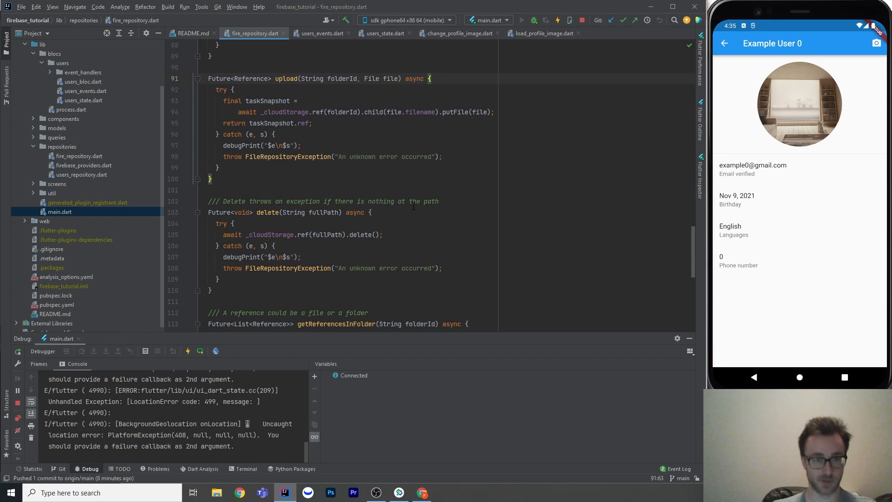
- Scroll past the delete method to getReferencesInFolder, which returns the folder's listAll items
{"action": "scroll", "scroll_direction": "down", "scroll_amount": 3}
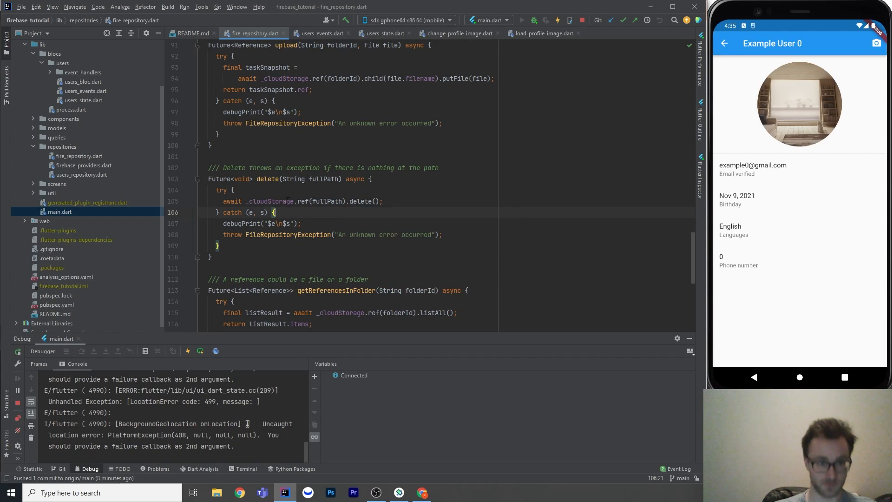
{"action": "scroll", "scroll_direction": "down", "scroll_amount": 3}
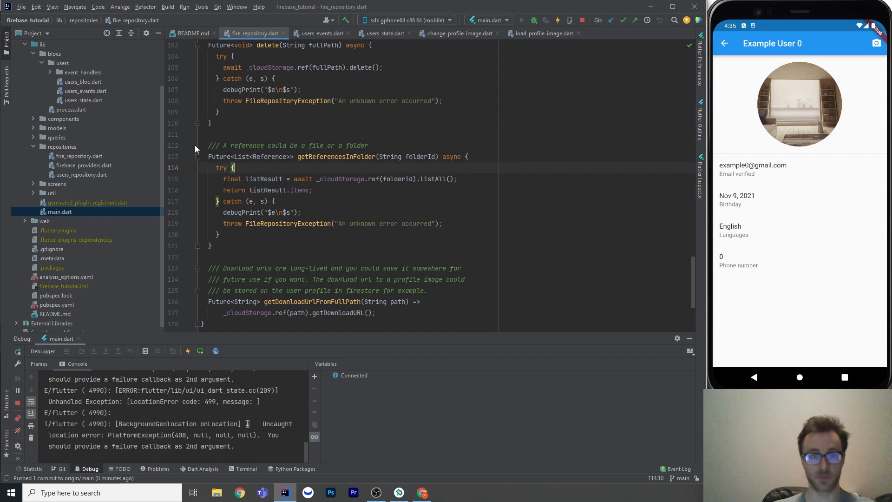
{"action": "double_click", "coordinate": [420, 156]}
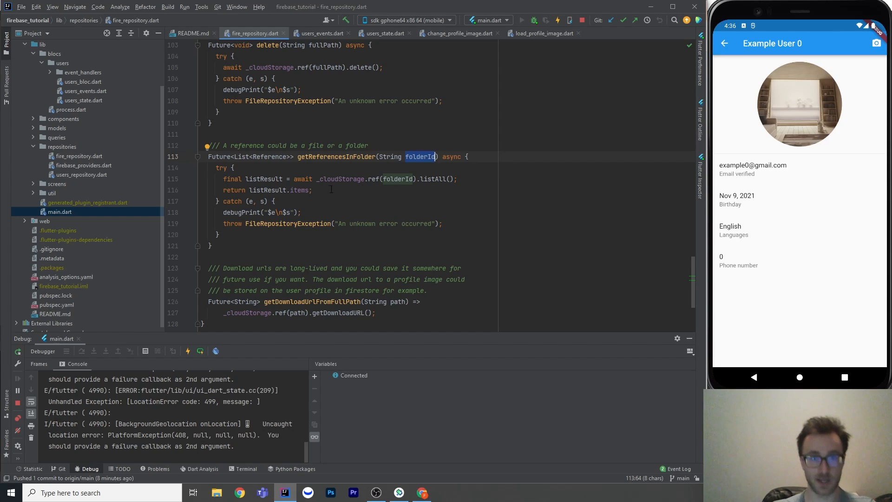
{"action": "mouse_move", "coordinate": [267, 190]}
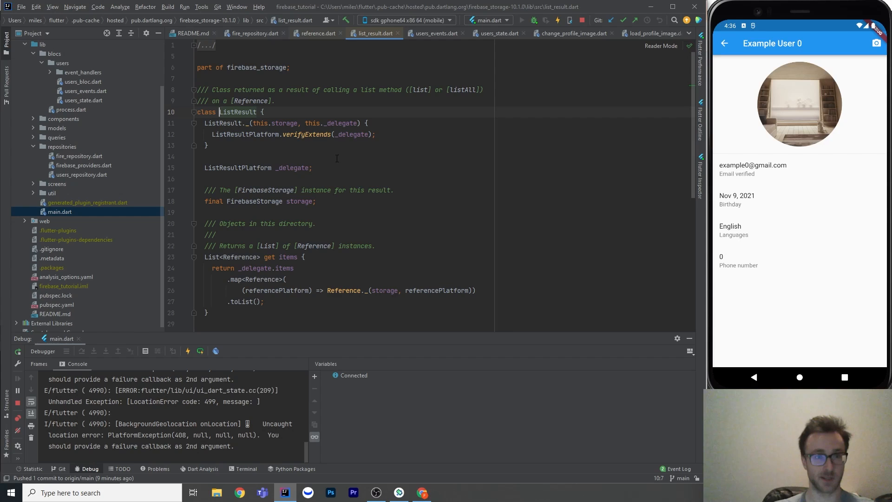
{"action": "scroll", "scroll_direction": "down", "scroll_amount": 3}
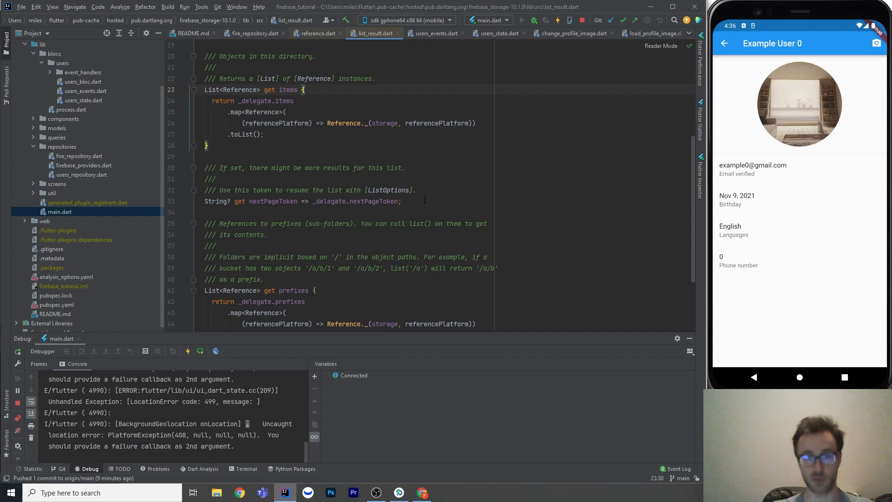
{"action": "scroll", "scroll_direction": "down", "scroll_amount": 3}
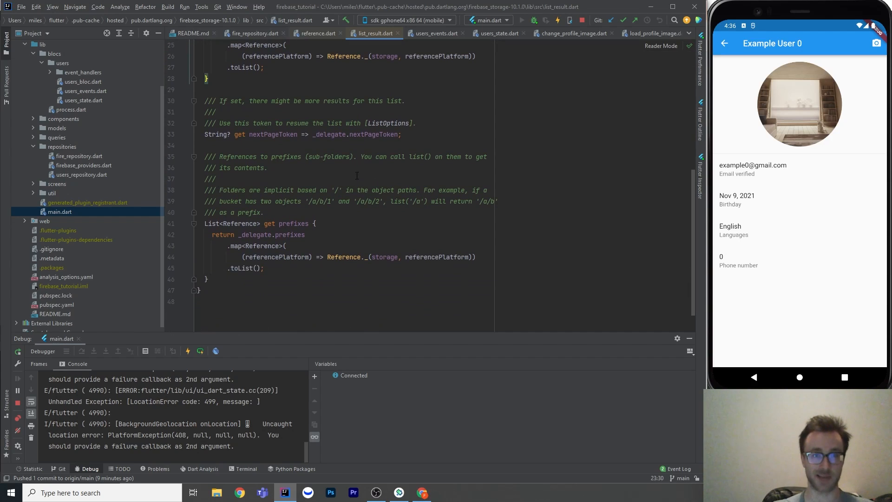
{"action": "double_click", "coordinate": [273, 167]}
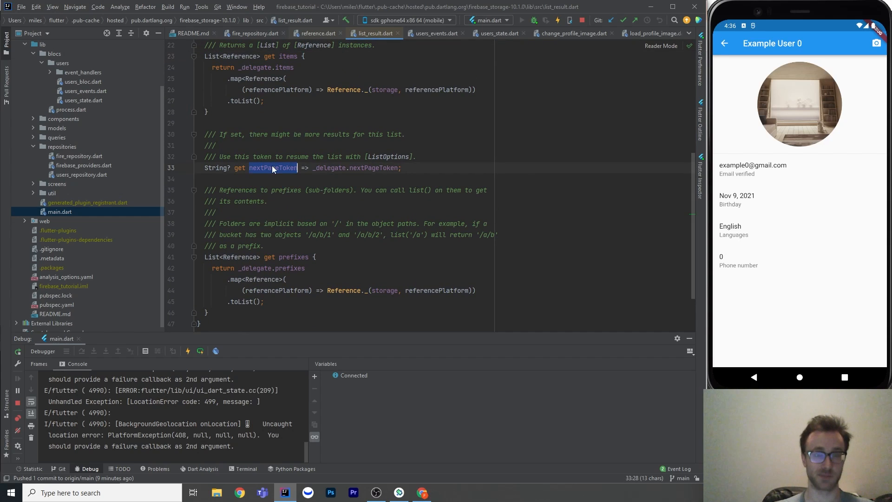
{"action": "left_click", "coordinate": [316, 33]}
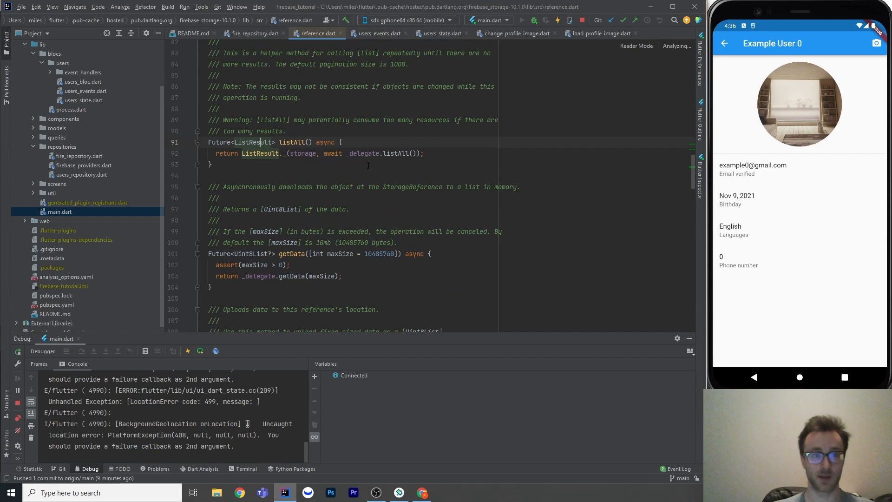
{"action": "left_click", "coordinate": [252, 33]}
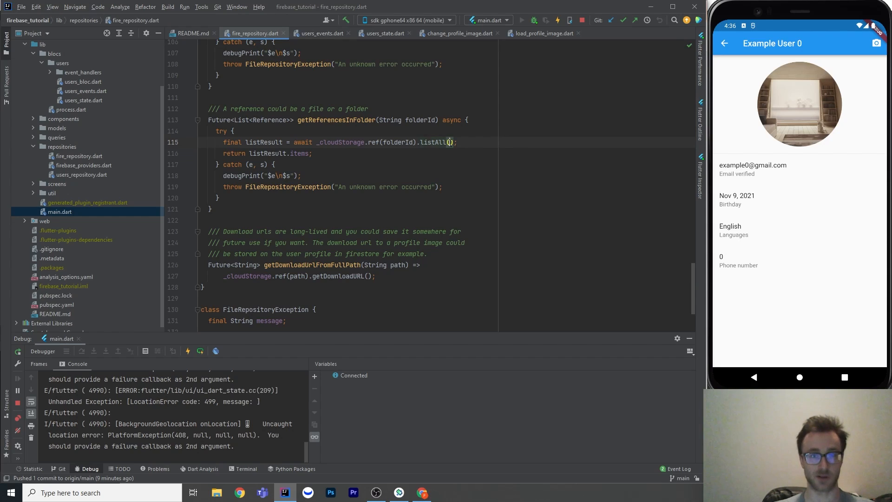
{"action": "mouse_move", "coordinate": [437, 141]}
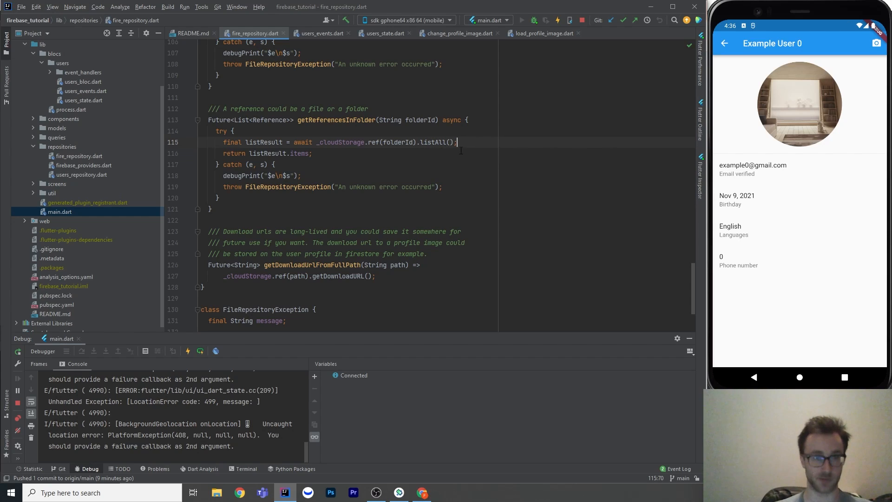
{"action": "left_click", "coordinate": [313, 154]}
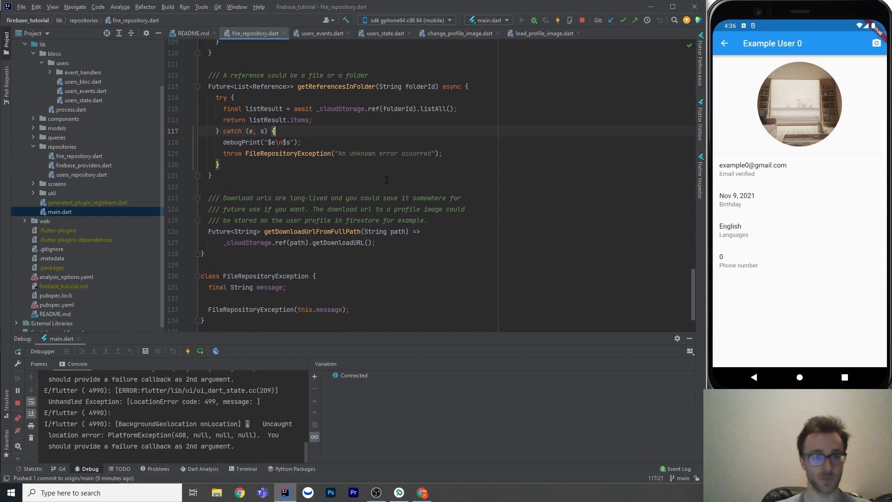
{"action": "scroll", "scroll_direction": "down", "scroll_amount": 3}
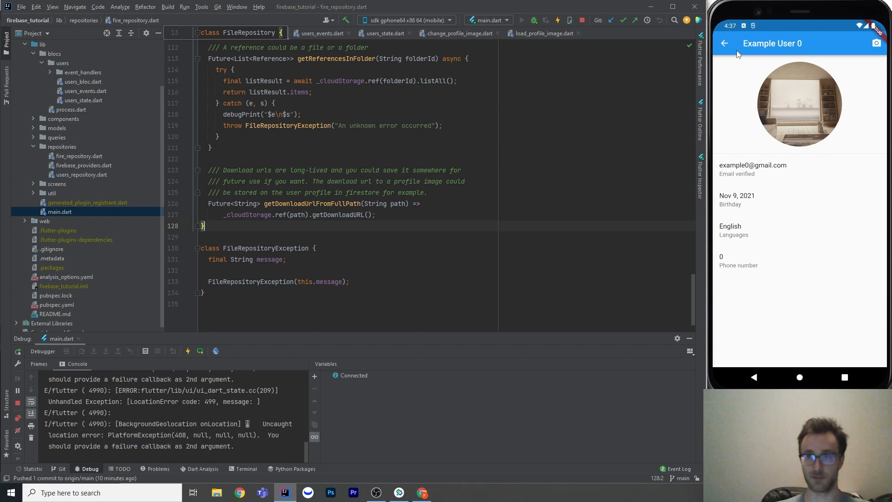
{"action": "mouse_move", "coordinate": [814, 90]}
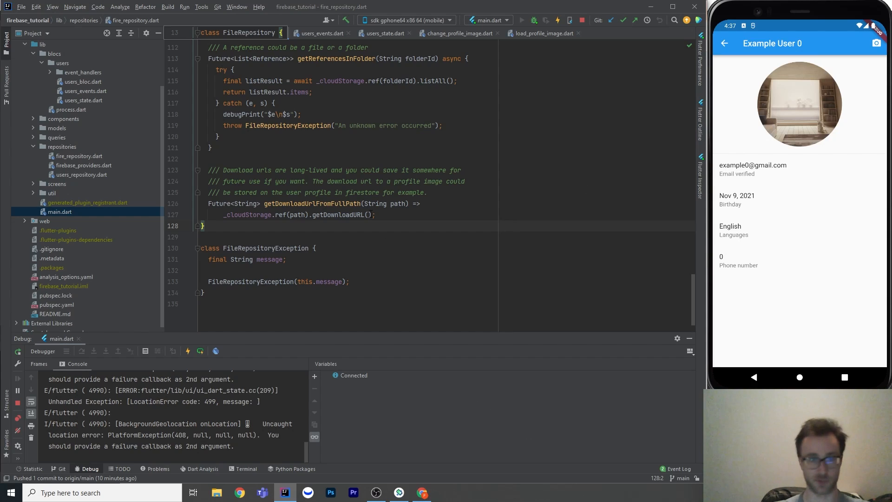
{"action": "mouse_move", "coordinate": [338, 215]}
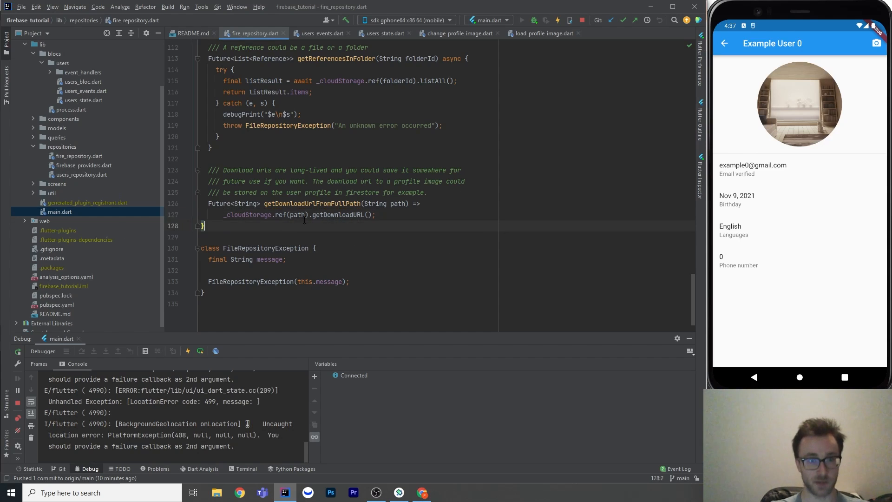
{"action": "left_click", "coordinate": [376, 215]}
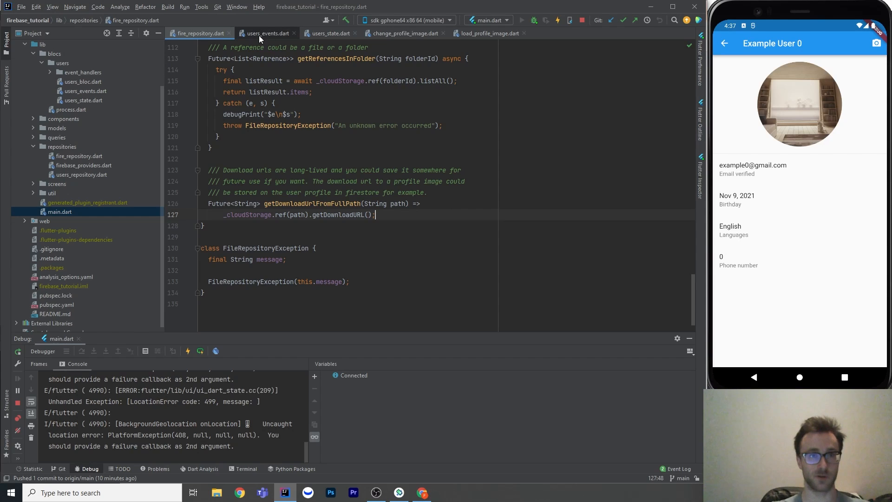
- In users_events.dart, highlight the folderId getter building profile_images/$id and the file field
{"action": "left_click", "coordinate": [267, 33]}
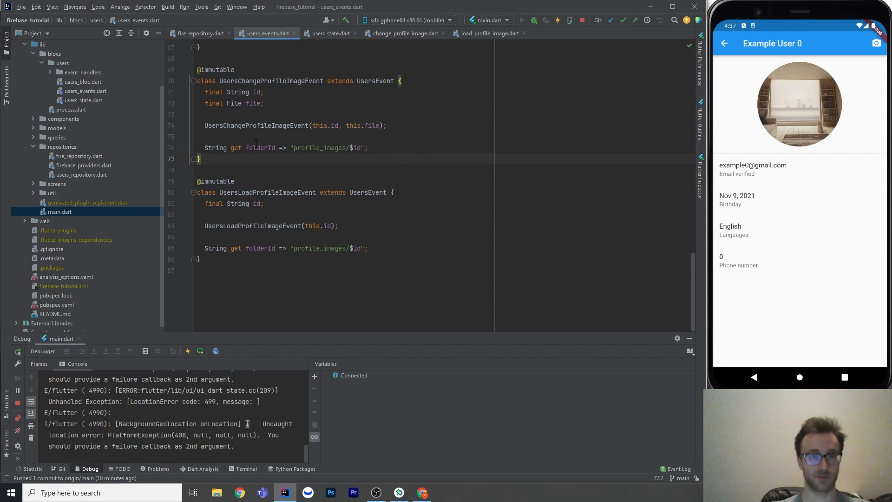
{"action": "triple_click", "coordinate": [284, 148]}
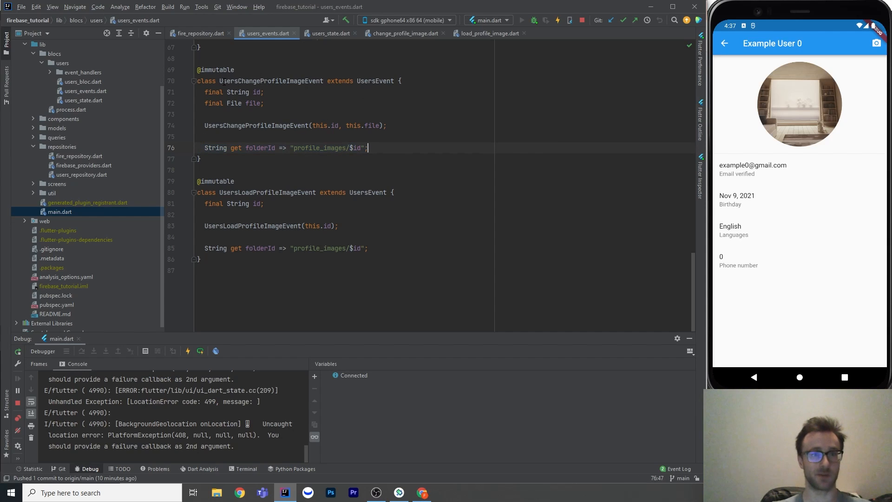
{"action": "double_click", "coordinate": [272, 80]}
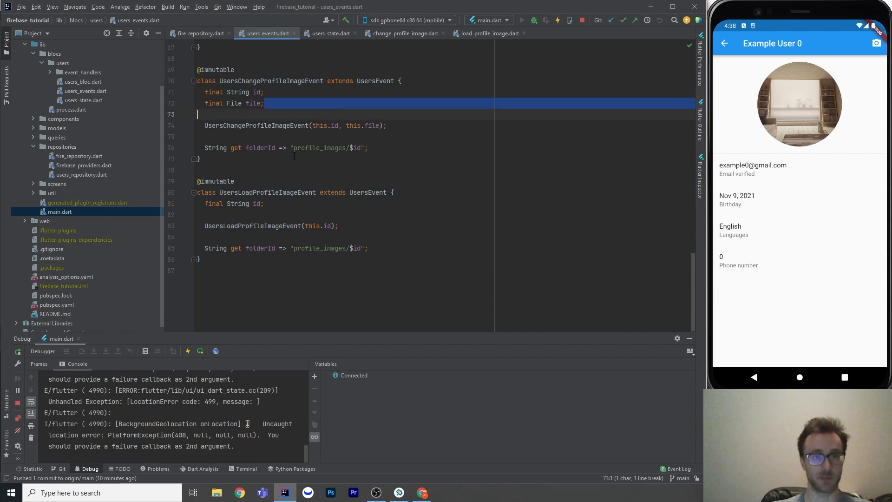
{"action": "double_click", "coordinate": [325, 148]}
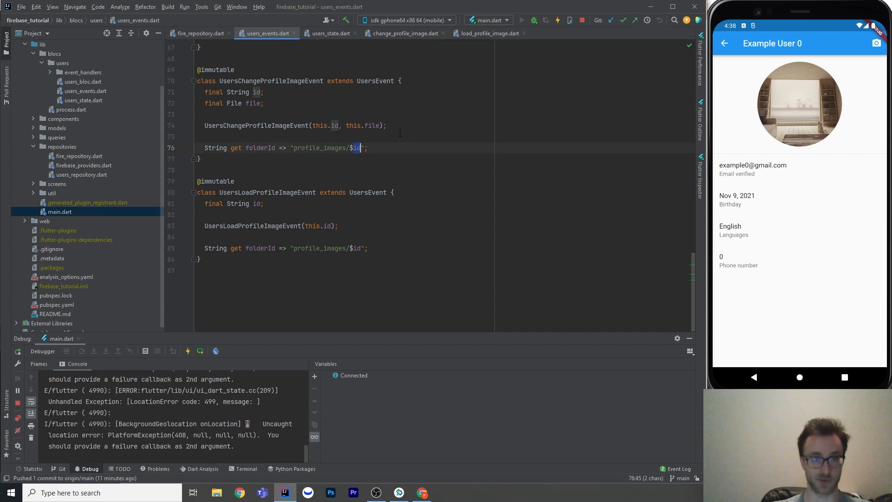
{"action": "double_click", "coordinate": [272, 80]}
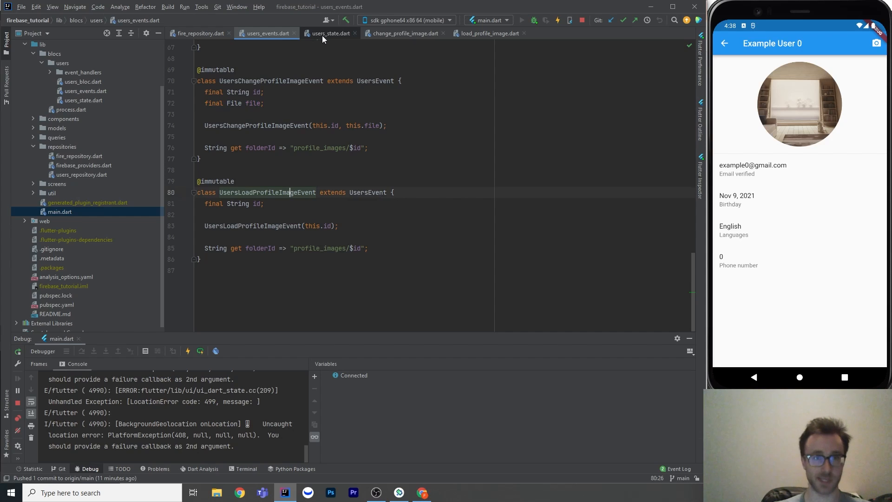
- In users_state.dart, highlight the profileImageURLs map and review its empty initial value in the factory
{"action": "left_click", "coordinate": [329, 34]}
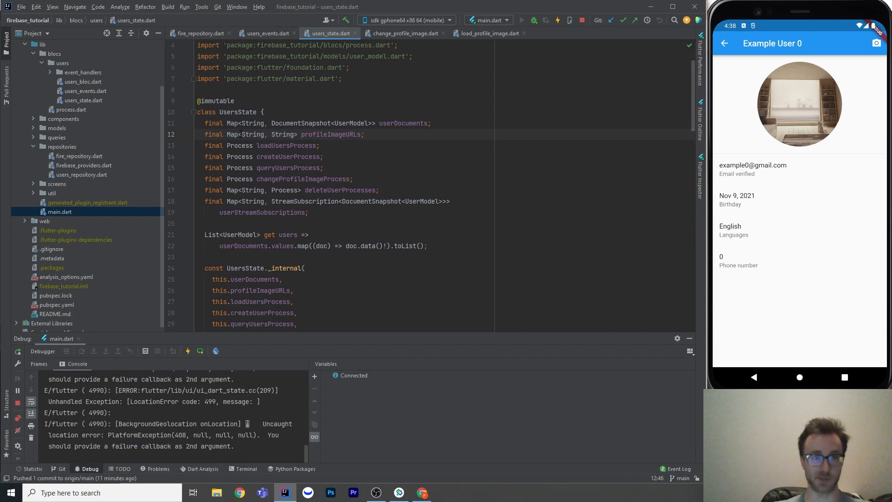
{"action": "double_click", "coordinate": [252, 134]}
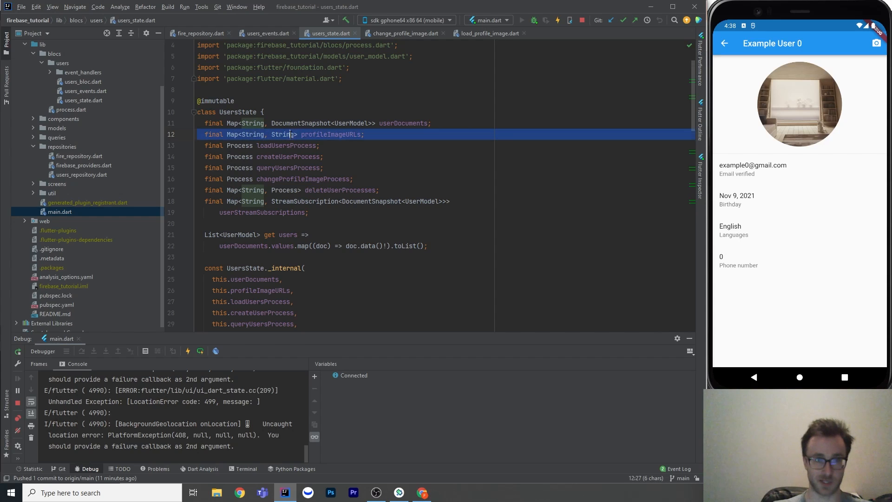
{"action": "double_click", "coordinate": [330, 134]}
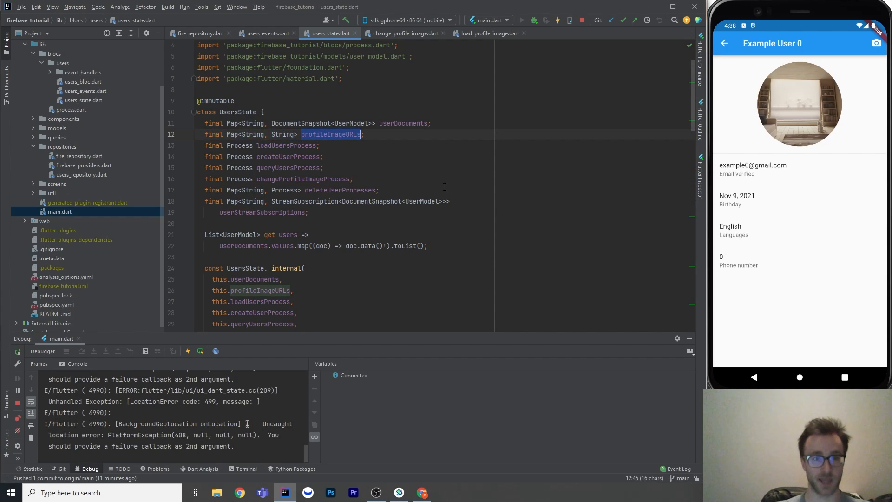
{"action": "scroll", "scroll_direction": "down", "scroll_amount": 3}
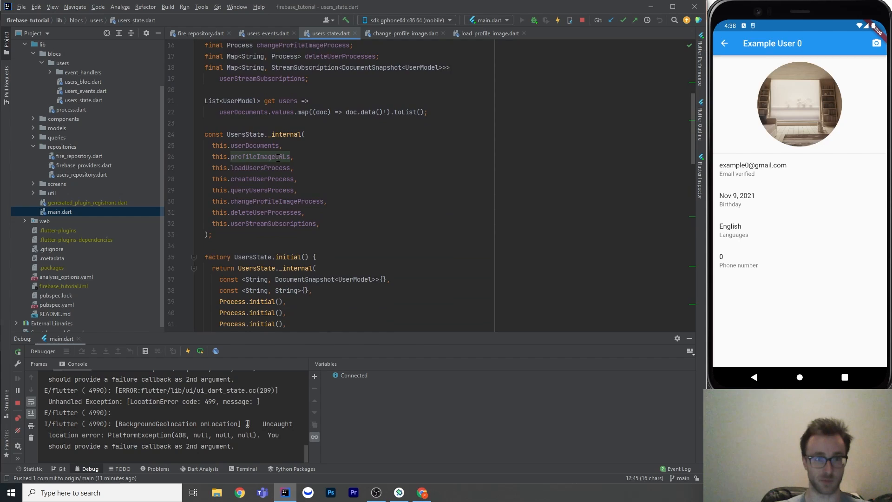
{"action": "scroll", "scroll_direction": "down", "scroll_amount": 3}
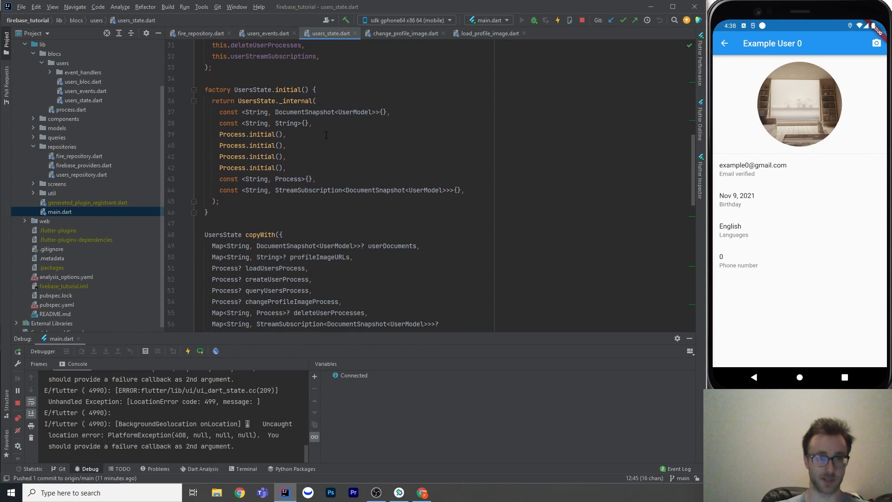
{"action": "scroll", "scroll_direction": "down", "scroll_amount": 3}
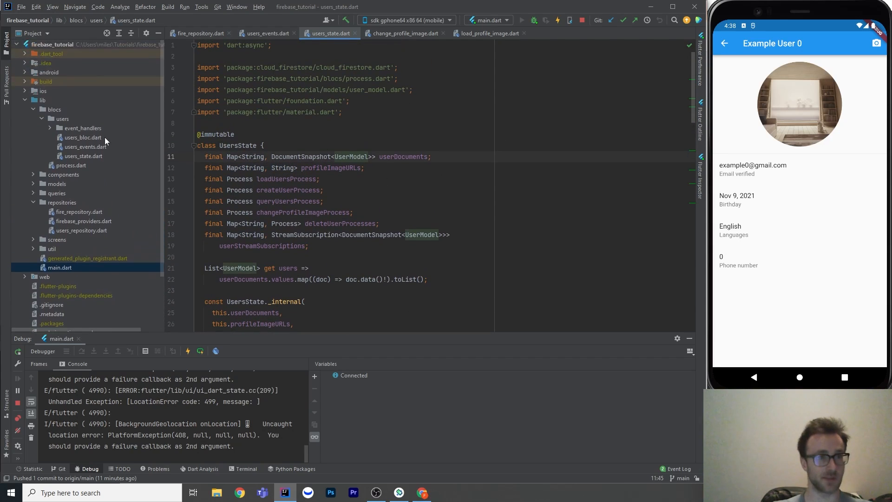
- From users_bloc.dart's on<UsersChangeProfileImageEvent> registration, jump to the changeProfileImage handler
{"action": "left_click", "coordinate": [84, 138]}
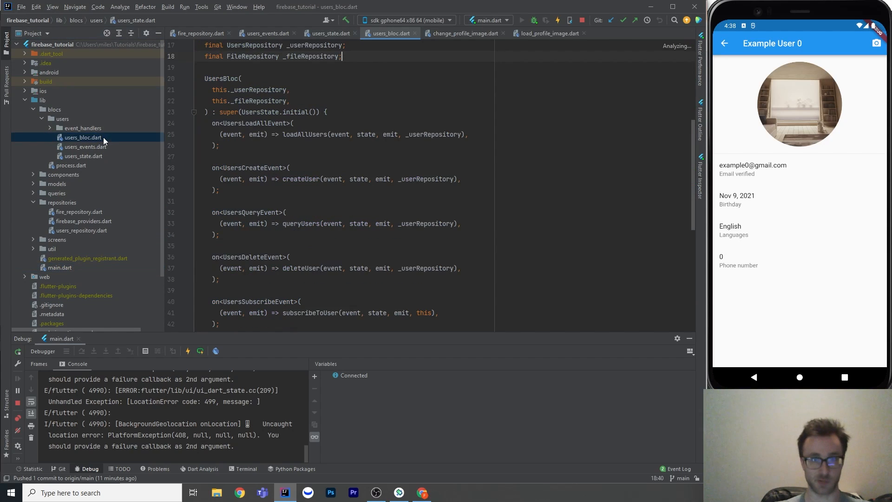
{"action": "scroll", "scroll_direction": "down", "scroll_amount": 3}
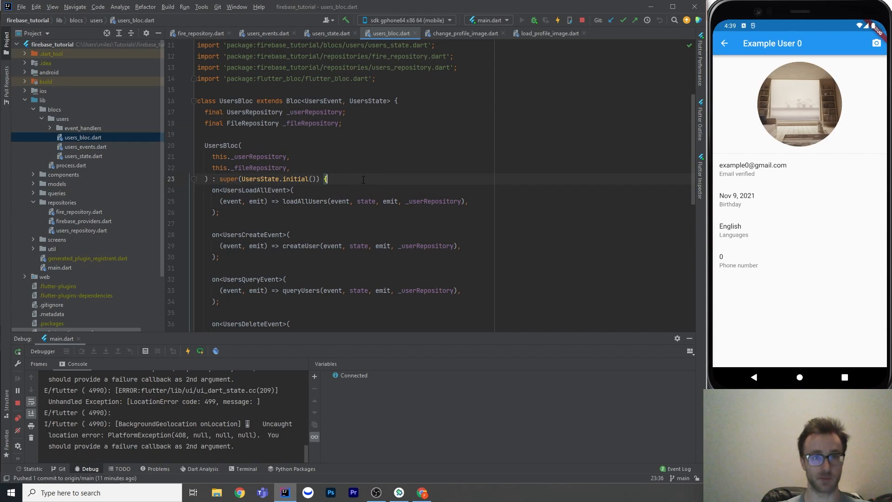
{"action": "scroll", "scroll_direction": "down", "scroll_amount": 3}
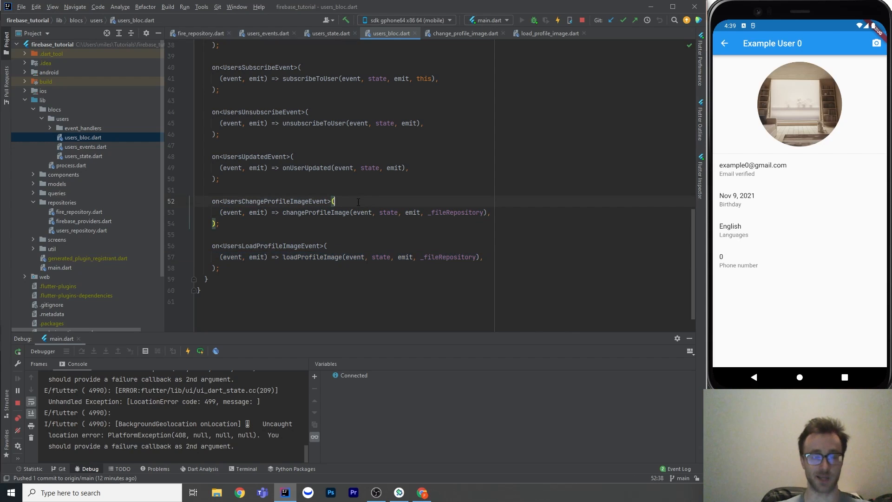
{"action": "left_click", "coordinate": [462, 34]}
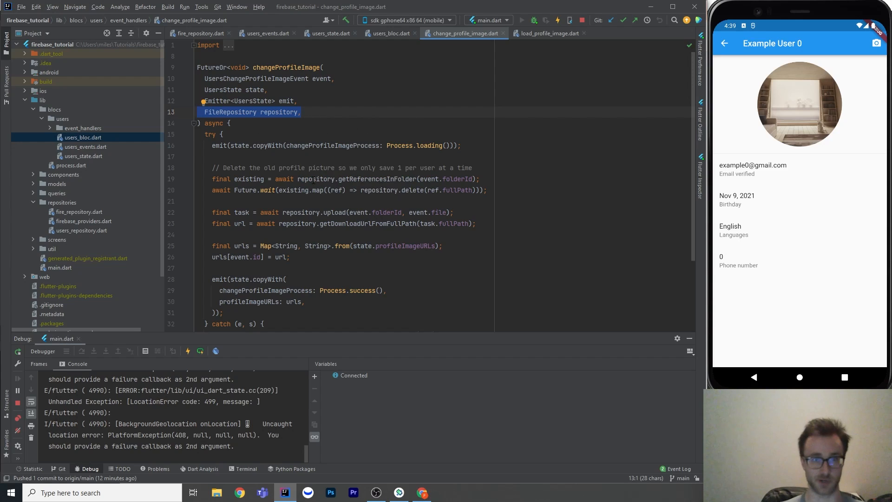
{"action": "left_click", "coordinate": [221, 133]}
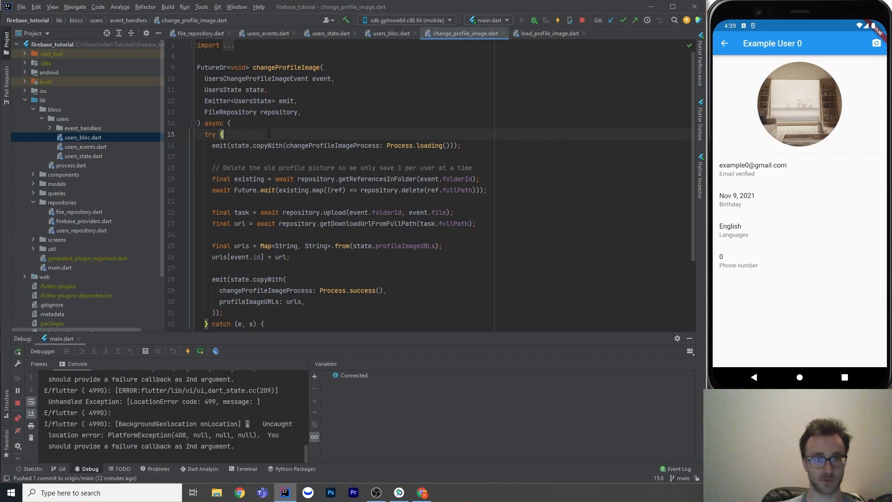
{"action": "scroll", "scroll_direction": "down", "scroll_amount": 3}
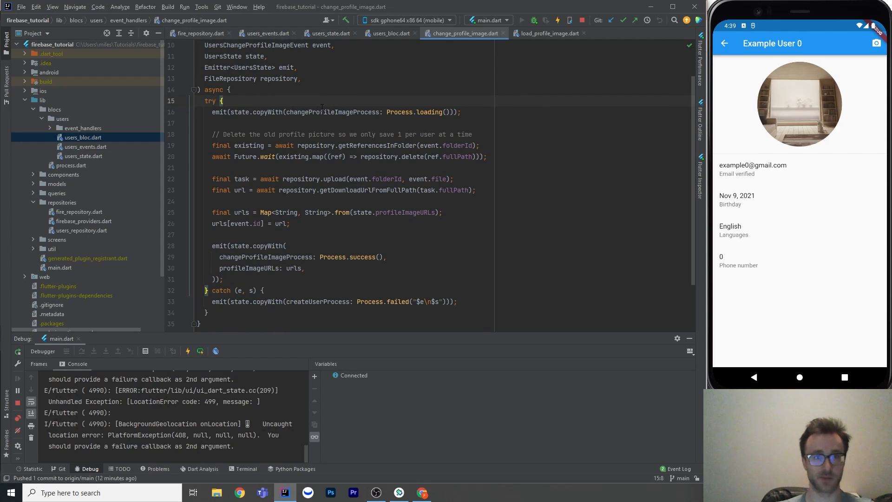
{"action": "left_click", "coordinate": [331, 34]}
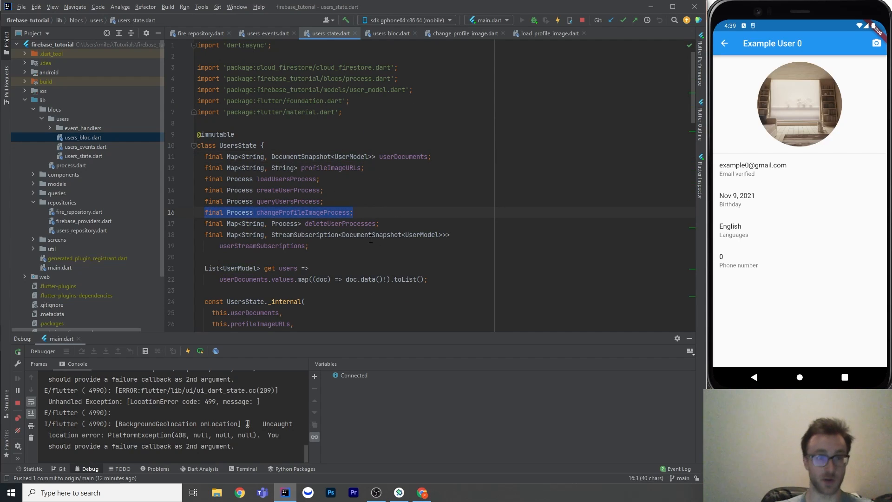
{"action": "mouse_move", "coordinate": [268, 214]}
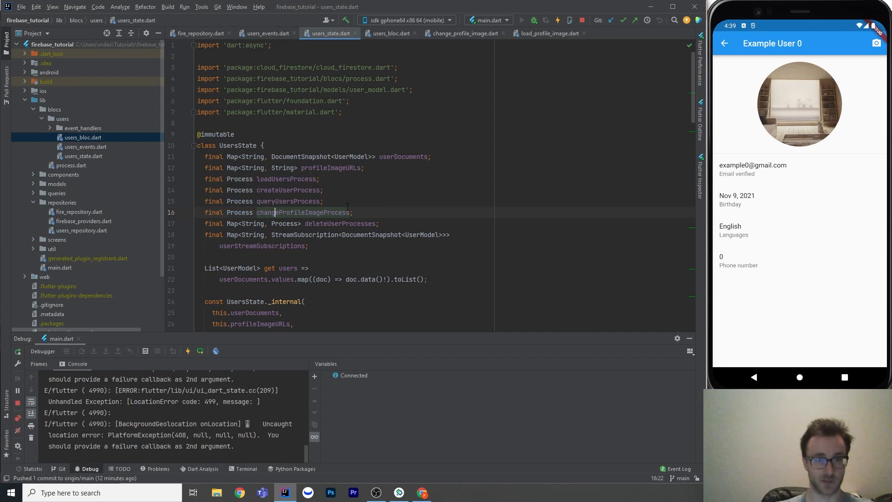
- Review the Process class and its succeeded field, then return to change_profile_image.dart
{"action": "left_click", "coordinate": [387, 33]}
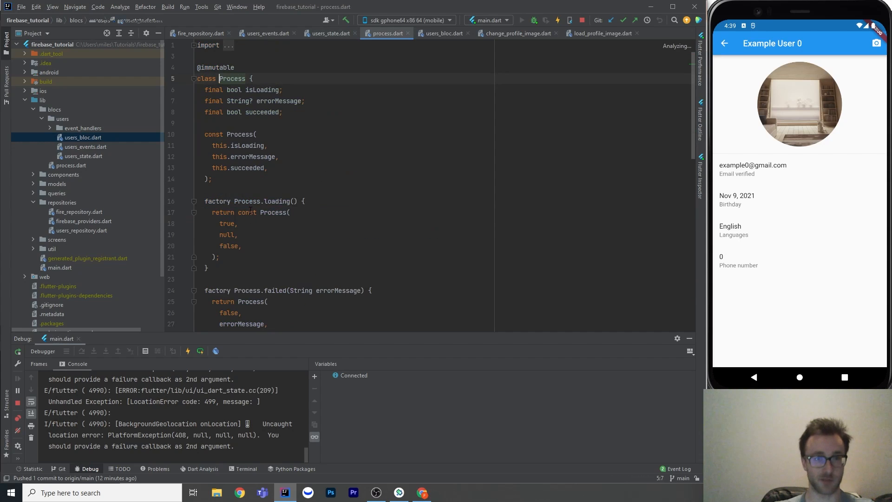
{"action": "double_click", "coordinate": [262, 111]}
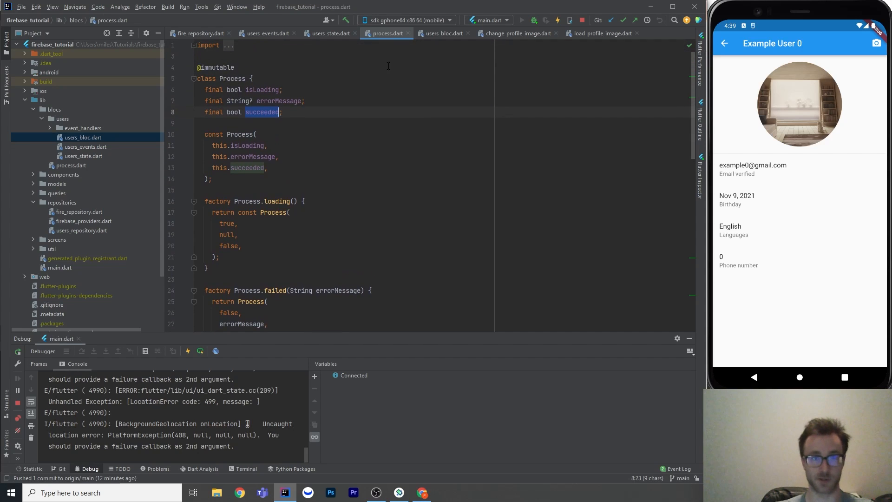
{"action": "left_click", "coordinate": [331, 33]}
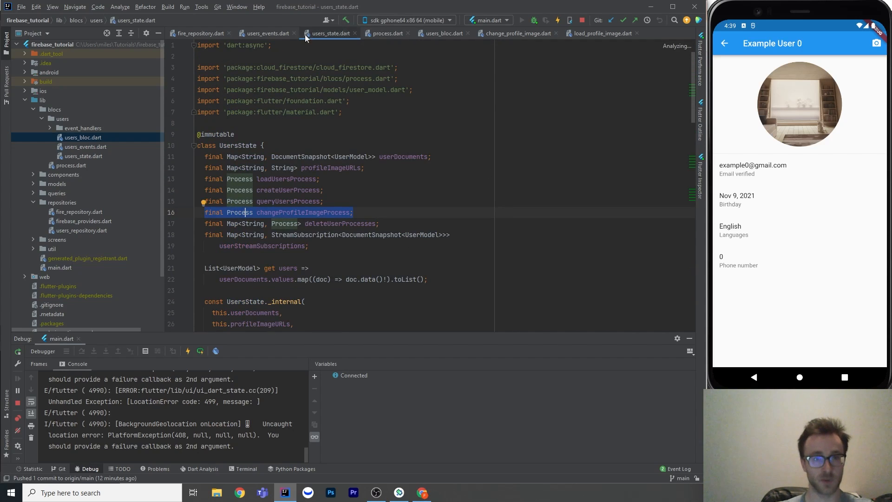
{"action": "left_click", "coordinate": [517, 33]}
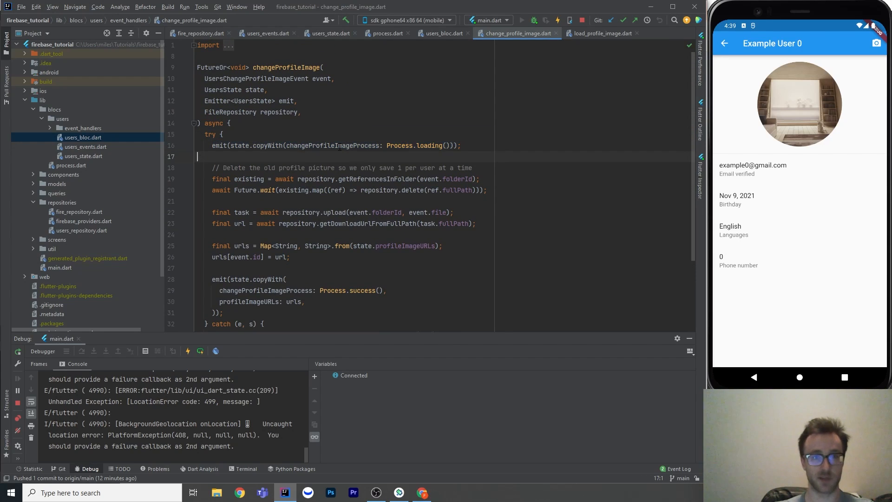
{"action": "left_click_drag", "start_coordinate": [377, 145], "coordinate": [460, 145]}
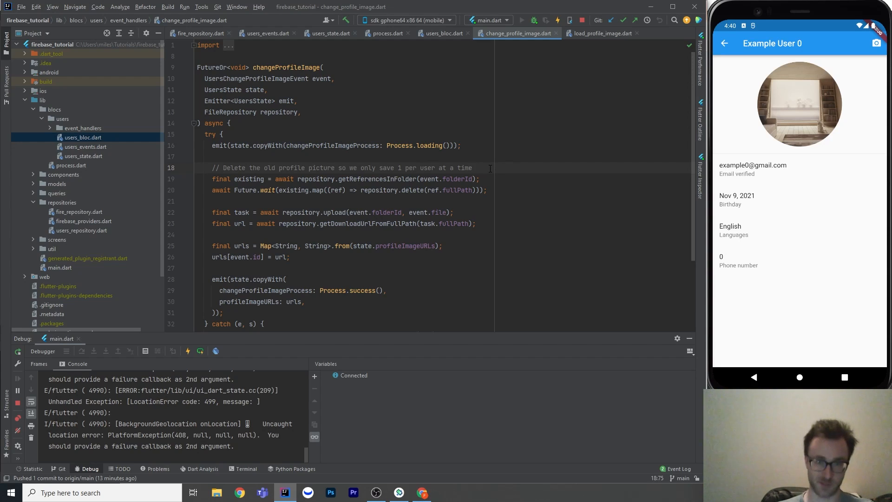
{"action": "left_click", "coordinate": [472, 167]}
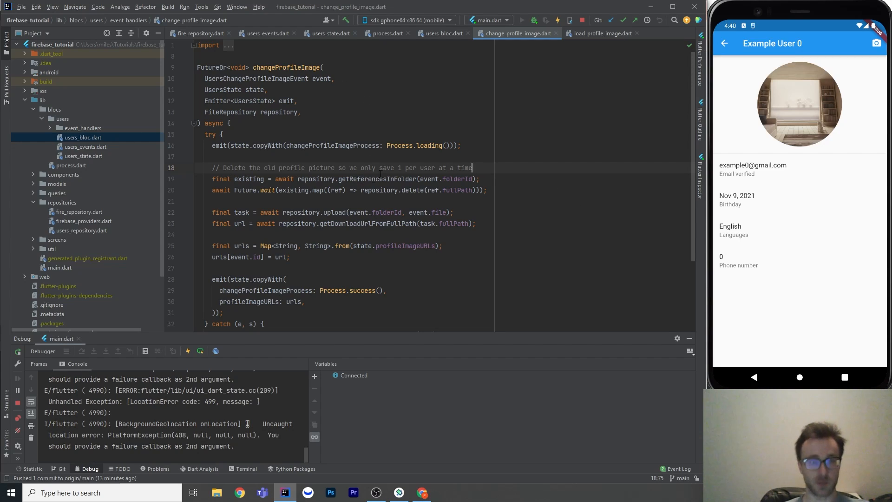
{"action": "double_click", "coordinate": [249, 179]}
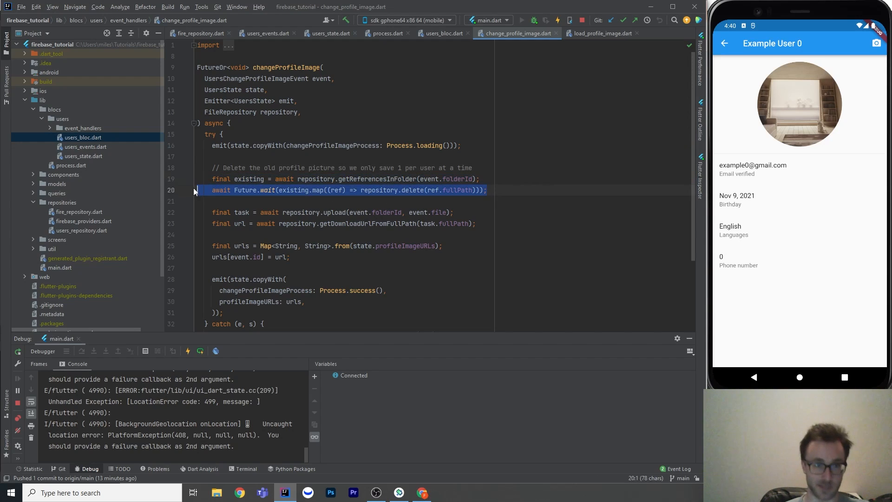
{"action": "double_click", "coordinate": [249, 179]}
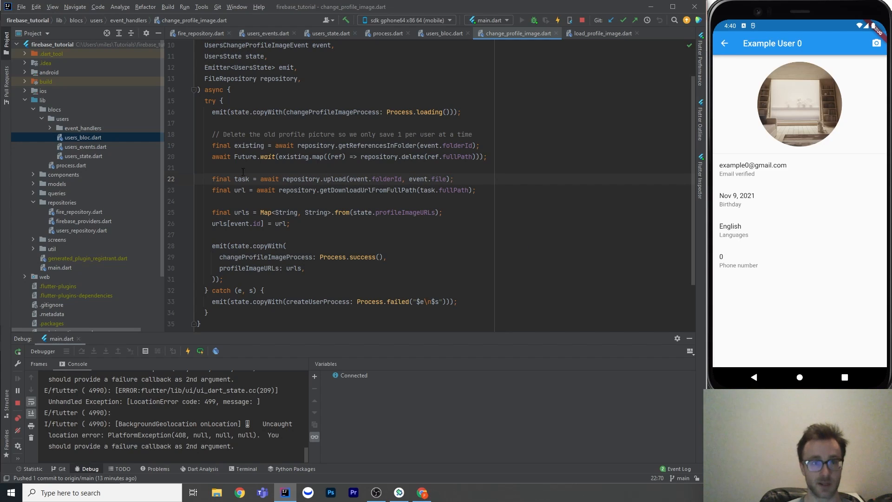
{"action": "double_click", "coordinate": [242, 180]}
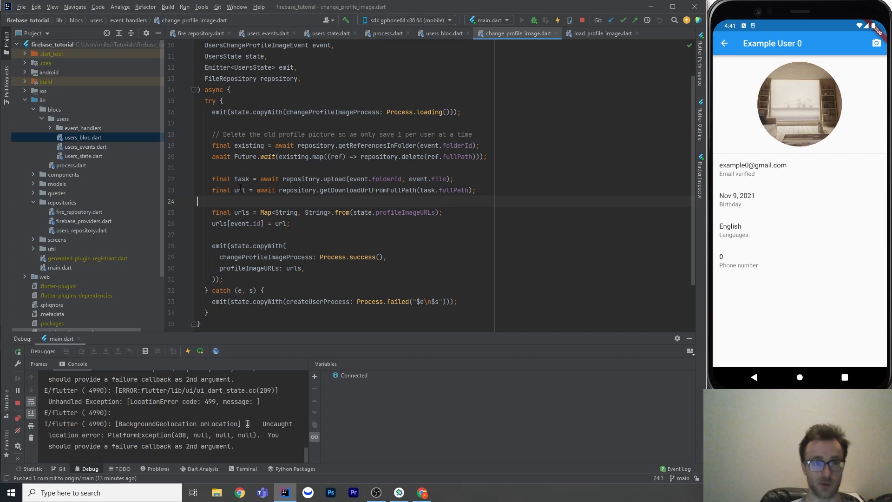
{"action": "double_click", "coordinate": [239, 189]}
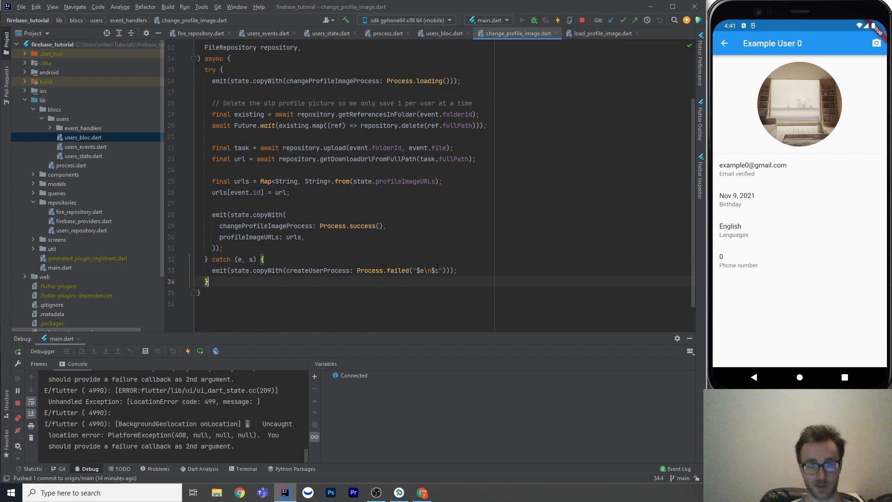
{"action": "double_click", "coordinate": [426, 270]}
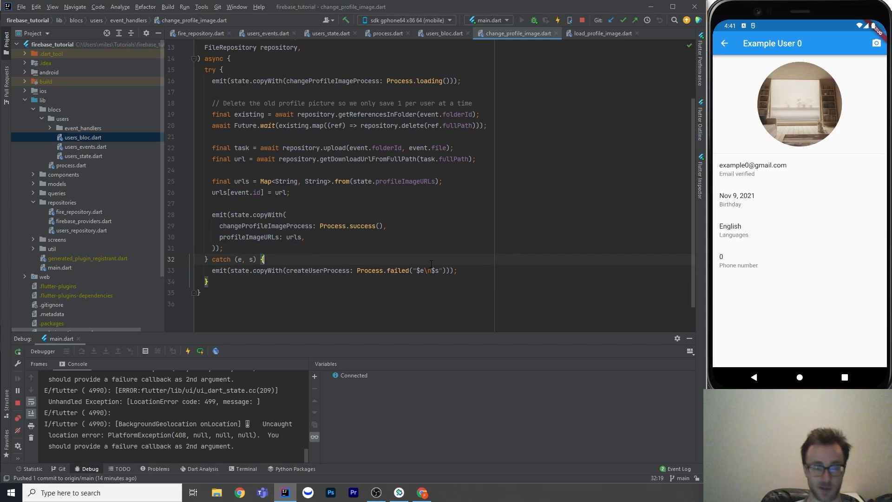
{"action": "double_click", "coordinate": [427, 271]}
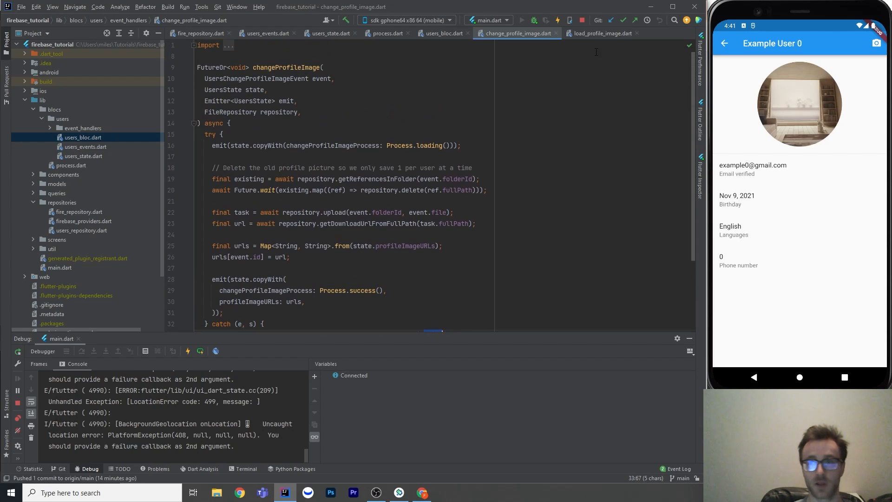
- Review load_profile_image.dart taking the first file reference, then hot-restart the app
{"action": "left_click", "coordinate": [601, 33]}
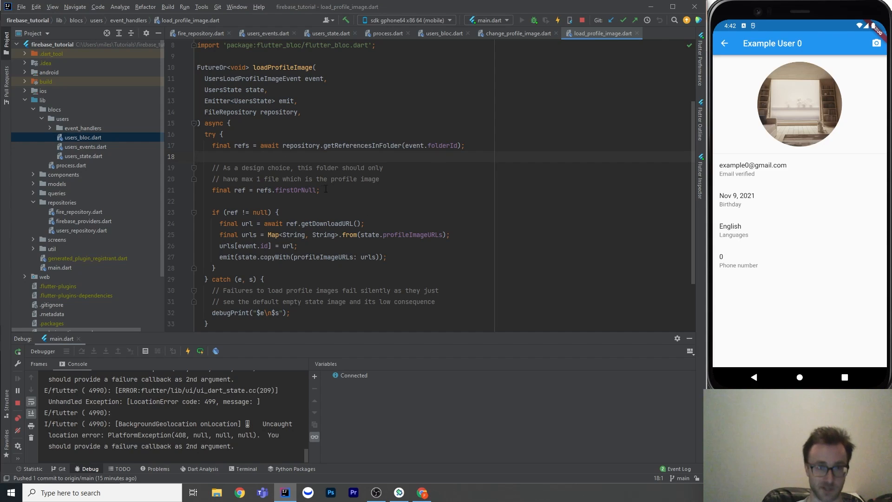
{"action": "double_click", "coordinate": [301, 189]}
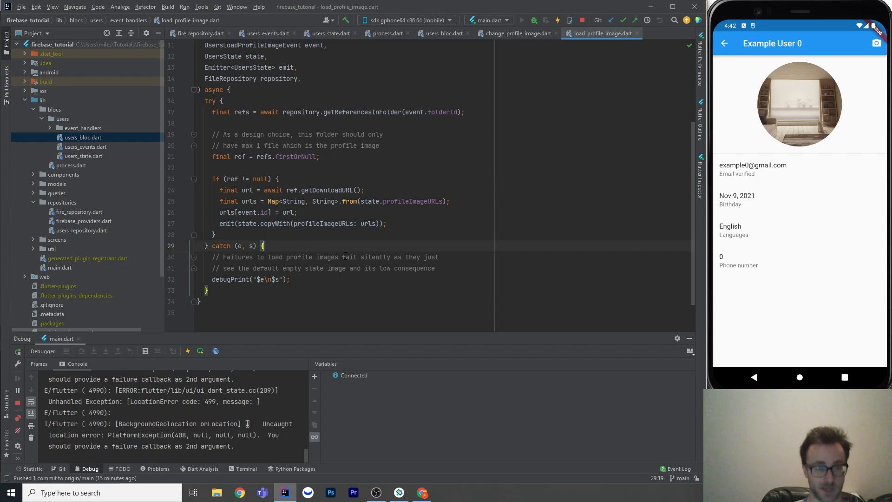
{"action": "left_click", "coordinate": [723, 43]}
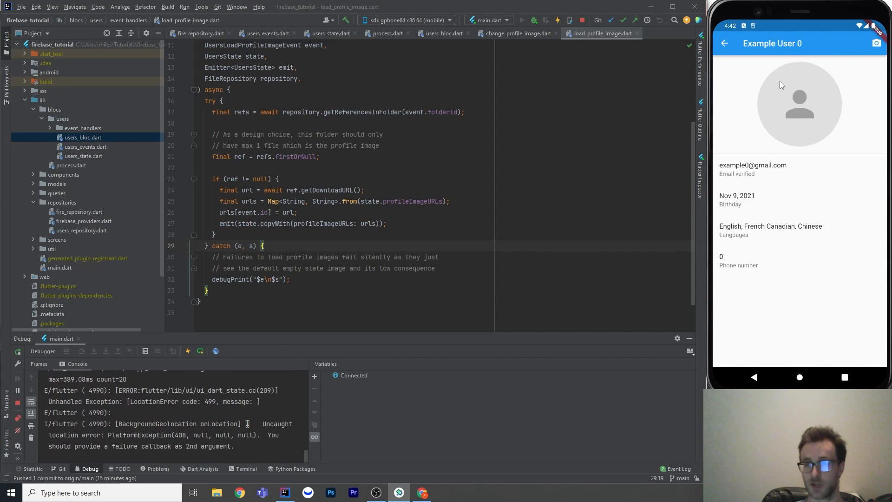
{"action": "mouse_move", "coordinate": [762, 87]}
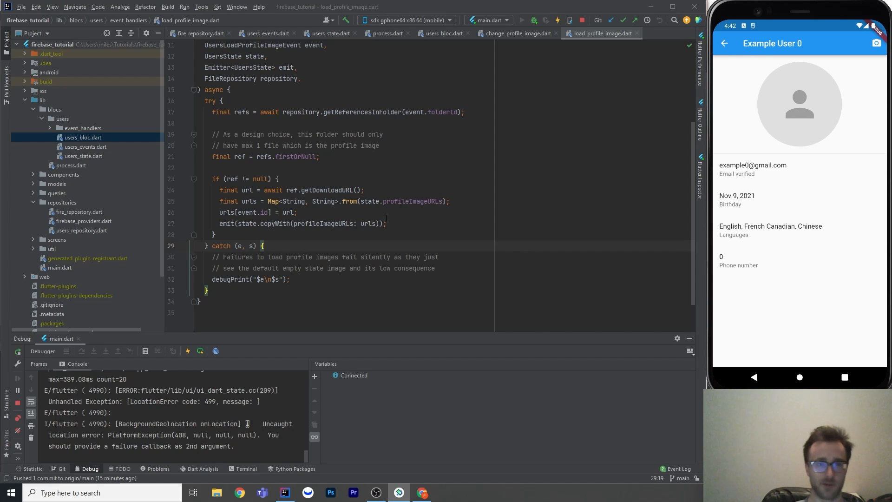
{"action": "mouse_move", "coordinate": [822, 84]}
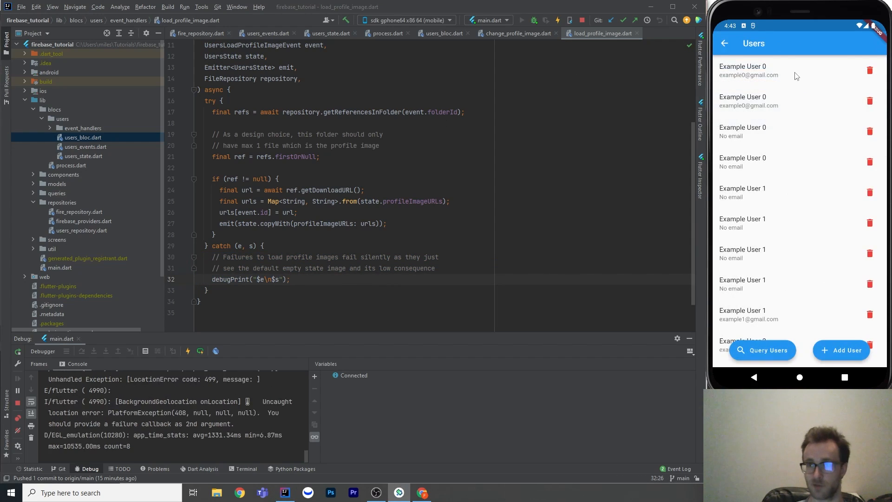
- Open Example User 0's profile in the restarted app to see the stored photo load
{"action": "left_click", "coordinate": [764, 71]}
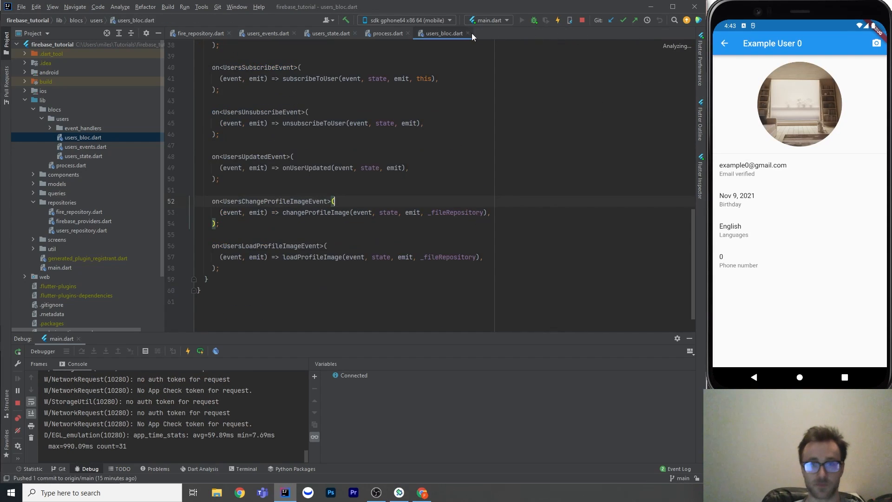
- Find usages of UsersChangeProfileImageEvent to reach user_profile_screen.dart, then show and dismiss the photo dialog
{"action": "left_click", "coordinate": [262, 34]}
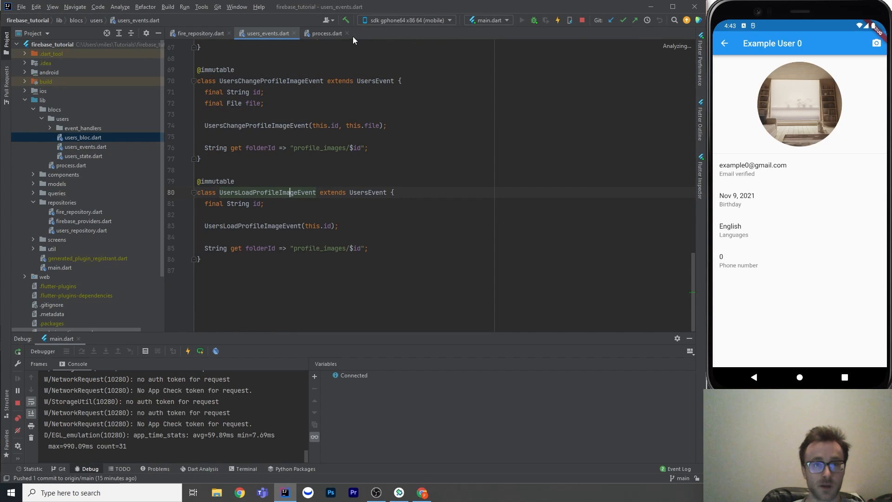
{"action": "double_click", "coordinate": [271, 81]}
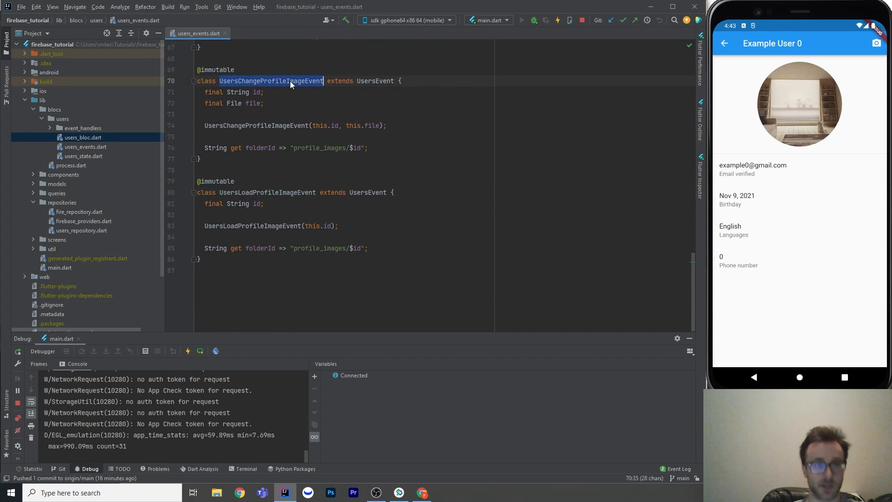
{"action": "key", "text": "Ctrl+Shift+F"}
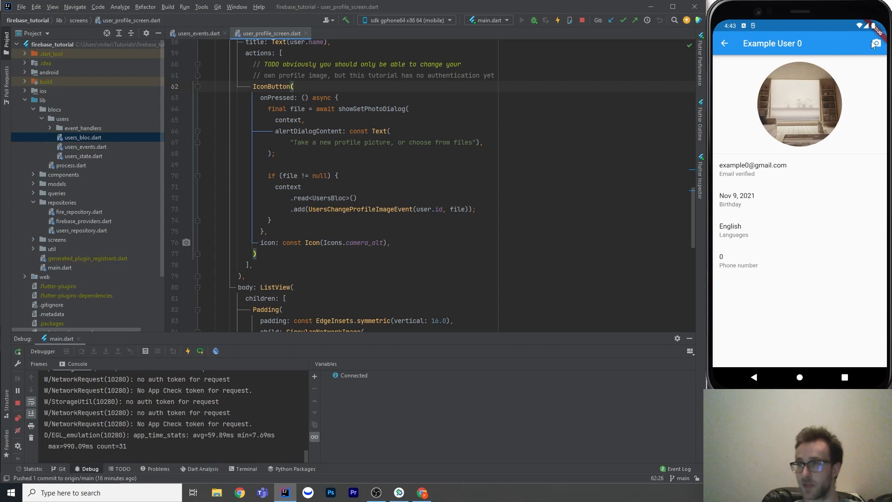
{"action": "left_click", "coordinate": [875, 43]}
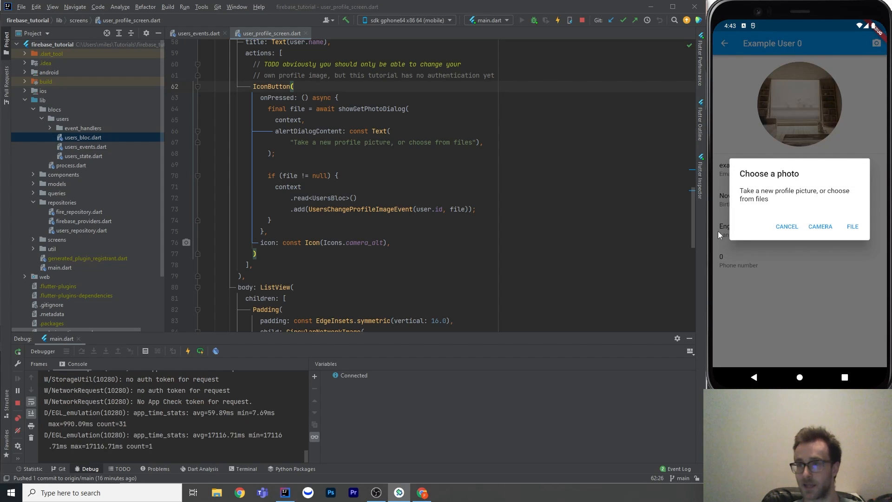
{"action": "left_click", "coordinate": [786, 226]}
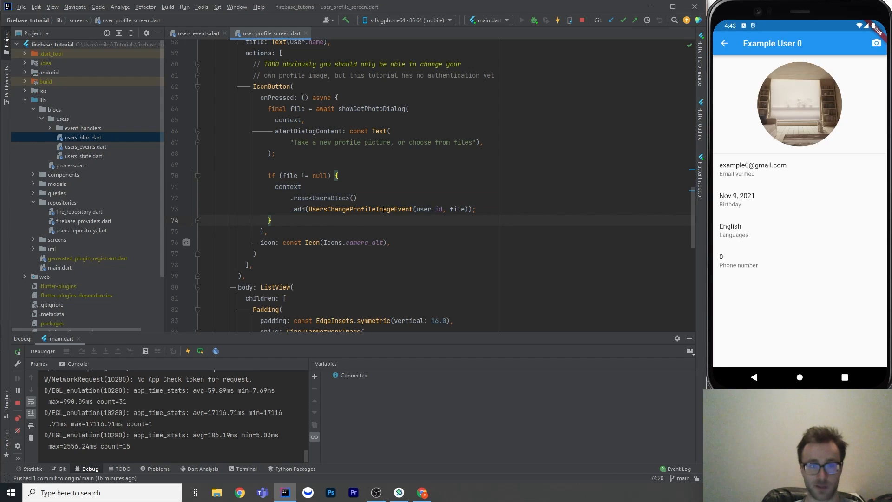
- Highlight the camera-action block that adds UsersChangeProfileImageEvent to the bloc
{"action": "double_click", "coordinate": [430, 209]}
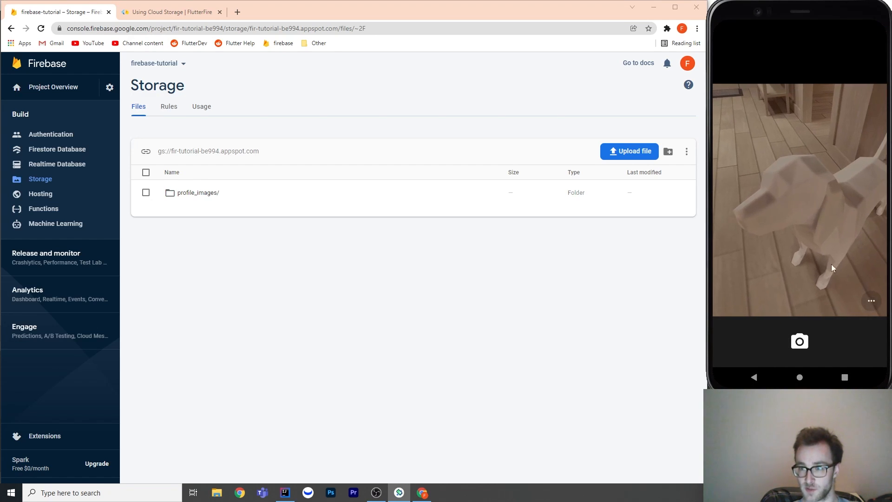
- Capture the photo, check the jpg under profile_images in Firebase Storage, and return to the editor
{"action": "left_click", "coordinate": [800, 341]}
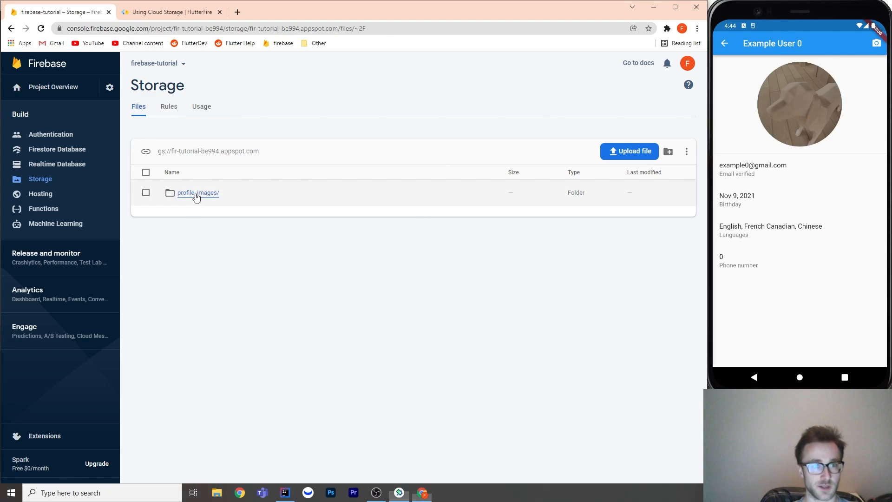
{"action": "left_click", "coordinate": [197, 193]}
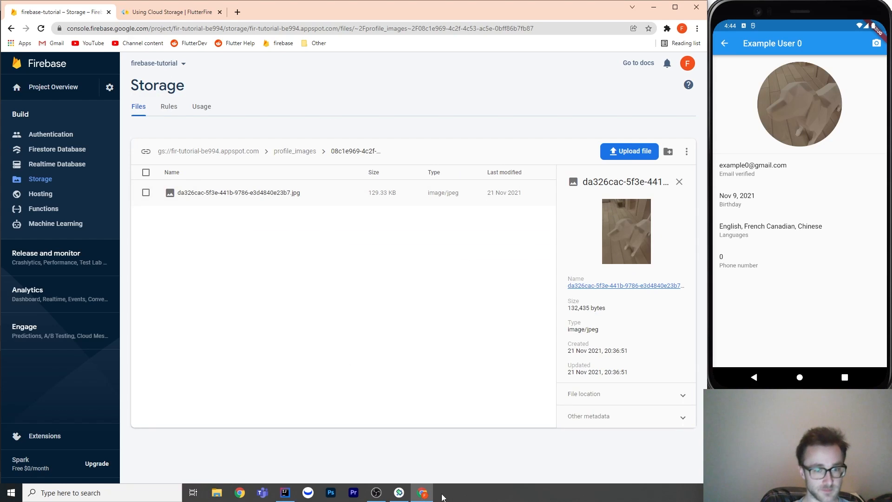
{"action": "left_click", "coordinate": [284, 492]}
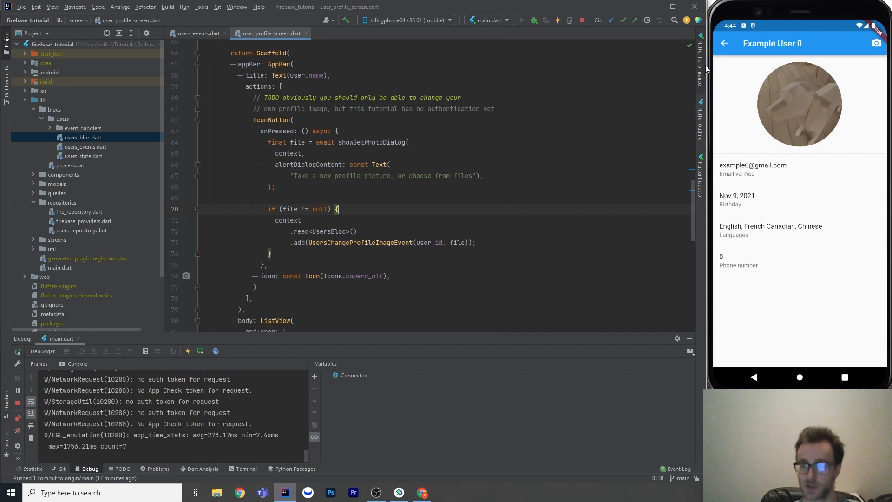
- Open Example User 1's placeholder-avatar profile and scroll to the ListView using CircularNetworkImage
{"action": "left_click", "coordinate": [725, 43]}
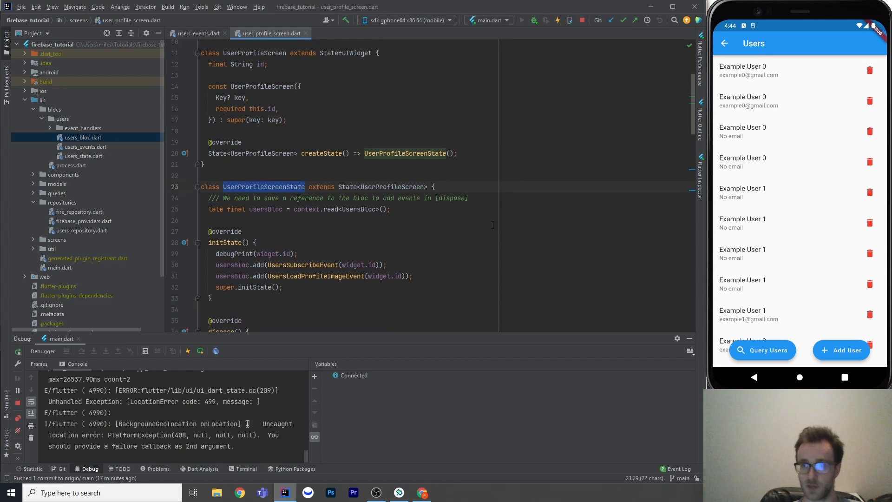
{"action": "scroll", "scroll_direction": "down", "scroll_amount": 3}
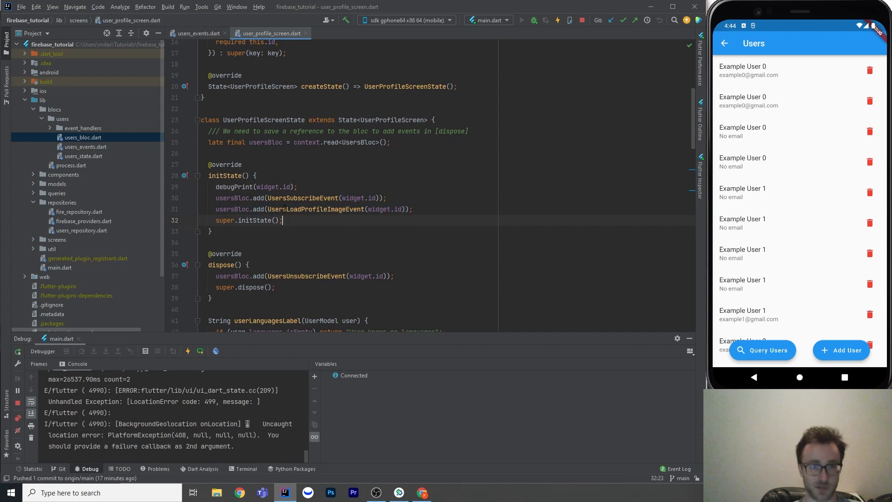
{"action": "triple_click", "coordinate": [307, 209]}
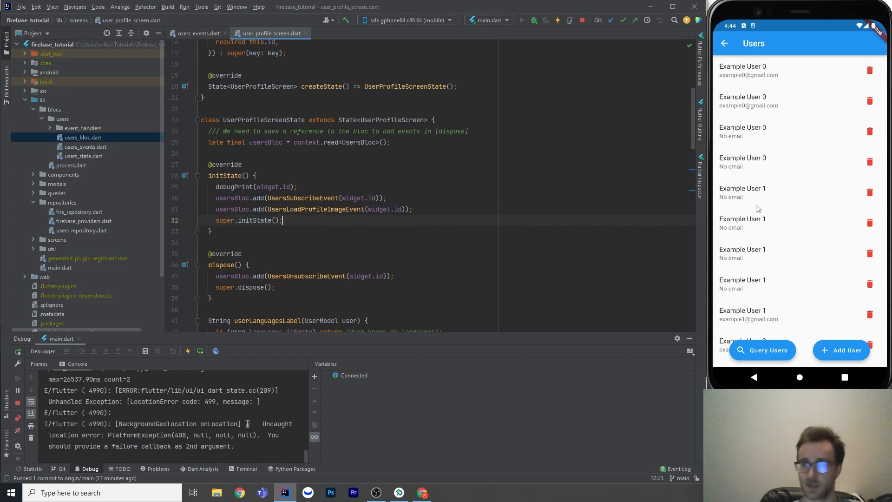
{"action": "mouse_move", "coordinate": [761, 201]}
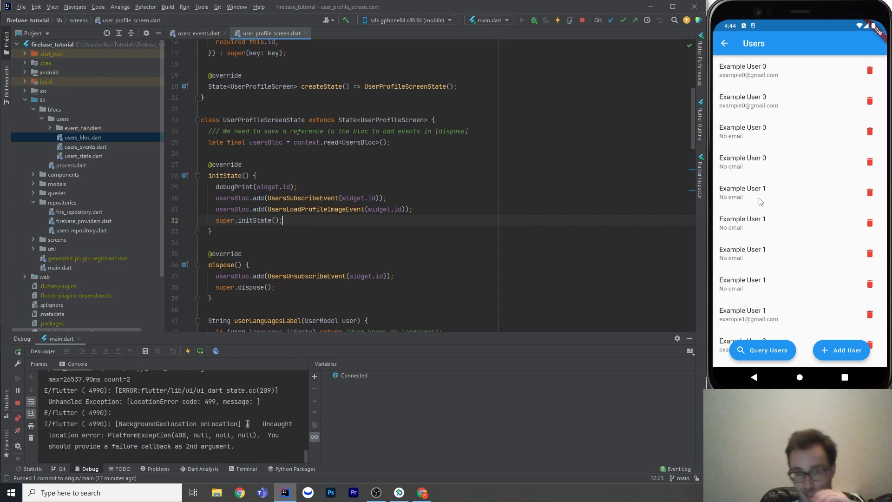
{"action": "left_click", "coordinate": [769, 193]}
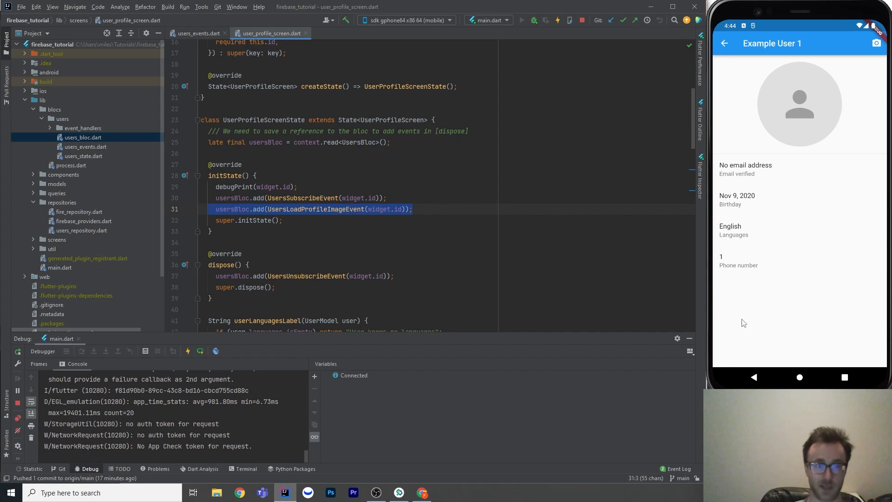
{"action": "scroll", "scroll_direction": "down", "scroll_amount": 3}
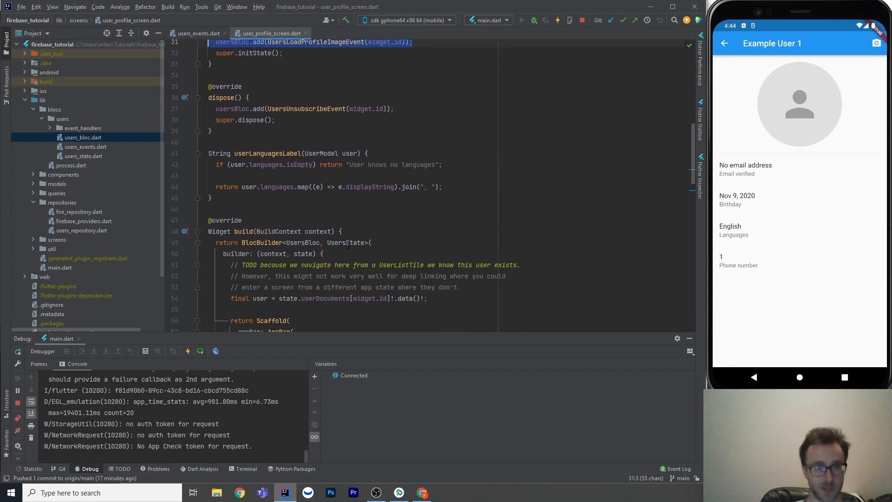
{"action": "scroll", "scroll_direction": "down", "scroll_amount": 3}
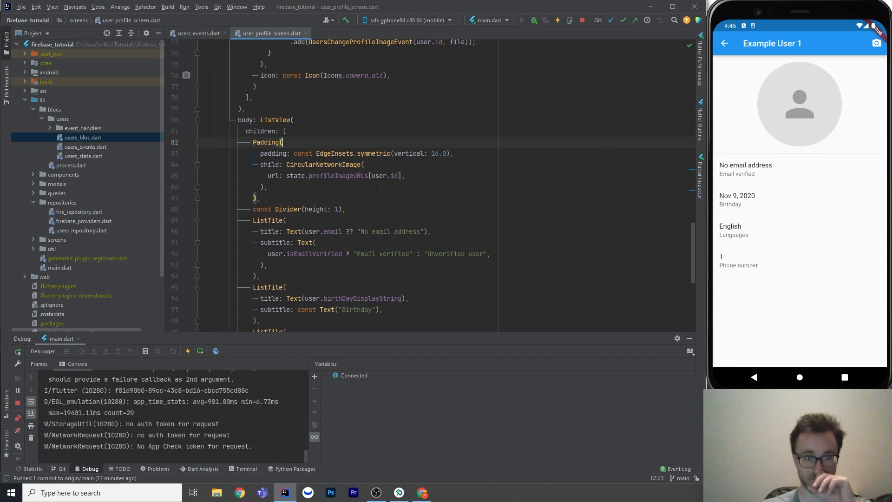
- Jump to circular_network_image.dart, where CircularNetworkImage takes an optional url and size 200
{"action": "double_click", "coordinate": [323, 164]}
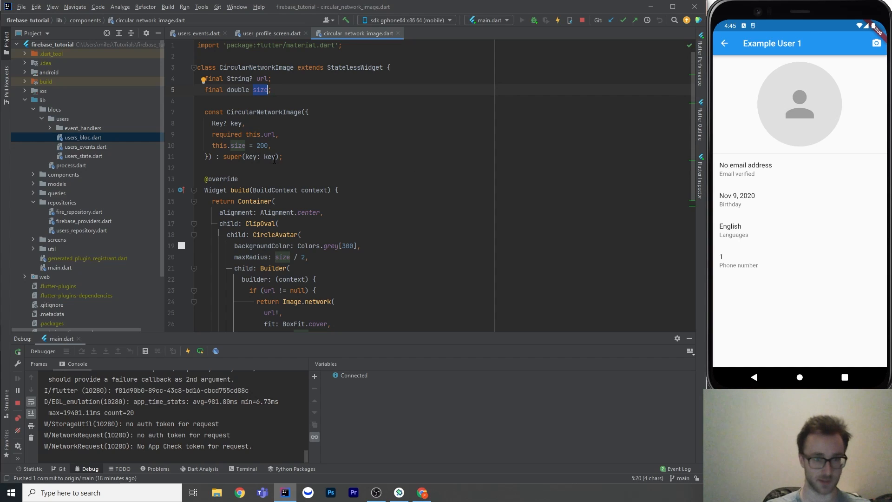
- Review CircularNetworkImage's build method: clipped circle with Image.network and BoxFit.cover, else grey person icon
{"action": "scroll", "scroll_direction": "down", "scroll_amount": 3}
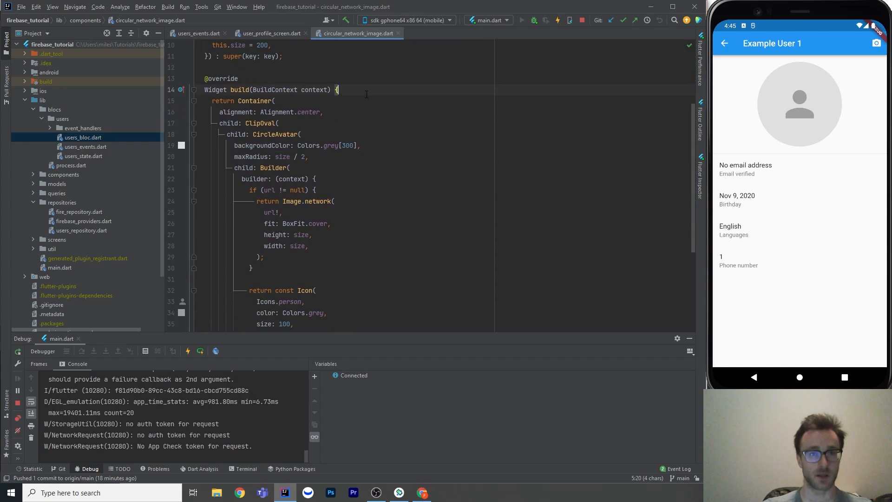
{"action": "scroll", "scroll_direction": "down", "scroll_amount": 3}
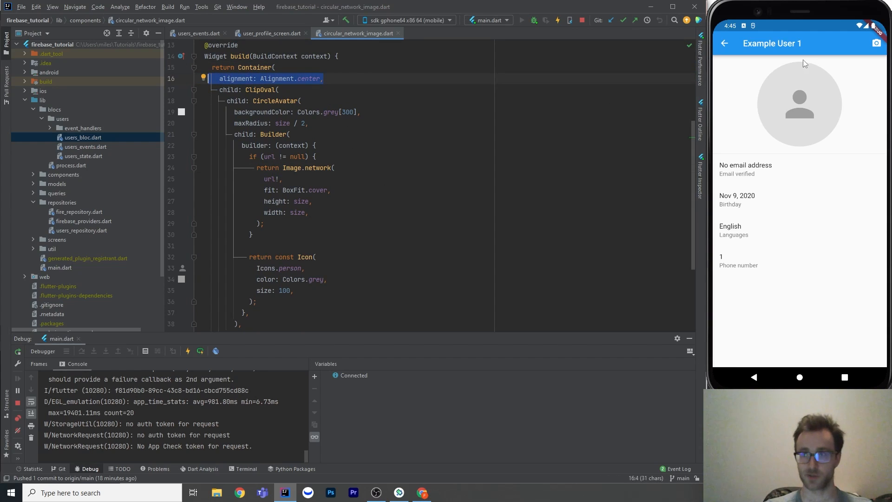
{"action": "mouse_move", "coordinate": [403, 109]}
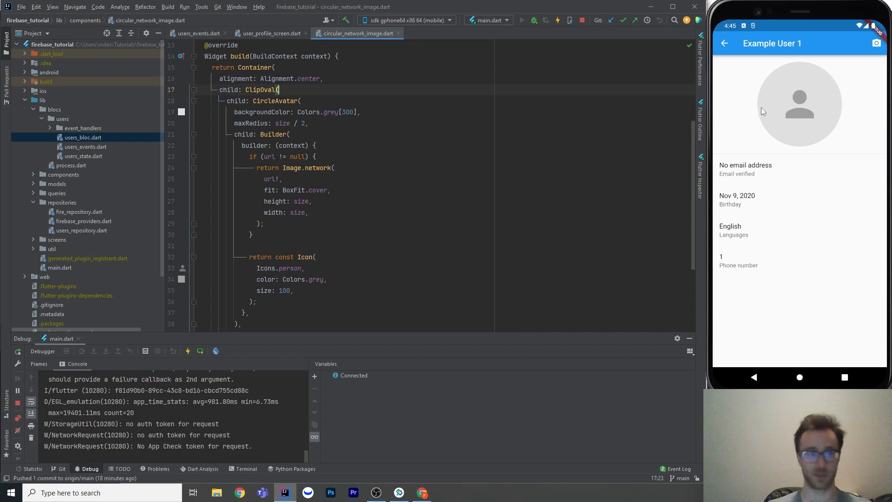
{"action": "mouse_move", "coordinate": [361, 126]}
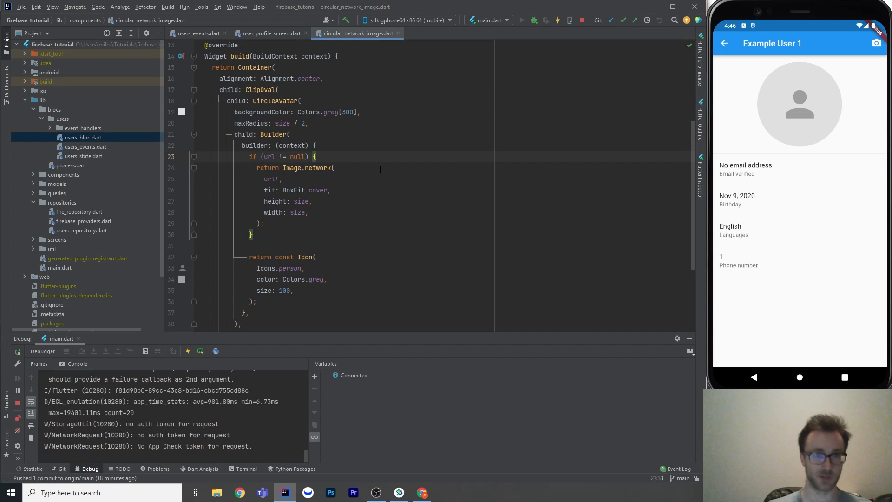
{"action": "double_click", "coordinate": [269, 179]}
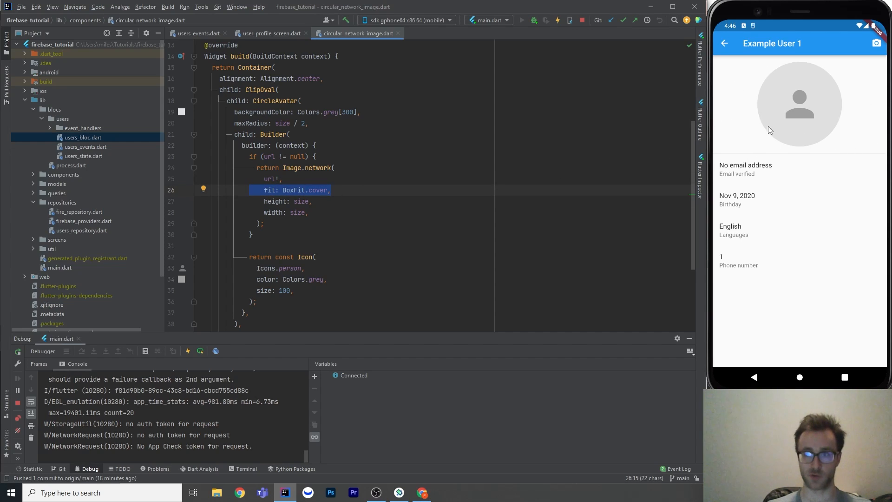
{"action": "mouse_move", "coordinate": [757, 139]}
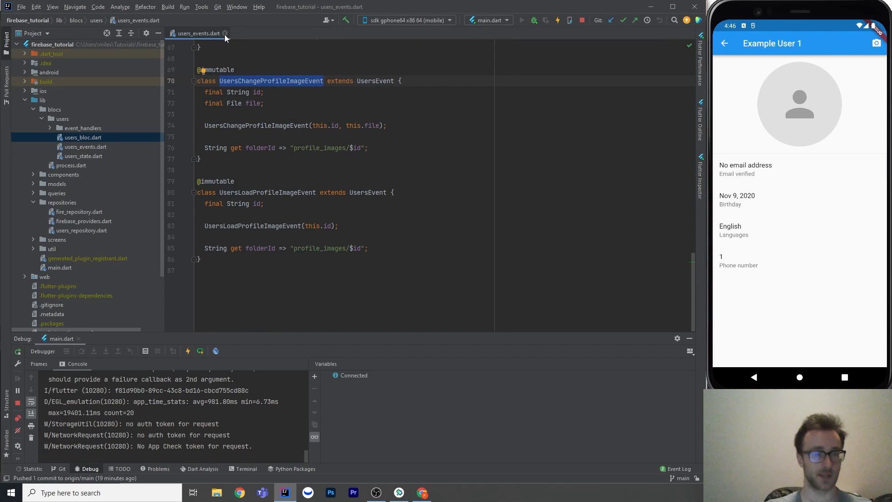
- Capture a new profile photo with the emulator camera from user_profile_screen.dart, pausing at the breakpoint
{"action": "left_click", "coordinate": [225, 34]}
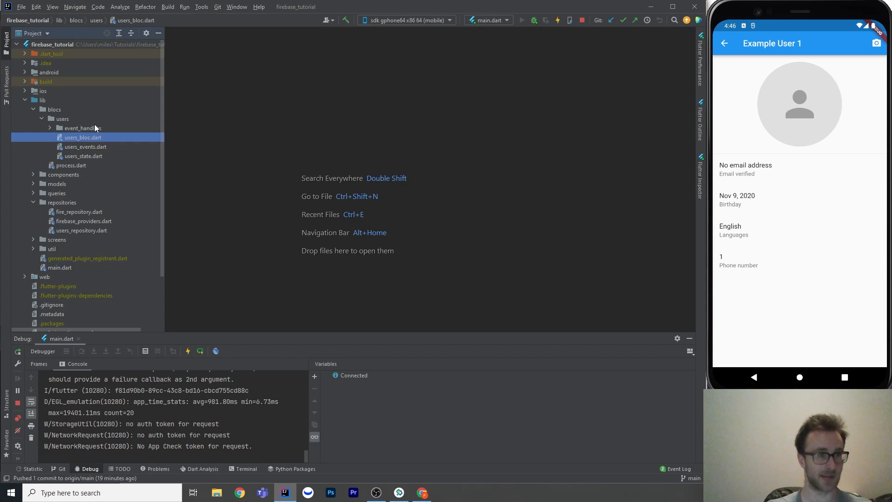
{"action": "left_click", "coordinate": [40, 119]}
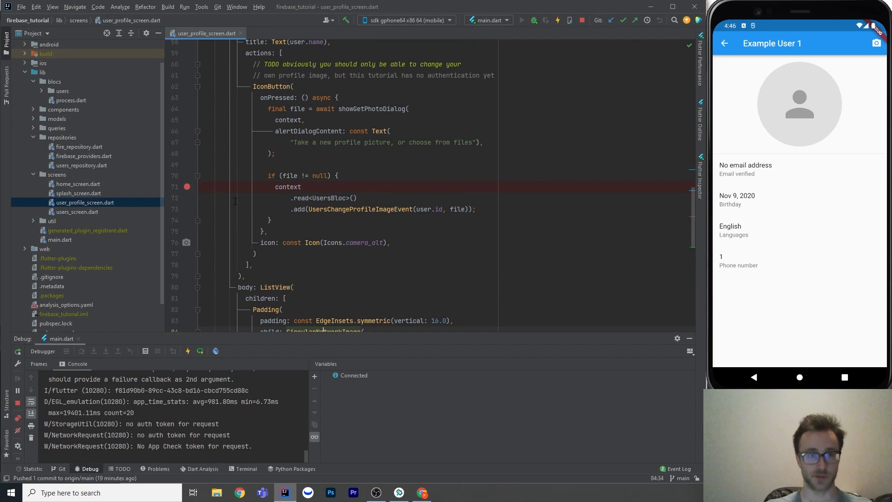
{"action": "left_click", "coordinate": [877, 43]}
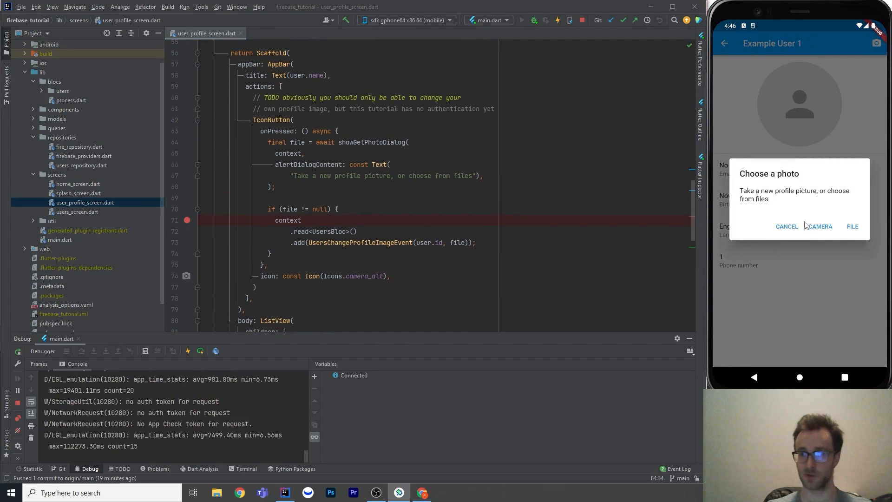
{"action": "left_click", "coordinate": [819, 225]}
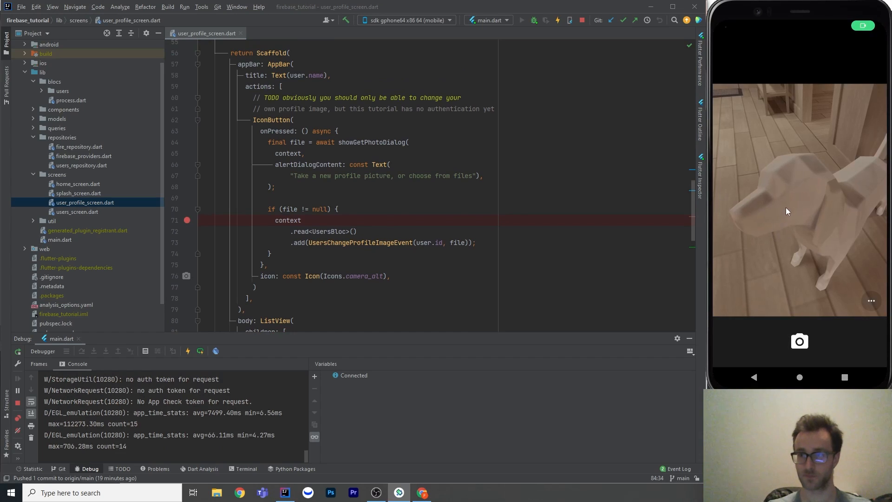
{"action": "left_click", "coordinate": [799, 341]}
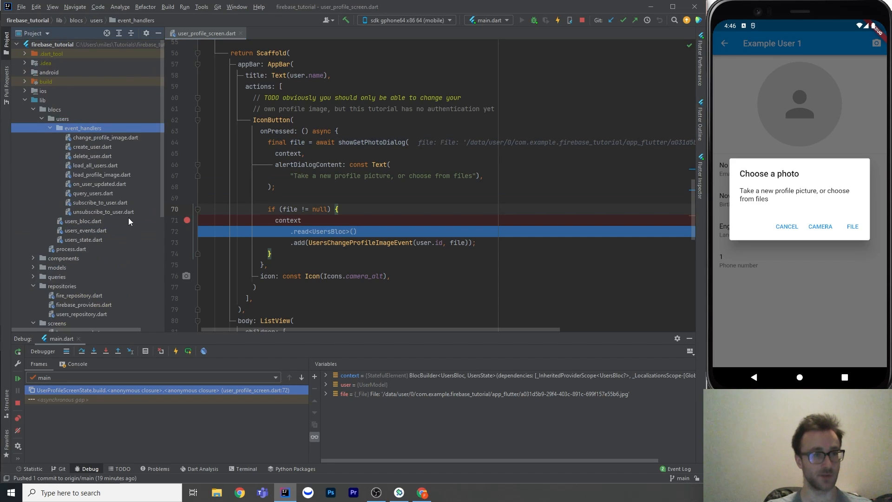
- Review users_bloc.dart and the change_profile_image.dart handler from the profile screen code
{"action": "left_click", "coordinate": [84, 221]}
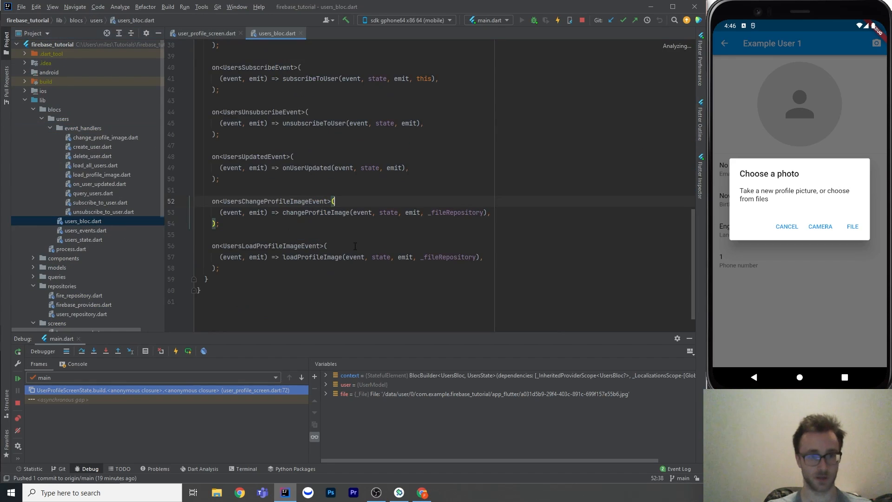
{"action": "left_click", "coordinate": [206, 34]}
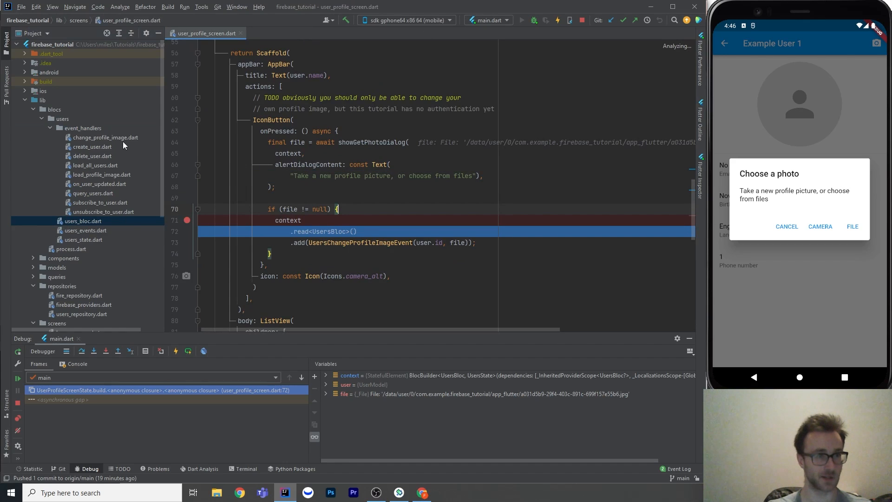
{"action": "left_click", "coordinate": [106, 138]}
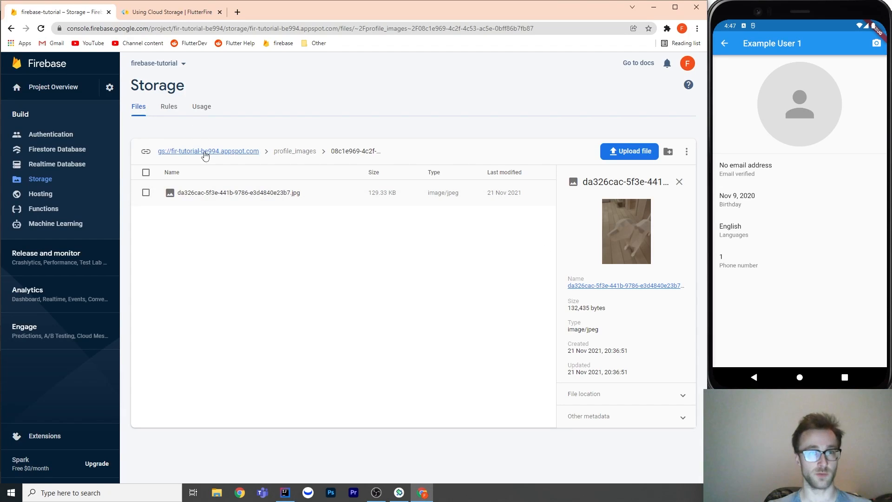
- View the profile_images user folders and the uploaded photo's download URL in a new Chrome tab
{"action": "left_click", "coordinate": [294, 151]}
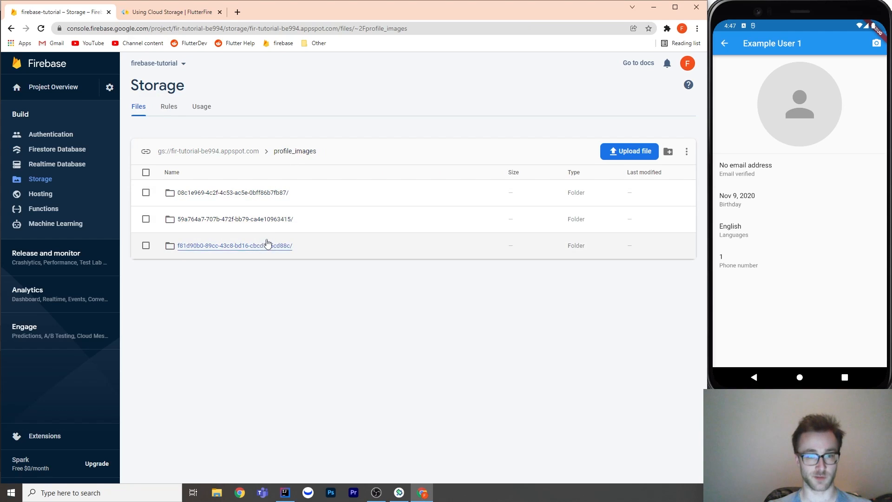
{"action": "left_click", "coordinate": [284, 493]}
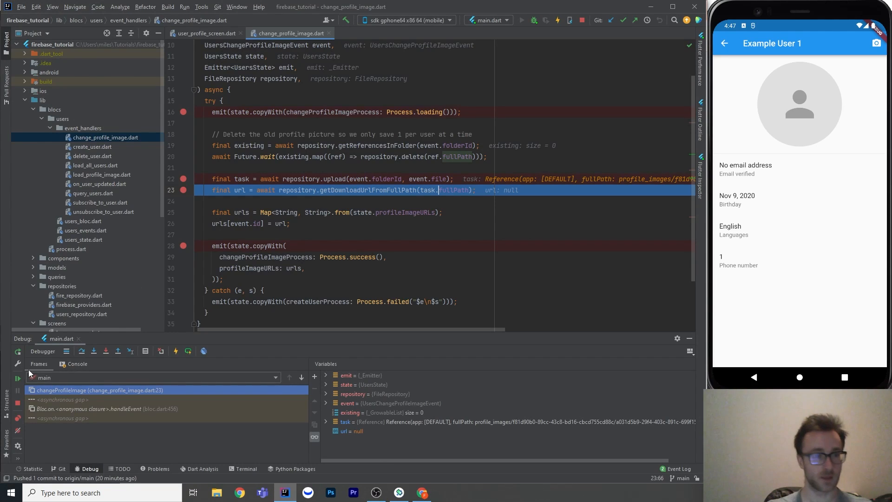
{"action": "mouse_move", "coordinate": [186, 217]}
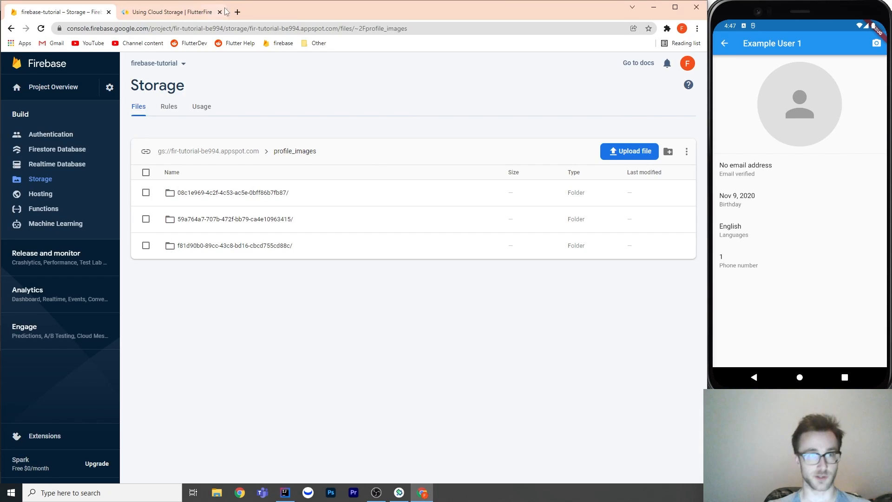
{"action": "left_click", "coordinate": [240, 13]}
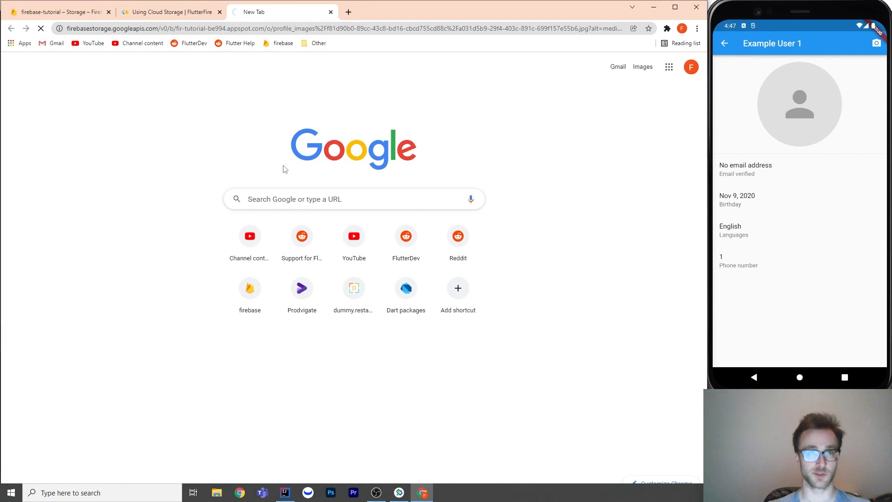
{"action": "left_click", "coordinate": [284, 493]}
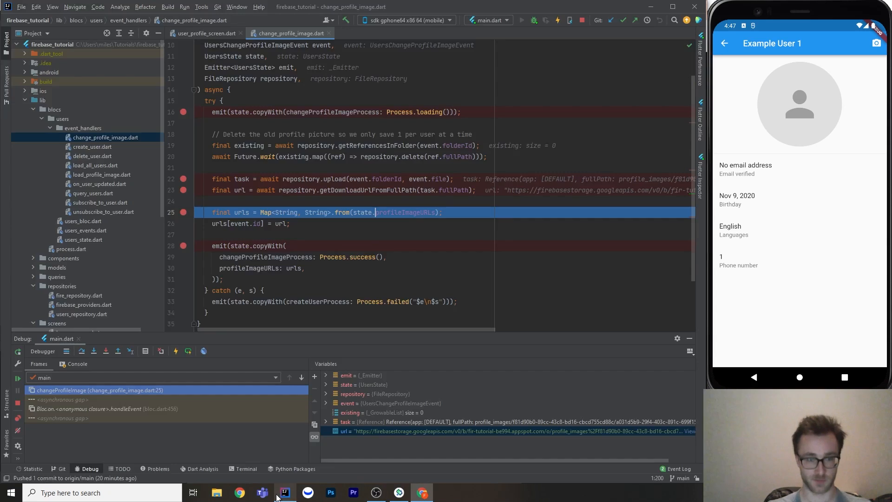
- Break in circular_network_image.dart build to inspect this.url, then resume so the photo shows
{"action": "left_click", "coordinate": [93, 351]}
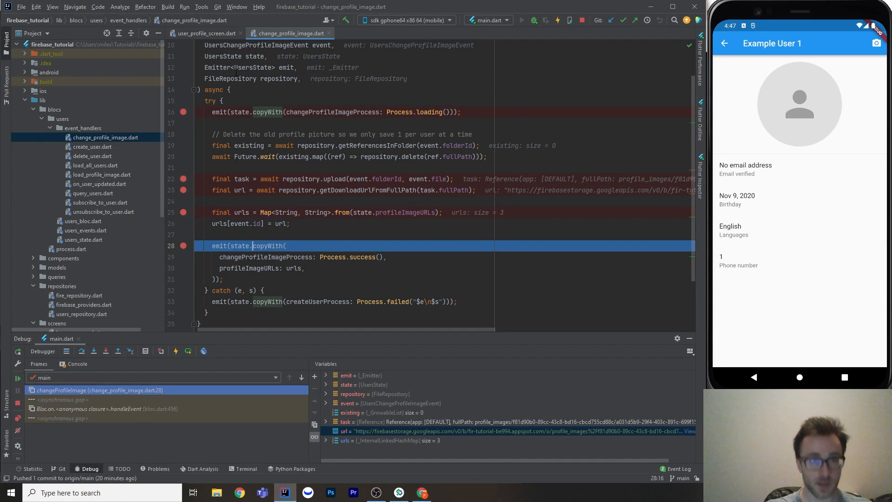
{"action": "left_click", "coordinate": [201, 33]}
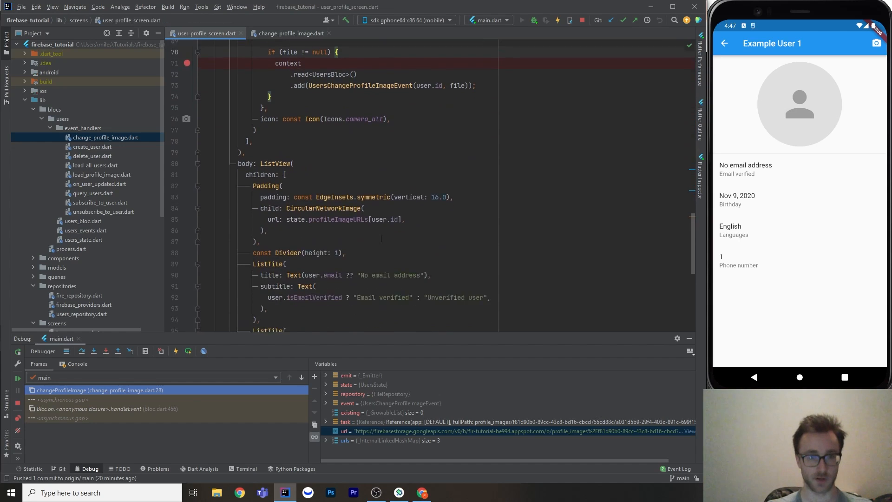
{"action": "scroll", "scroll_direction": "down", "scroll_amount": 3}
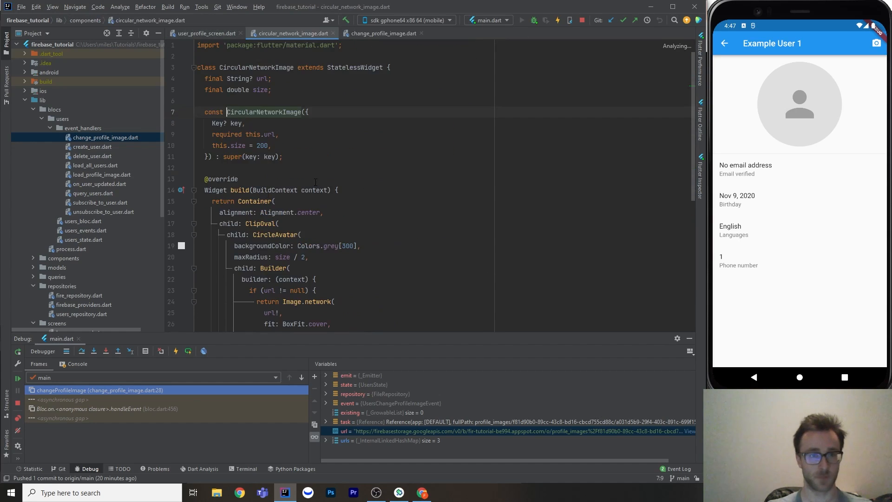
{"action": "left_click", "coordinate": [183, 201]}
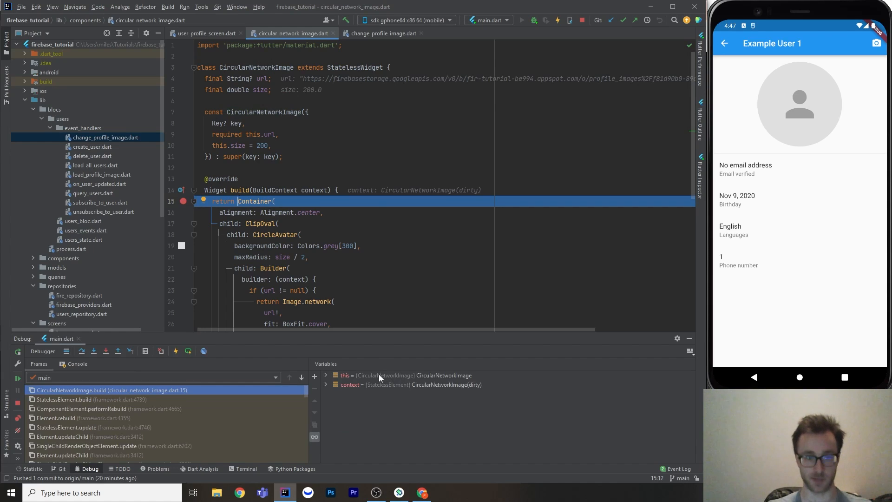
{"action": "left_click", "coordinate": [326, 375]}
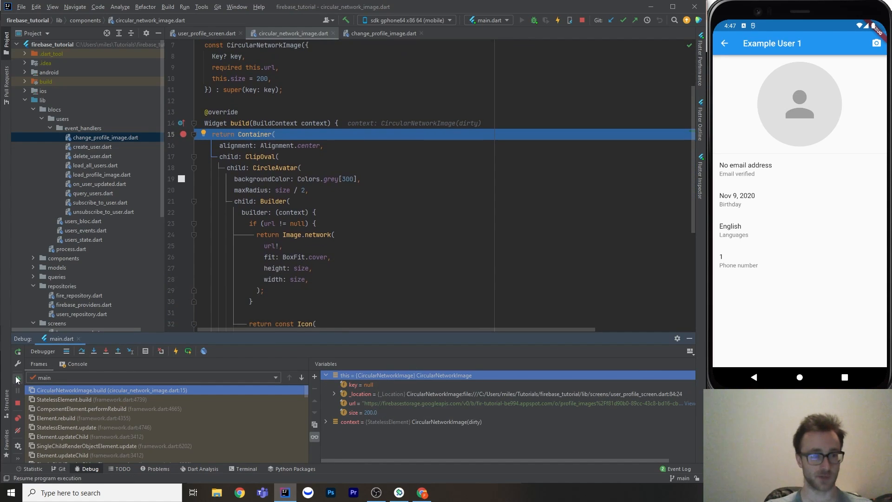
{"action": "left_click", "coordinate": [17, 379]}
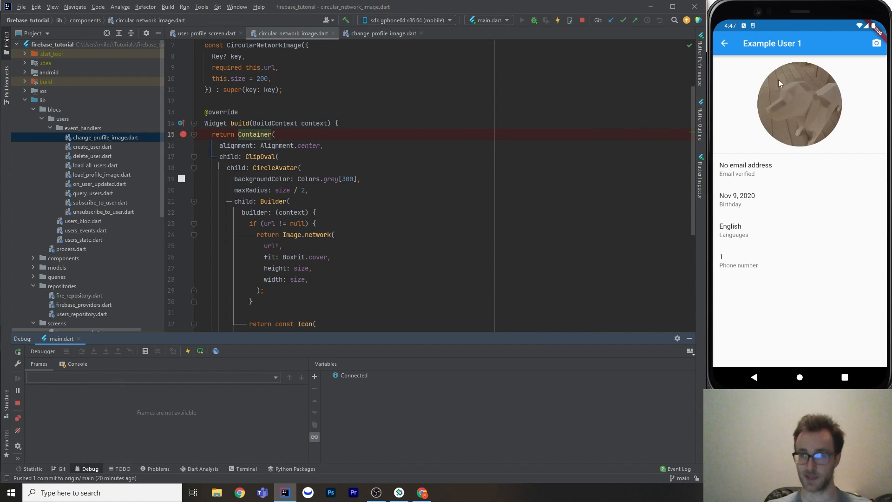